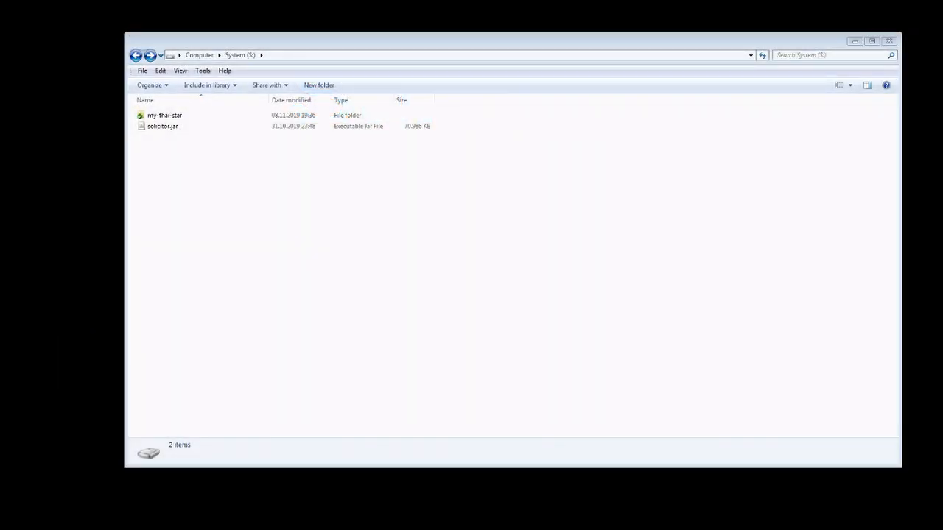
pyautogui.moveTo(650, 474)
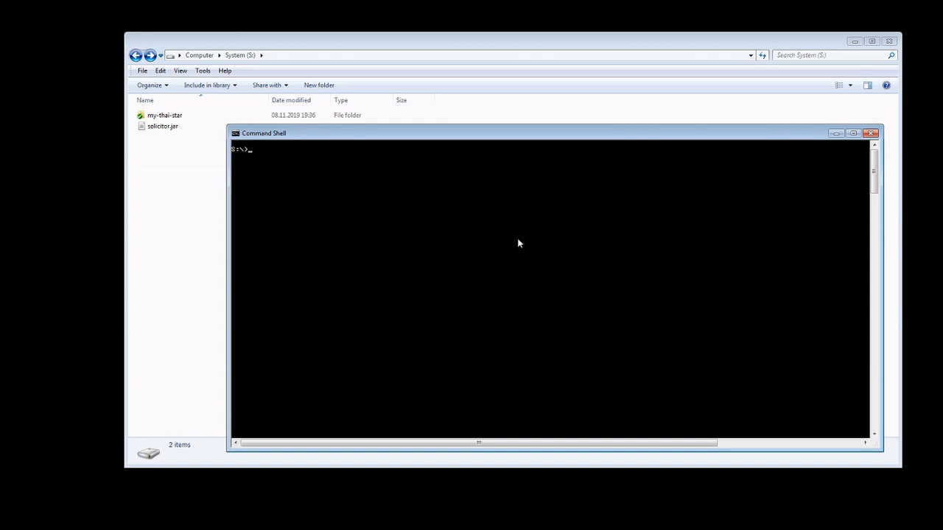
# Step: Run solicitor.jar to show its usage help, then run it with -eug to extract the user guide
pyautogui.write('java')
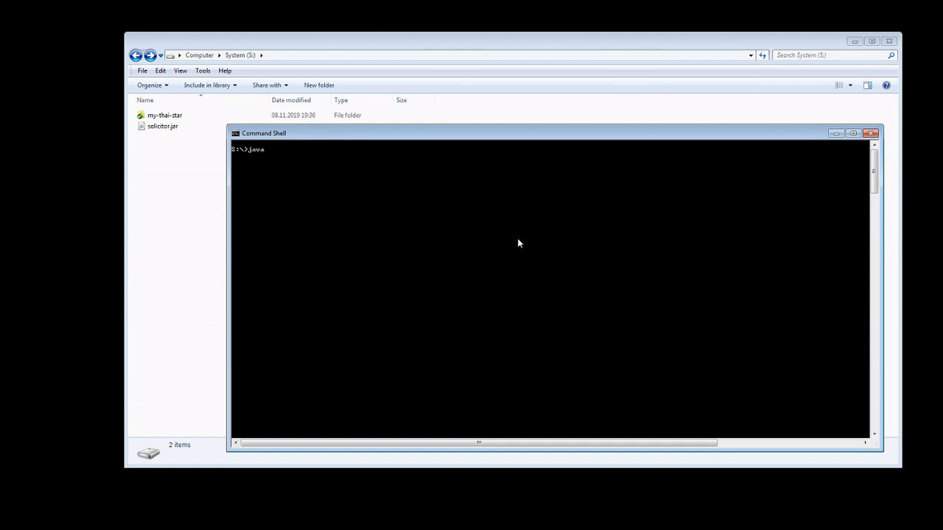
pyautogui.write('-')
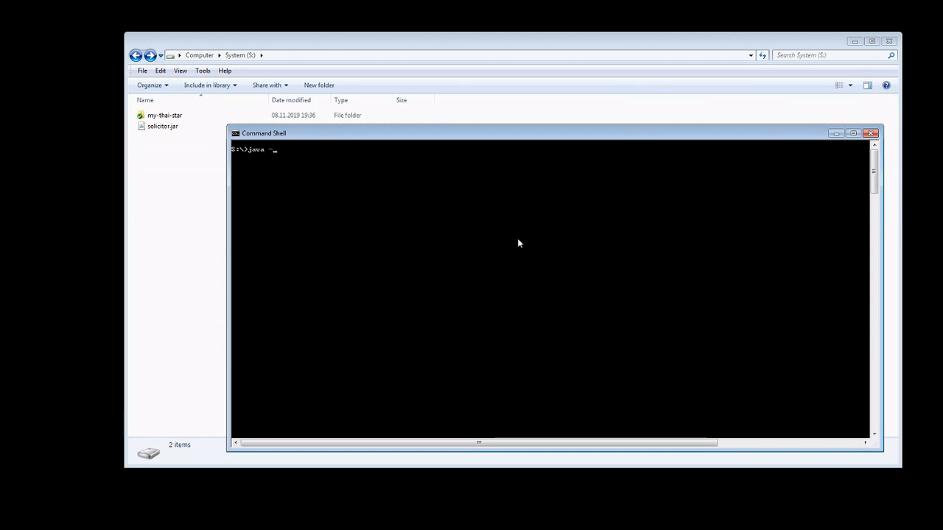
pyautogui.write('jar')
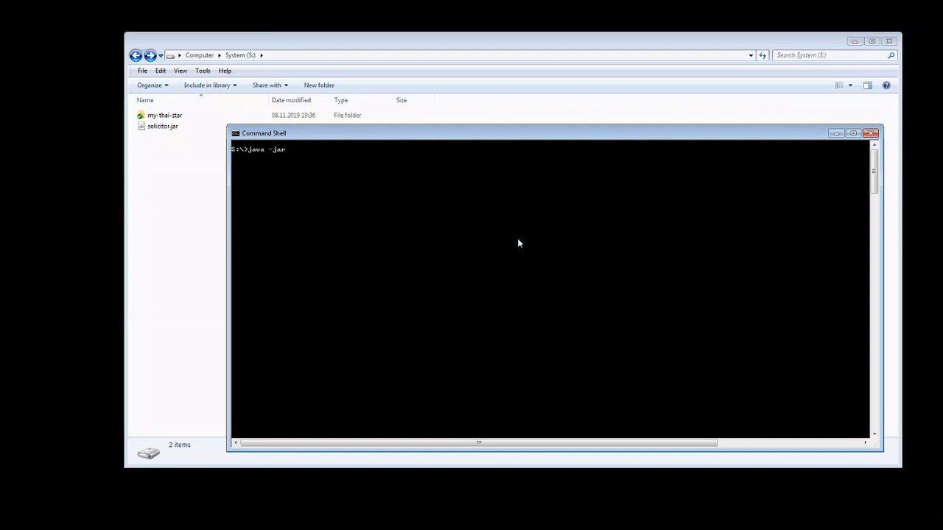
pyautogui.write('solicitor.jar')
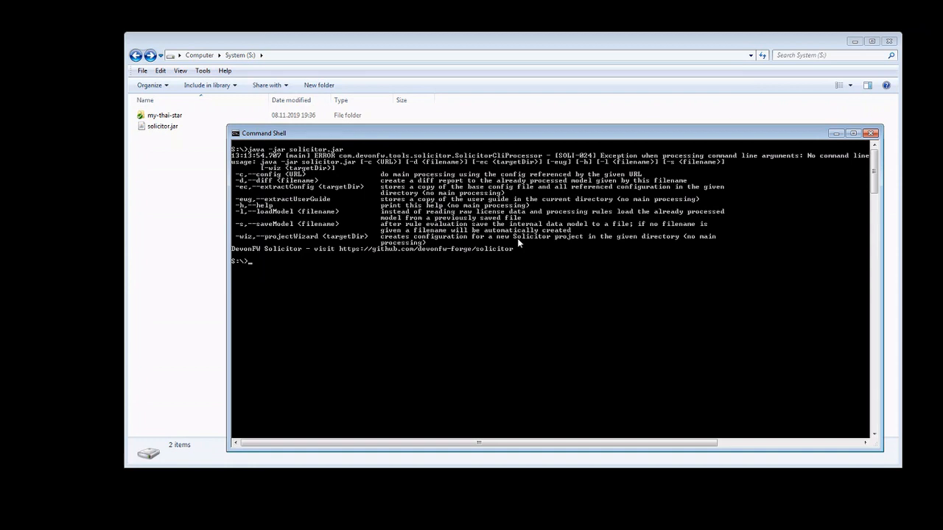
pyautogui.write('java -jar solicitor.jar -eu')
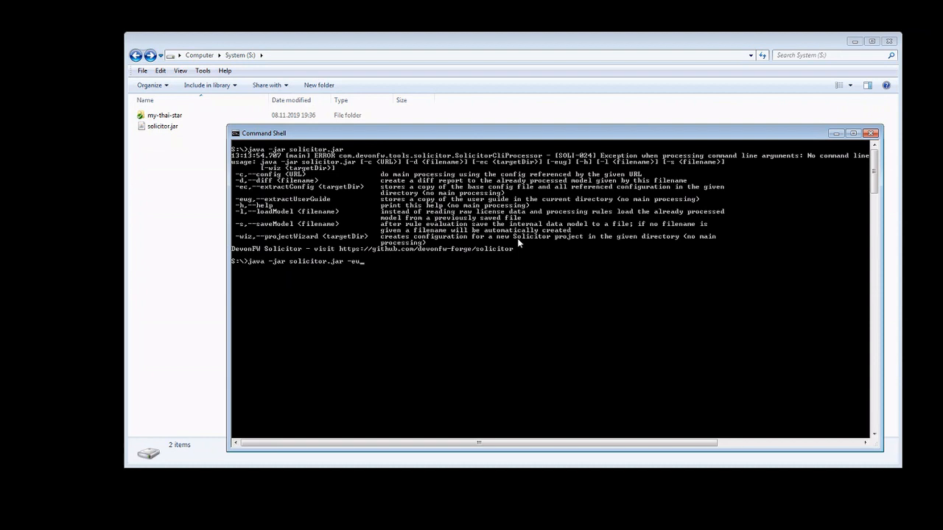
pyautogui.write('g')
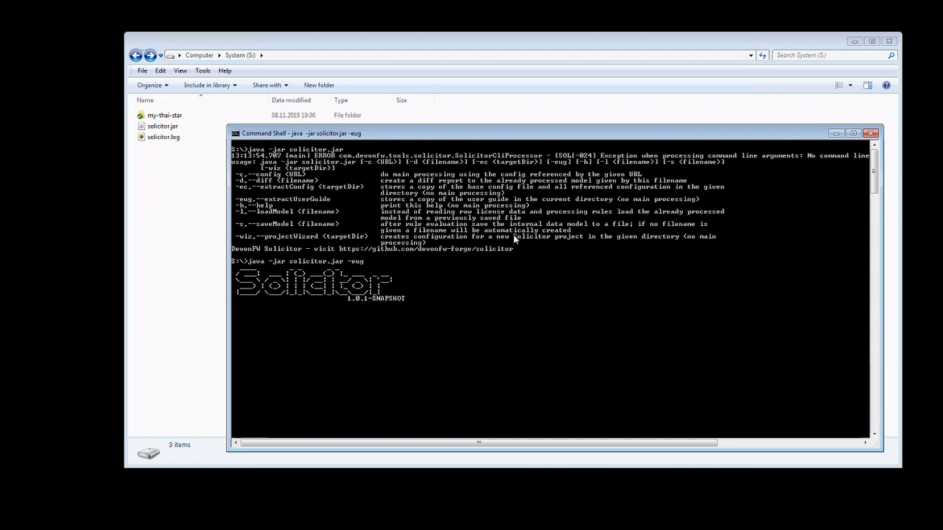
pyautogui.moveTo(439, 254)
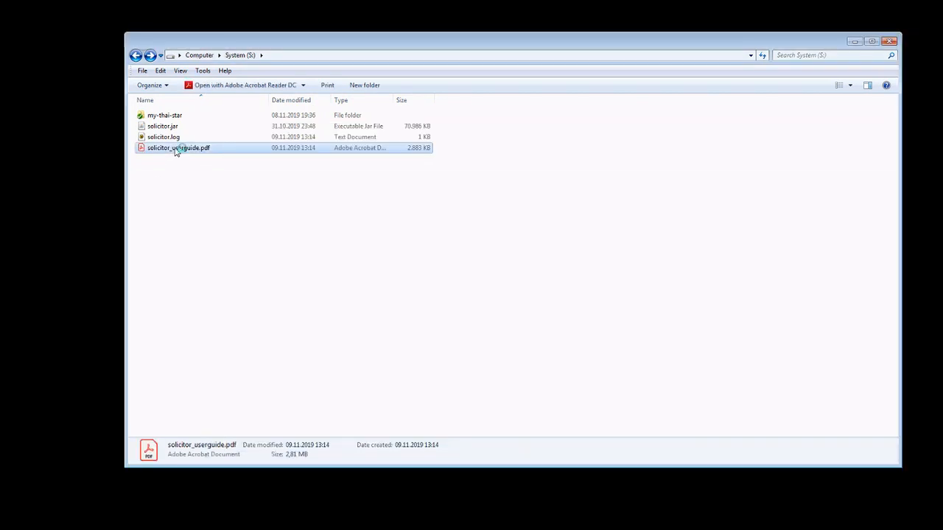
# Step: Open solicitor_userguide.pdf in Acrobat Reader and scroll through its chapter bookmarks
pyautogui.doubleClick(178, 147)
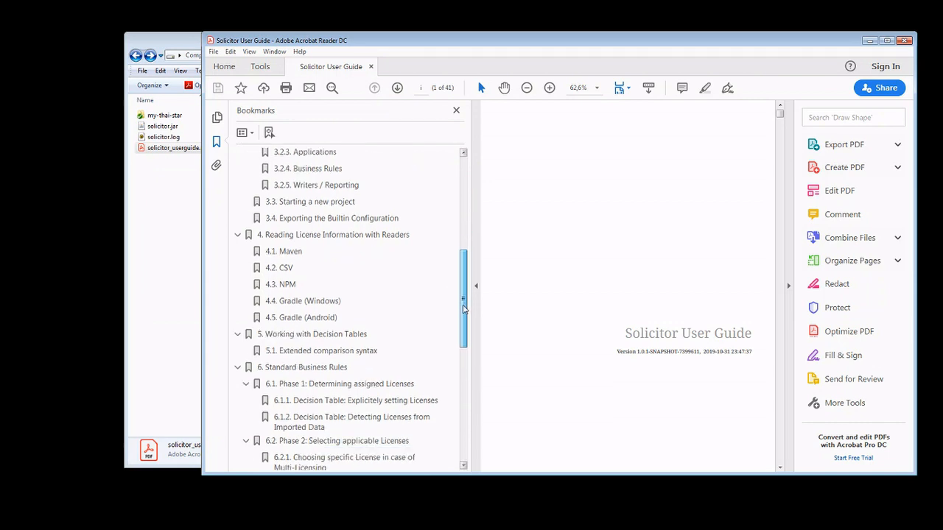
pyautogui.scroll(-3)
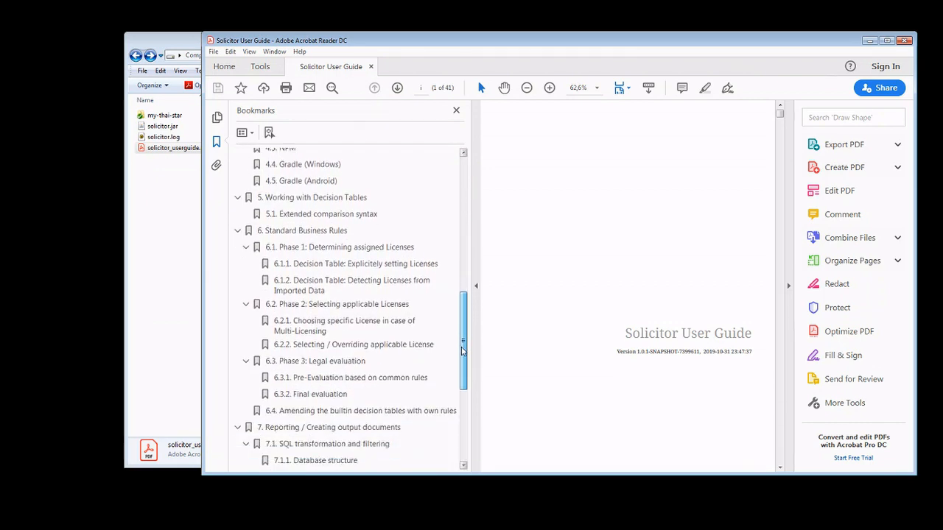
pyautogui.scroll(-3)
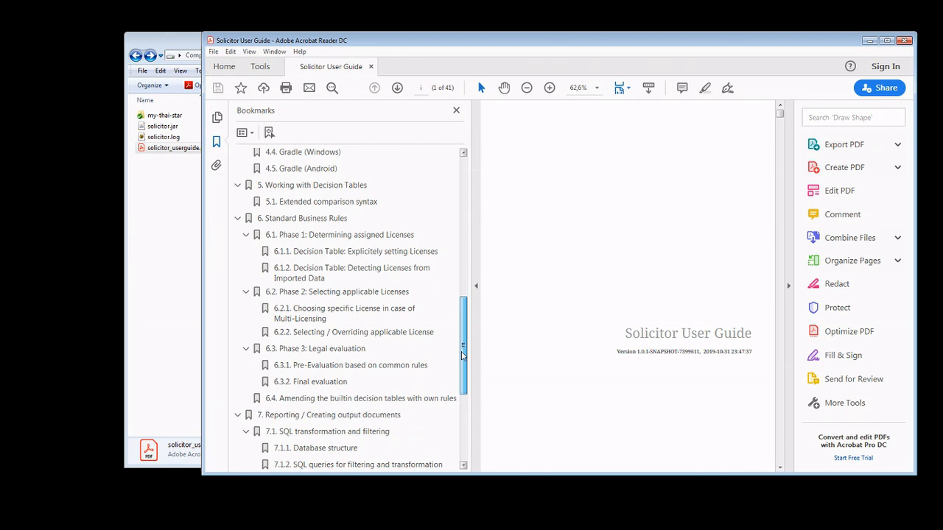
pyautogui.scroll(-3)
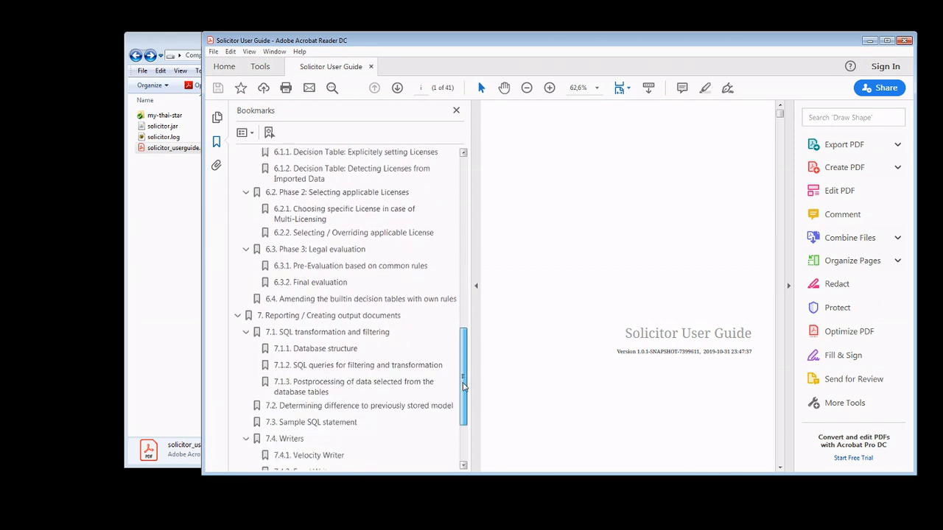
pyautogui.scroll(-3)
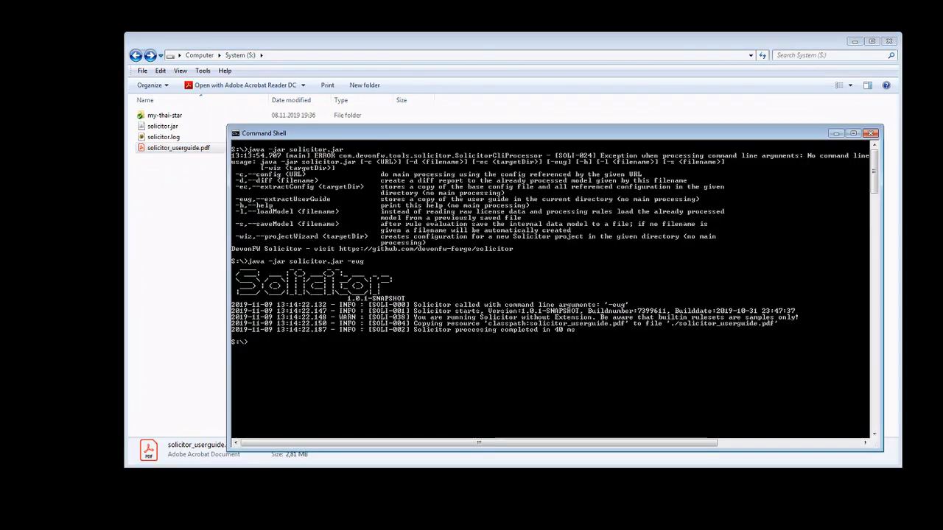
pyautogui.moveTo(482, 134)
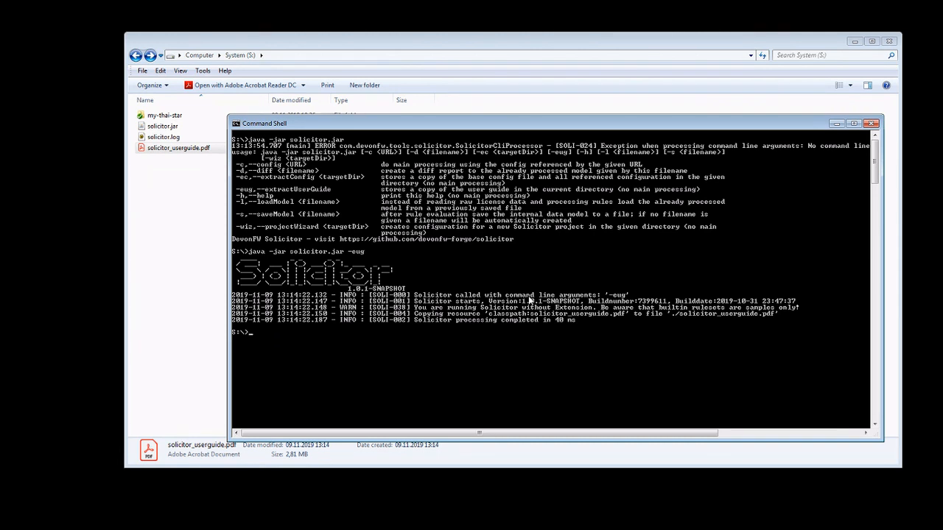
# Step: Run java -jar solicitor.jar -wiz my-project to generate the my-project folder
pyautogui.write('java -jar solicitor.jar -eug')
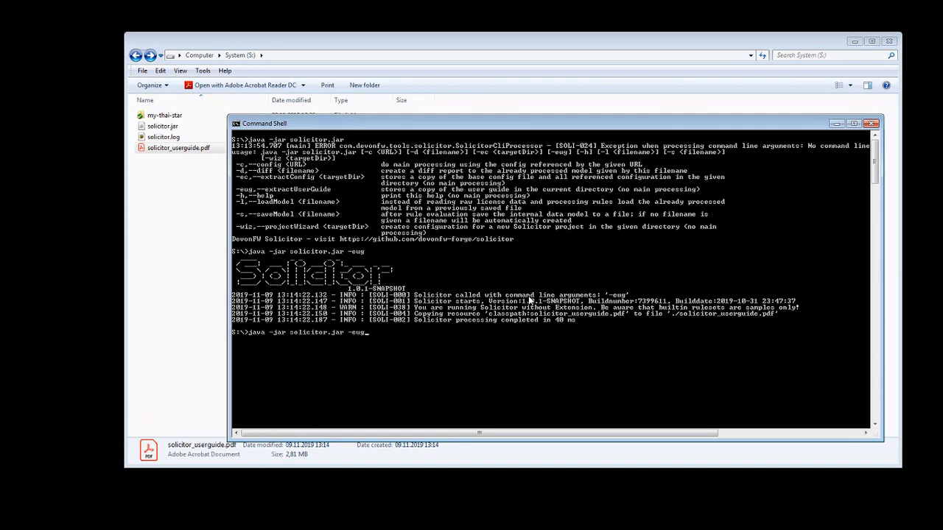
pyautogui.press('BackSpace')
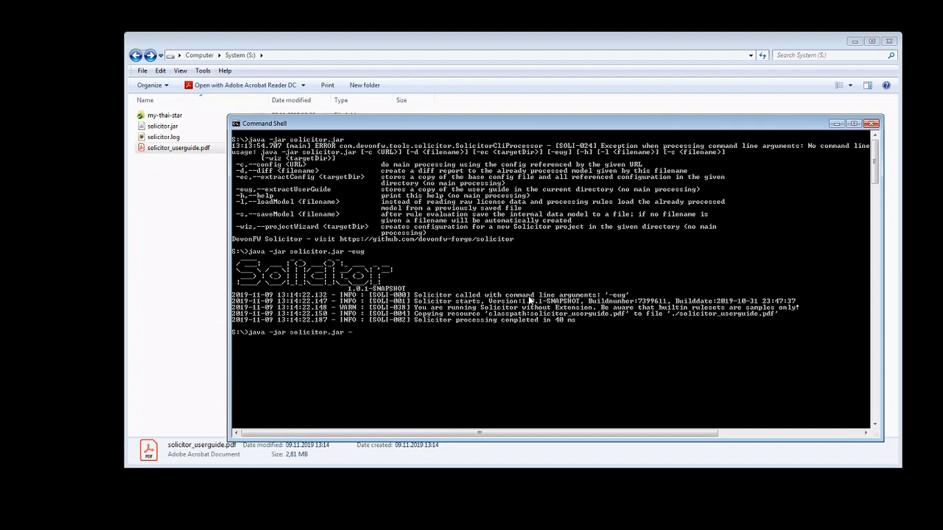
pyautogui.write('wiz')
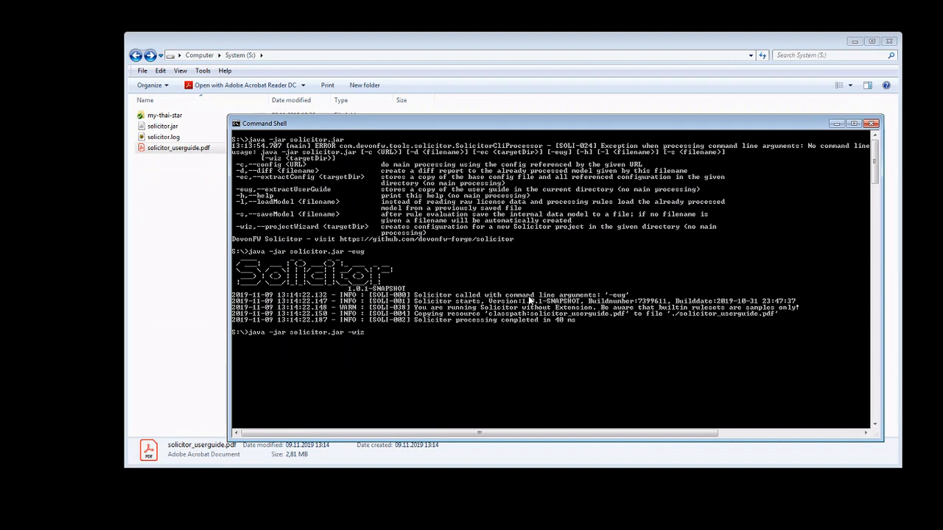
pyautogui.write('my-proje')
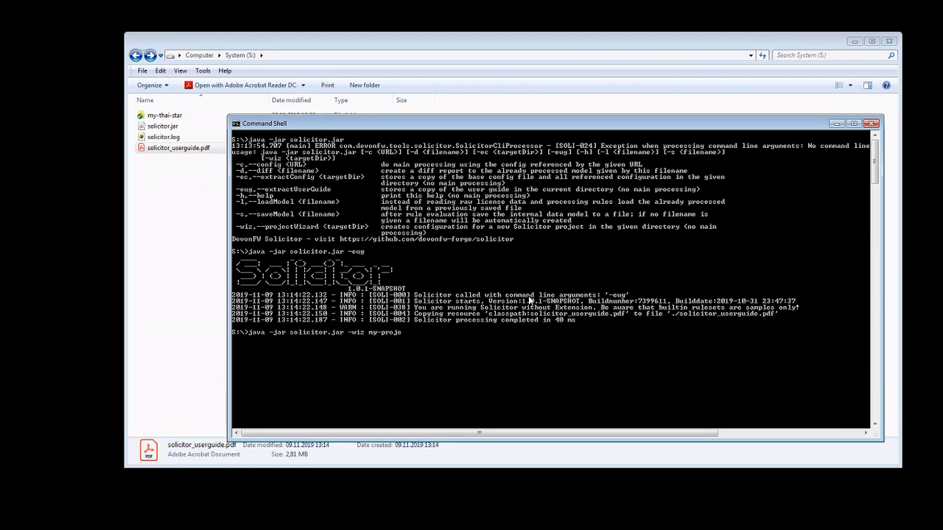
pyautogui.write('ct')
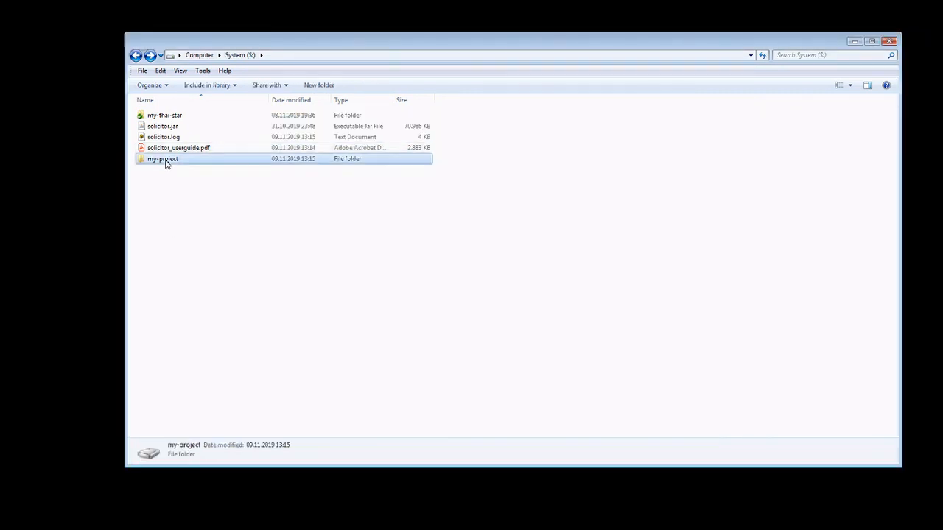
# Step: Open my-project, then its input folder, and select licenses_starter.xml
pyautogui.doubleClick(163, 158)
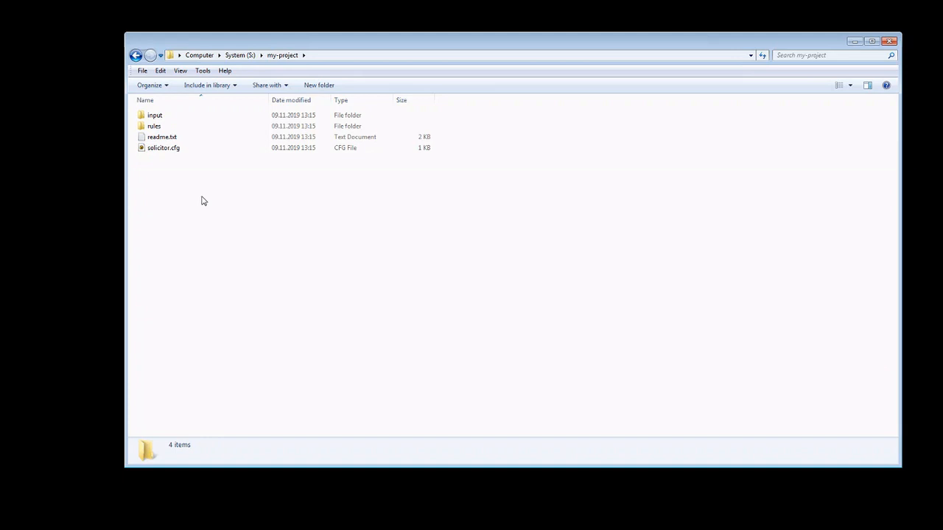
pyautogui.moveTo(207, 194)
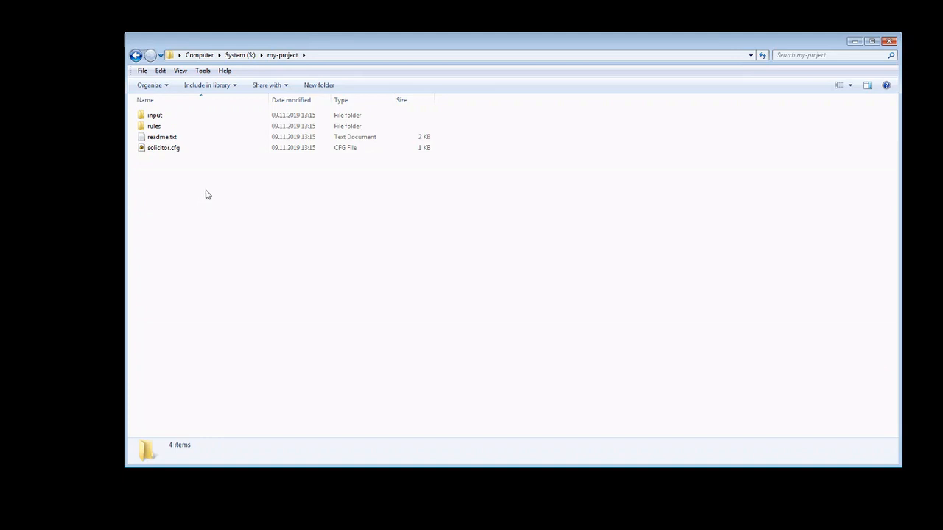
pyautogui.click(163, 148)
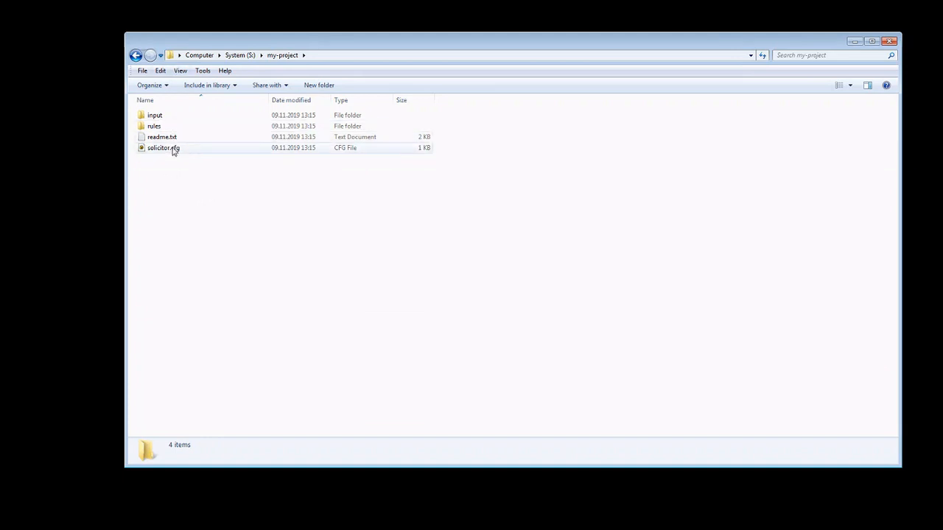
pyautogui.click(541, 320)
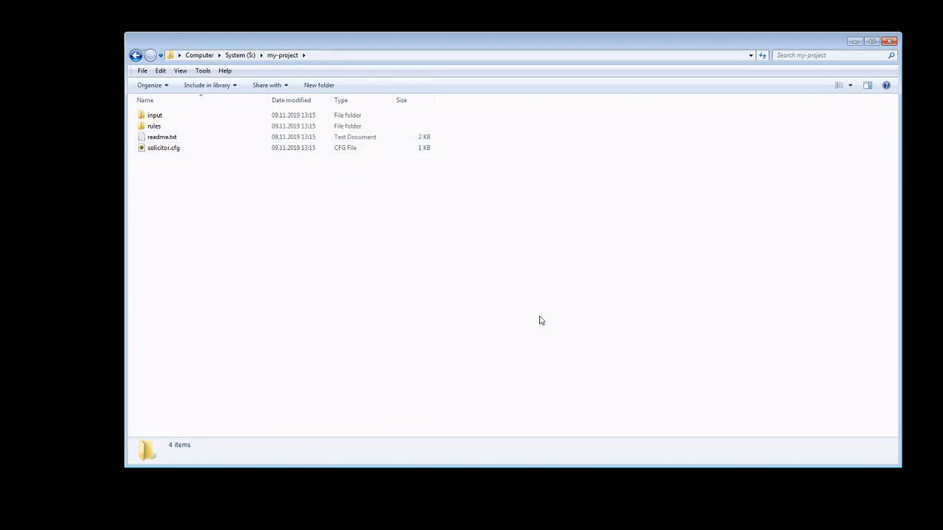
pyautogui.moveTo(925, 443)
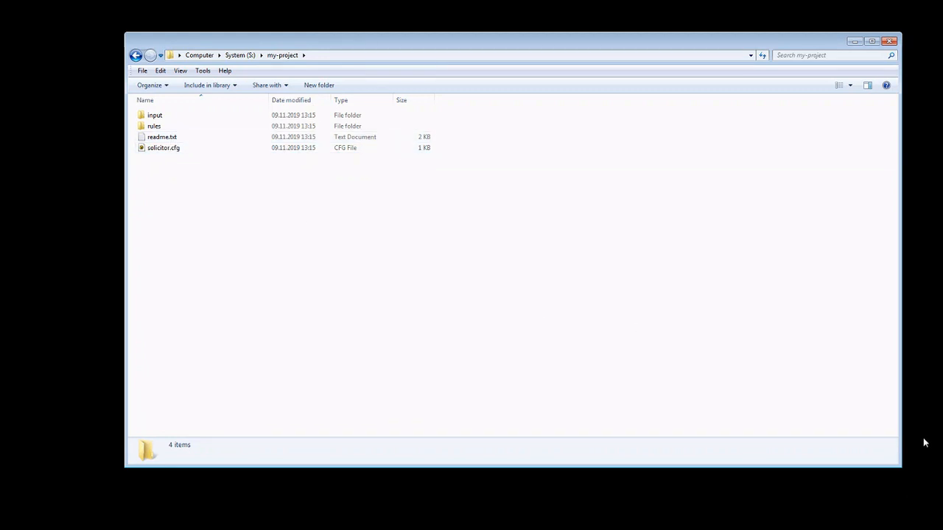
pyautogui.moveTo(165, 173)
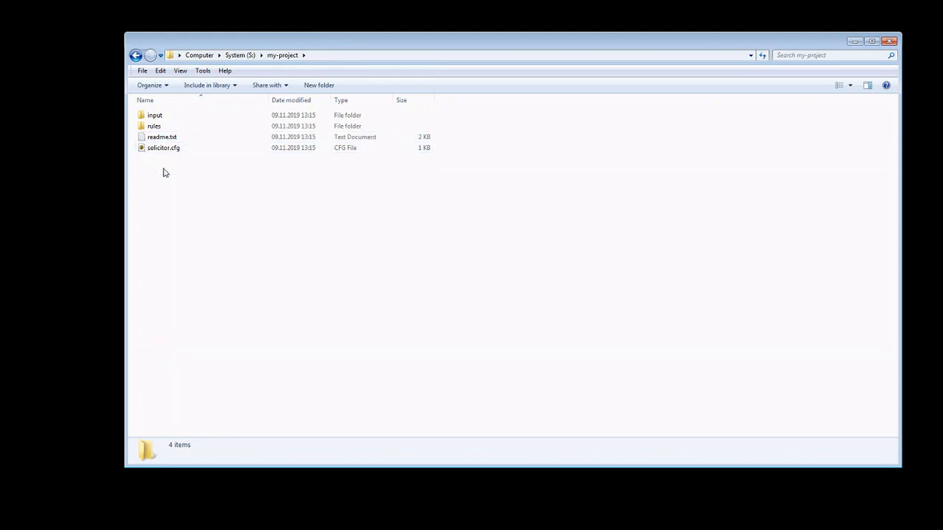
pyautogui.click(154, 115)
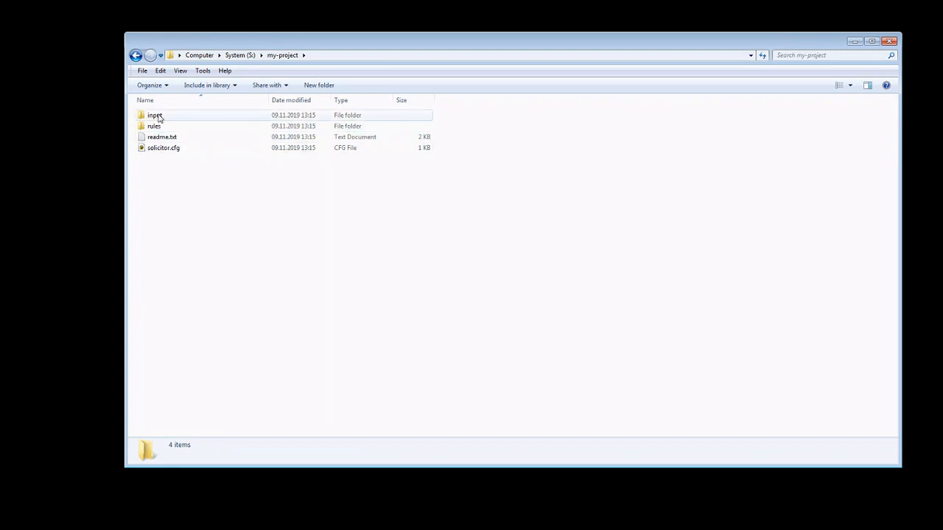
pyautogui.doubleClick(154, 115)
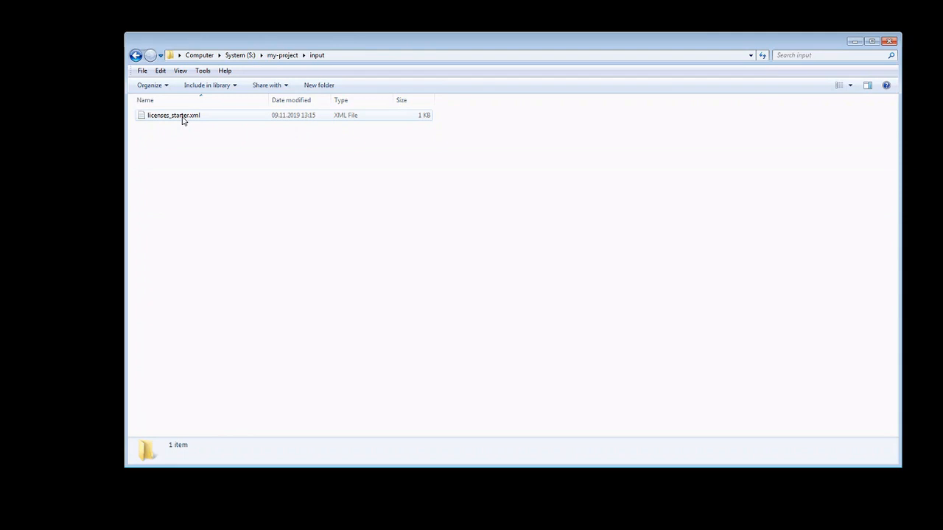
pyautogui.click(173, 114)
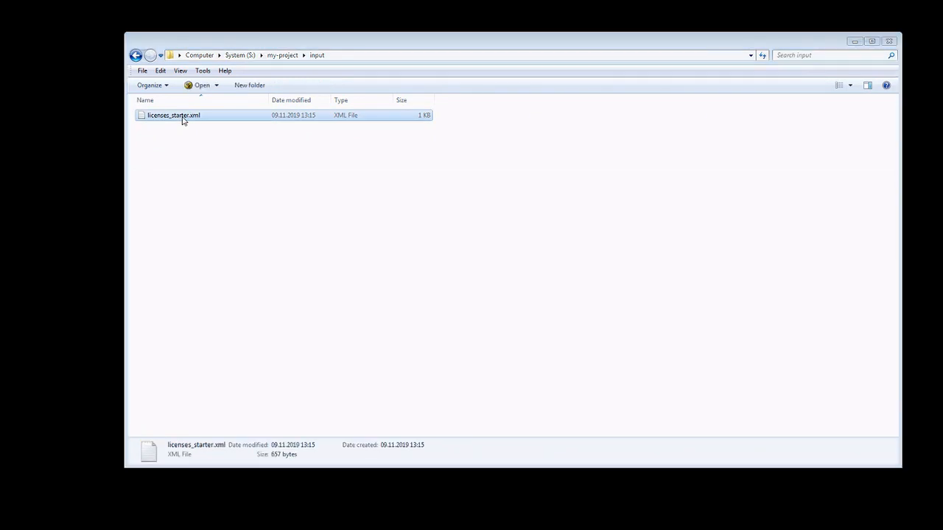
# Step: Review licenses_starter.xml in UltraEdit, close it, and return to the my-project folder
pyautogui.doubleClick(173, 115)
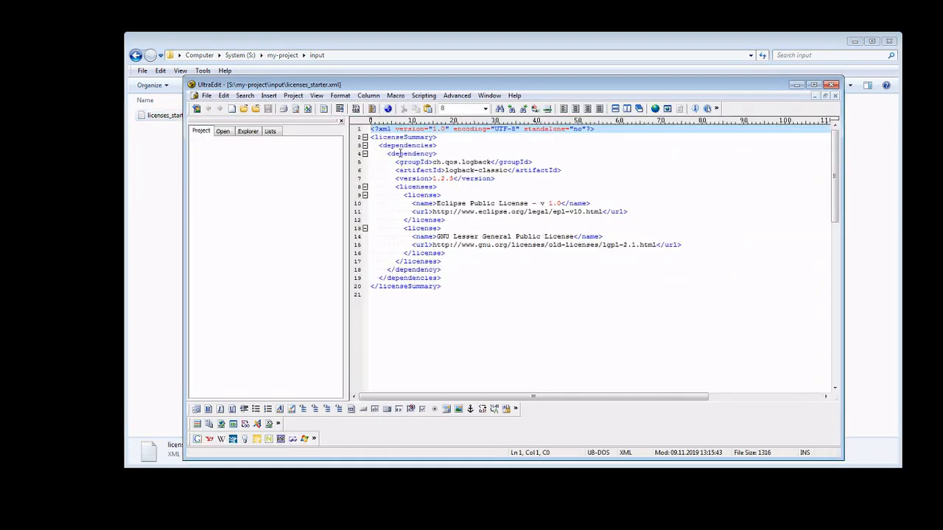
pyautogui.moveTo(401, 154)
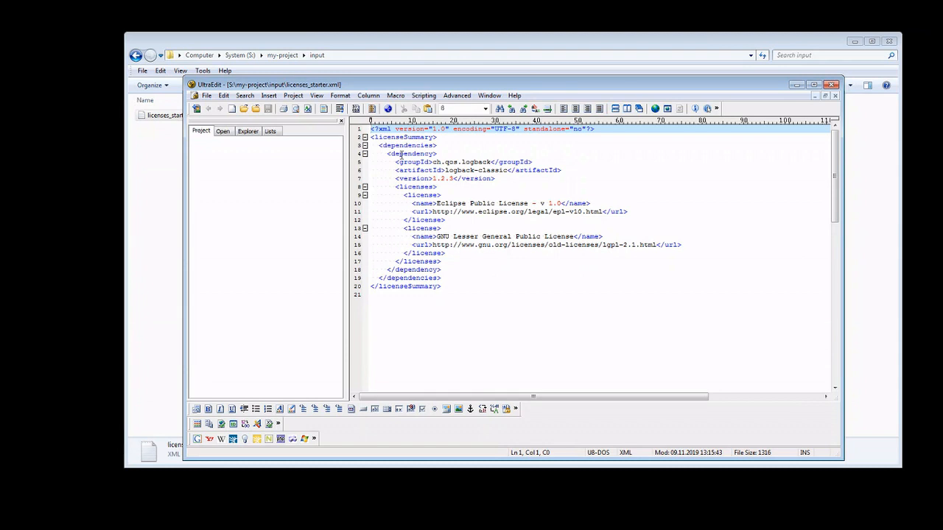
pyautogui.moveTo(495, 182)
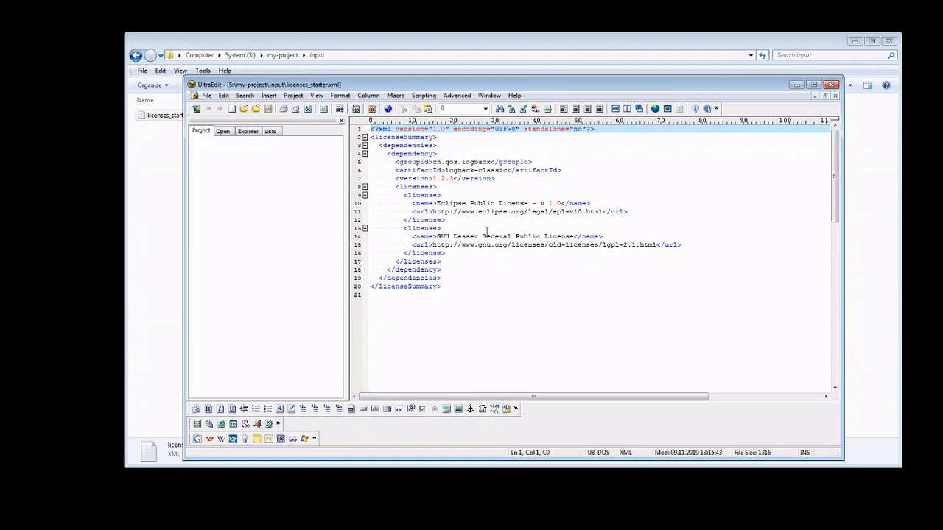
pyautogui.moveTo(562, 236)
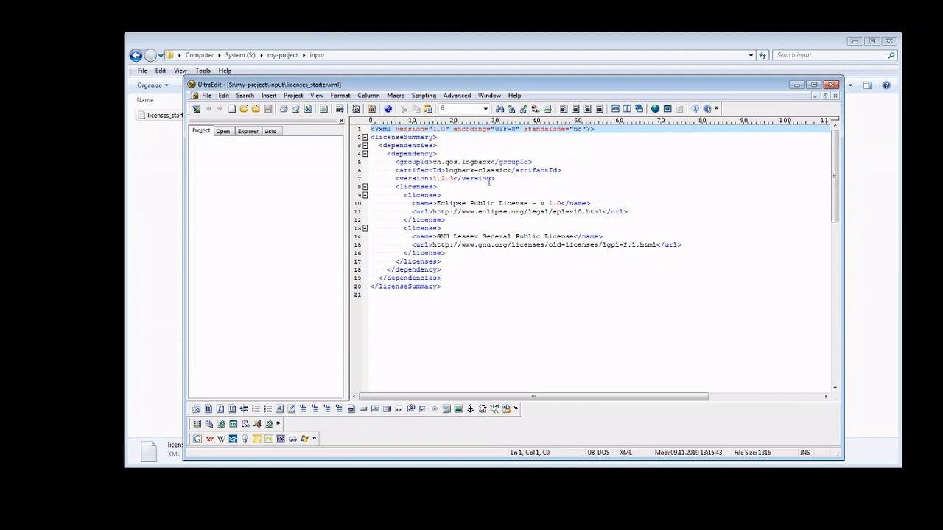
pyautogui.moveTo(504, 236)
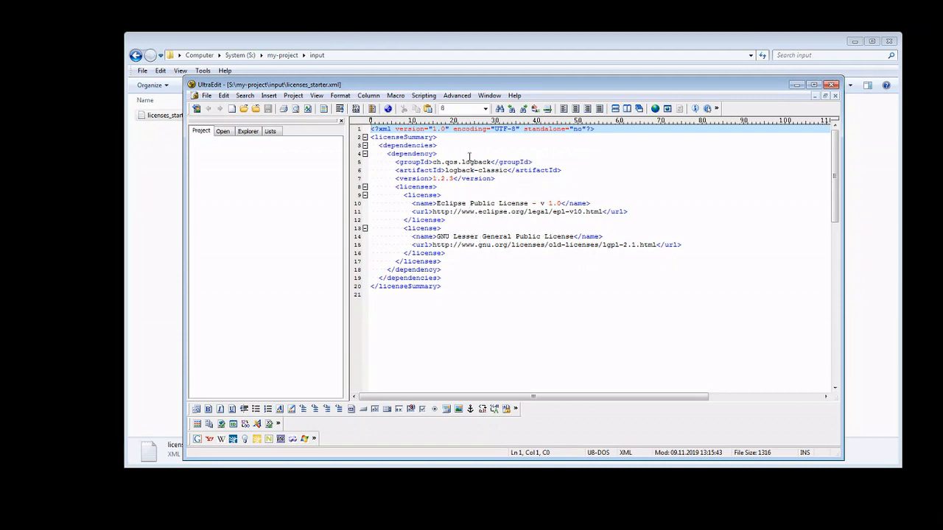
pyautogui.moveTo(465, 170)
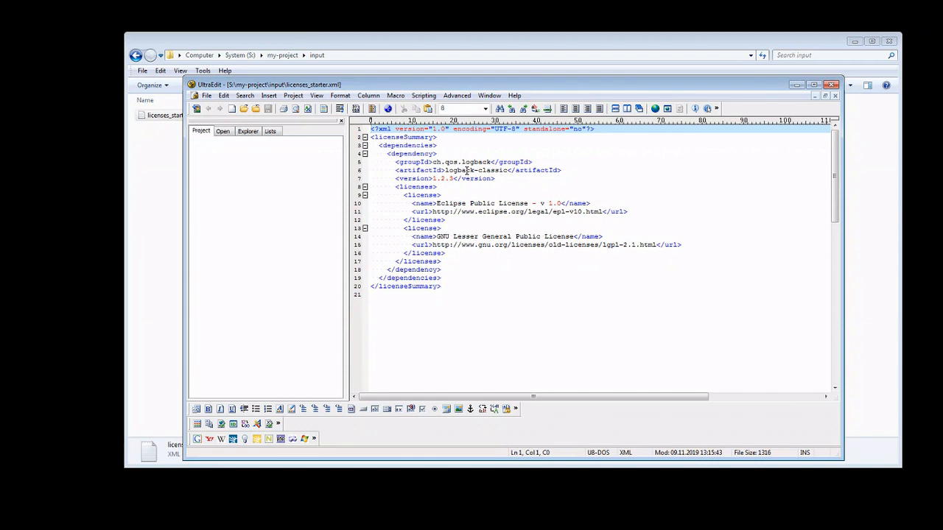
pyautogui.click(835, 84)
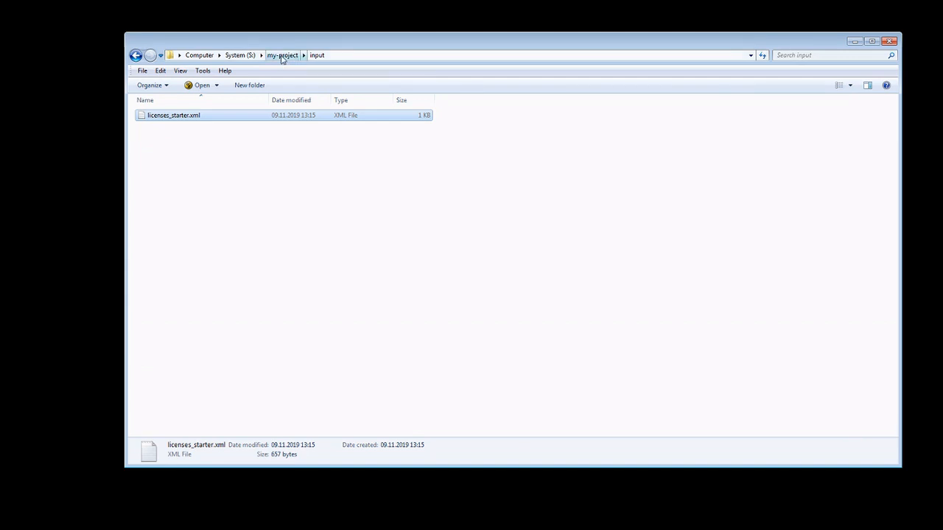
pyautogui.click(282, 54)
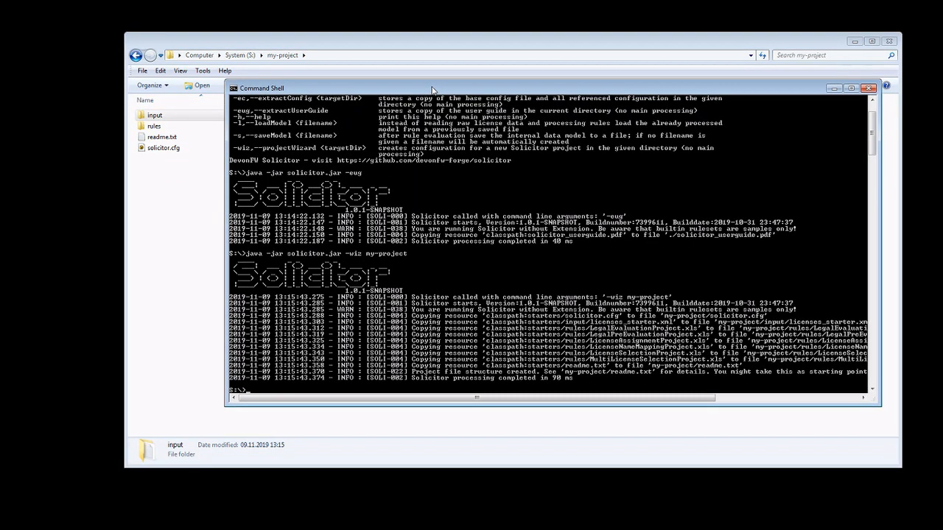
# Step: Run java -jar solicitor.jar -c file:my-project/solicitor.cfg
pyautogui.write('java -jar solicitor.jar -wiz my-projec')
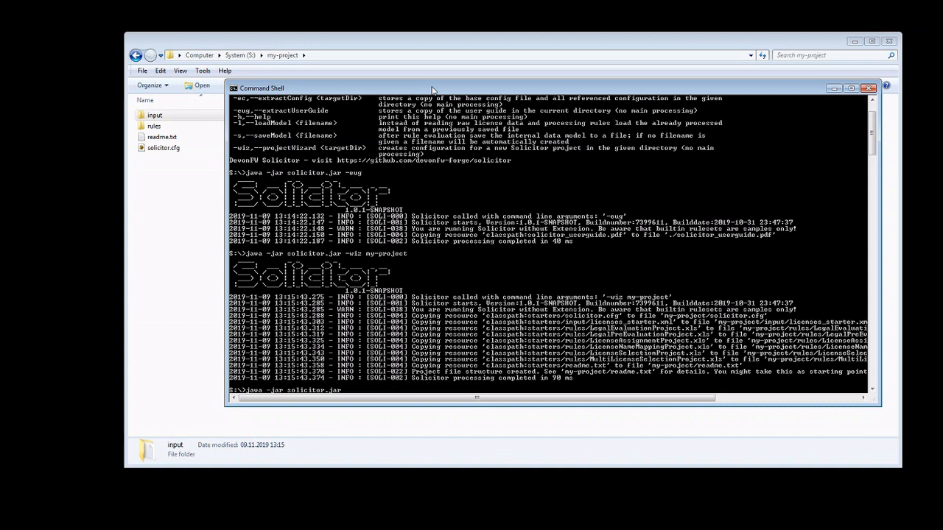
pyautogui.write('-c file:')
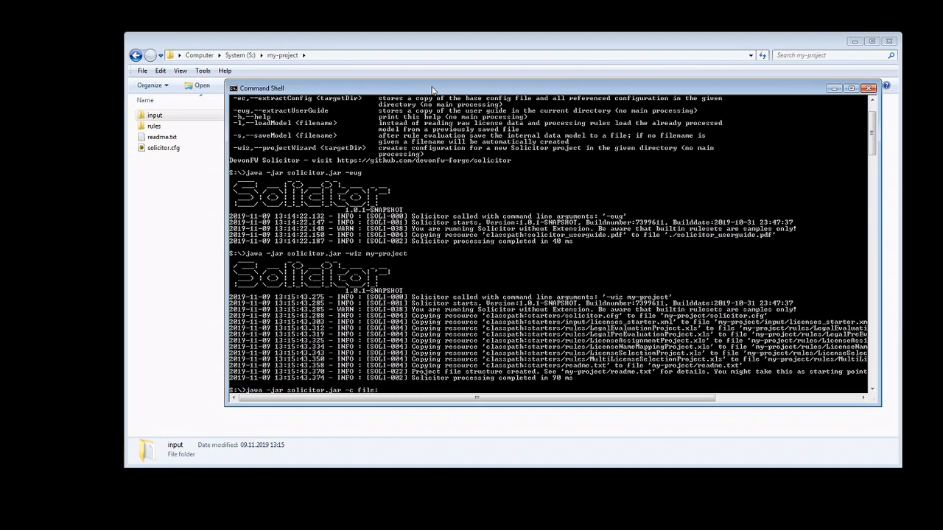
pyautogui.write('my')
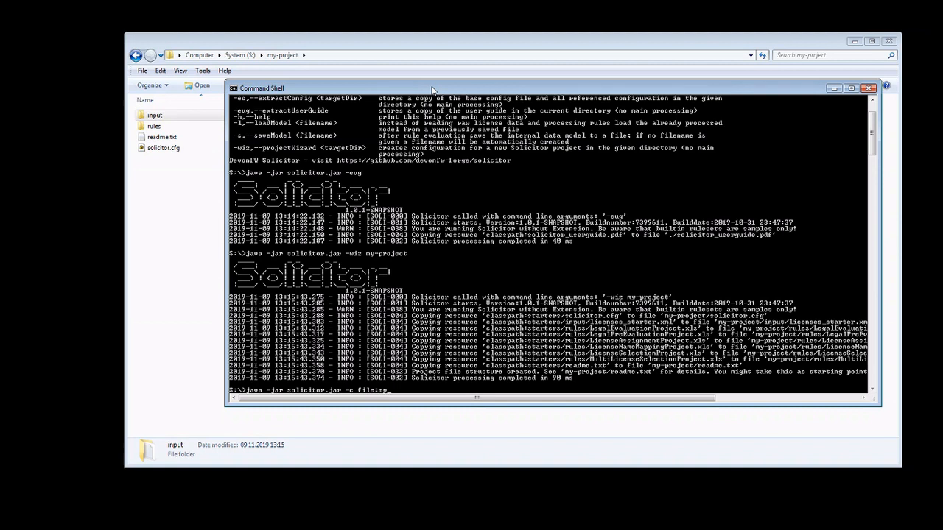
pyautogui.write('project')
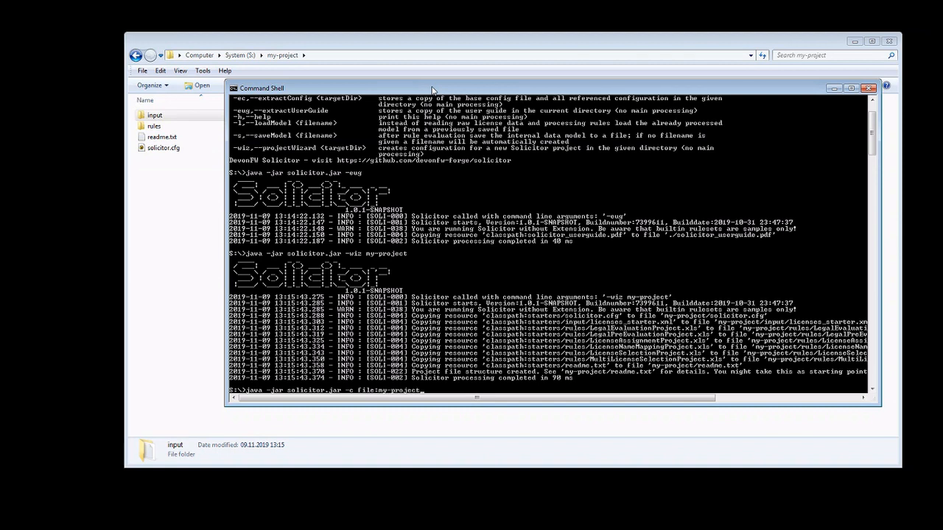
pyautogui.write('solicitor.cfg')
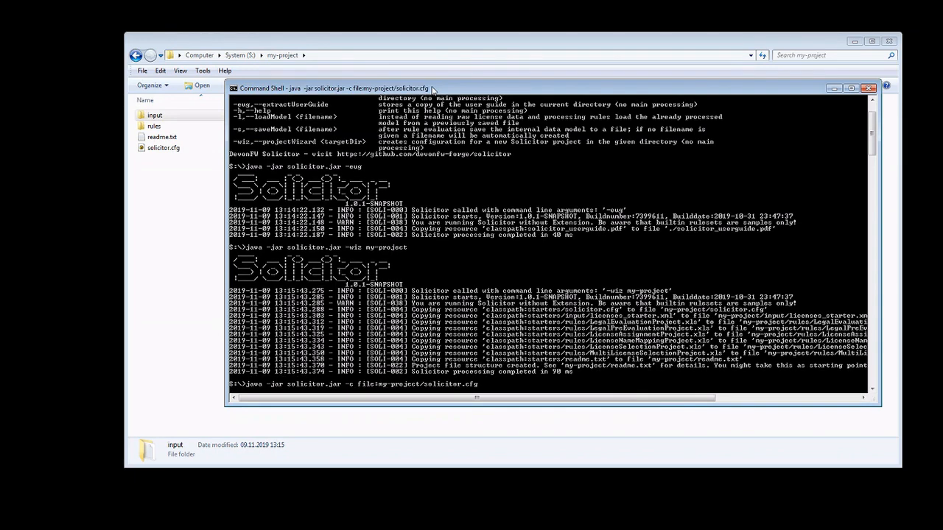
# Step: Scroll the log until processing completes in 19058 ms
pyautogui.scroll(-3)
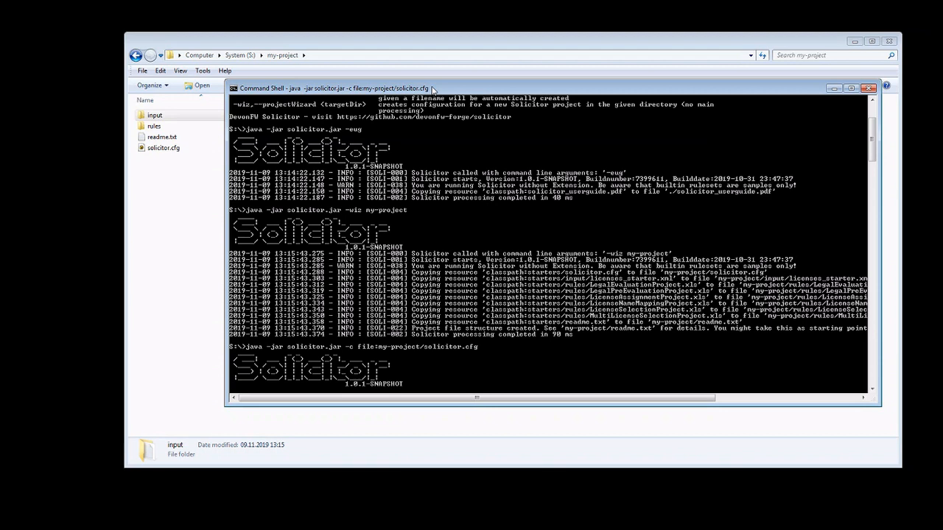
pyautogui.scroll(-3)
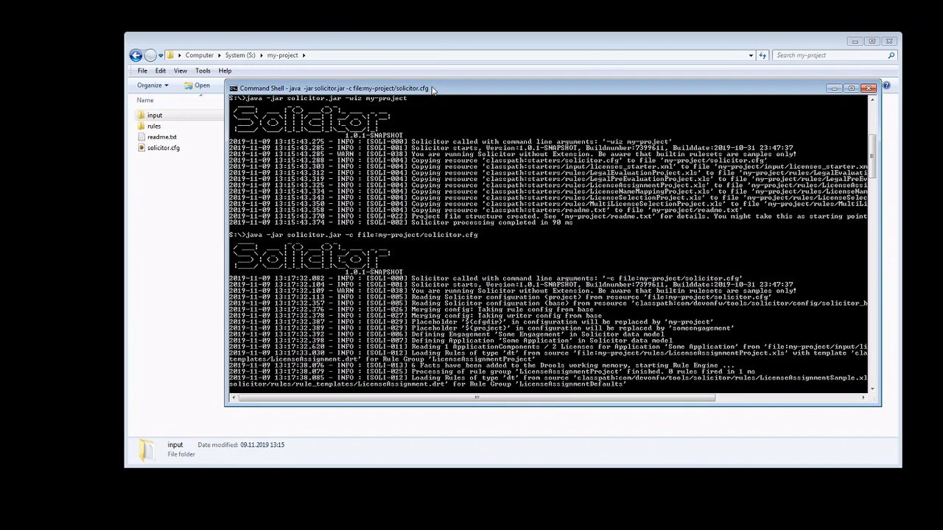
pyautogui.scroll(-3)
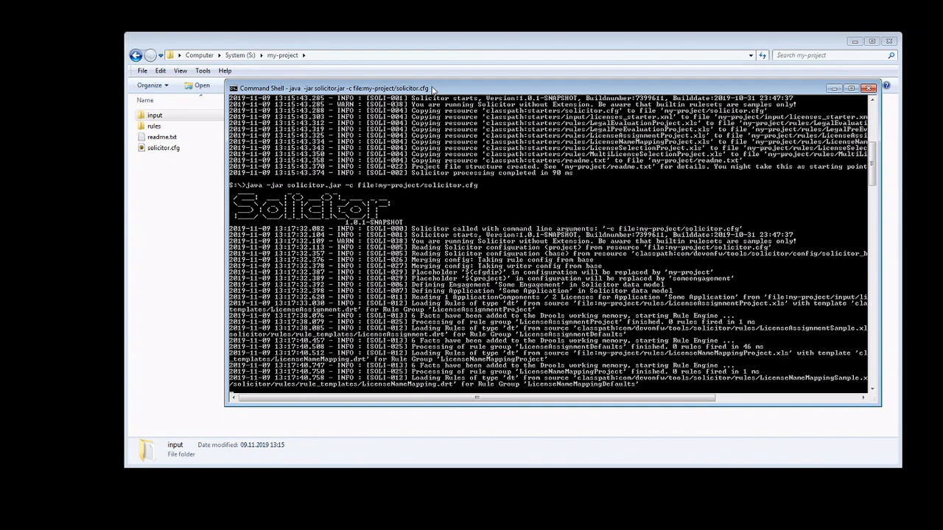
pyautogui.scroll(-3)
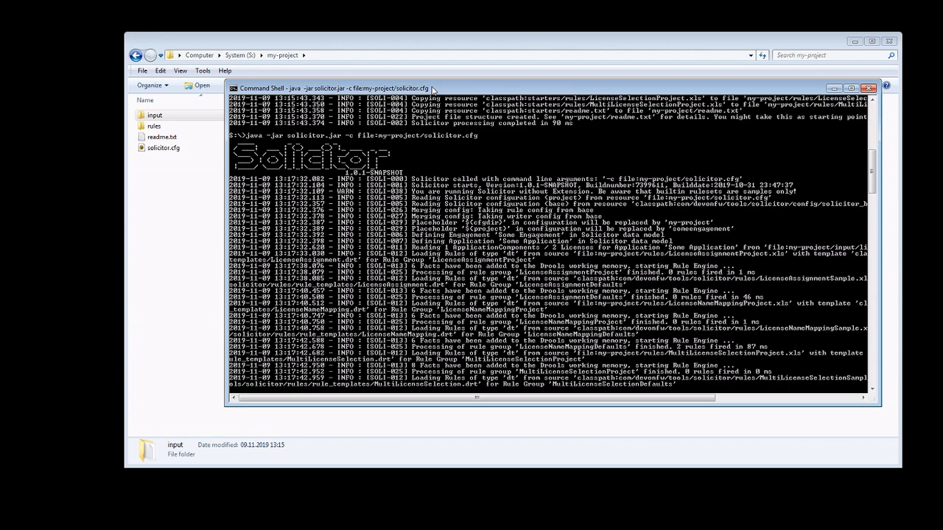
pyautogui.scroll(-3)
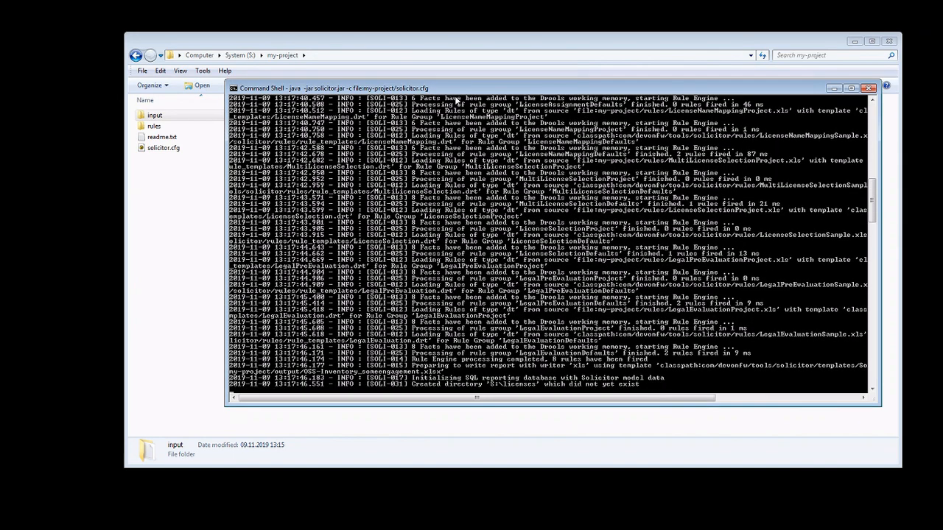
pyautogui.scroll(-3)
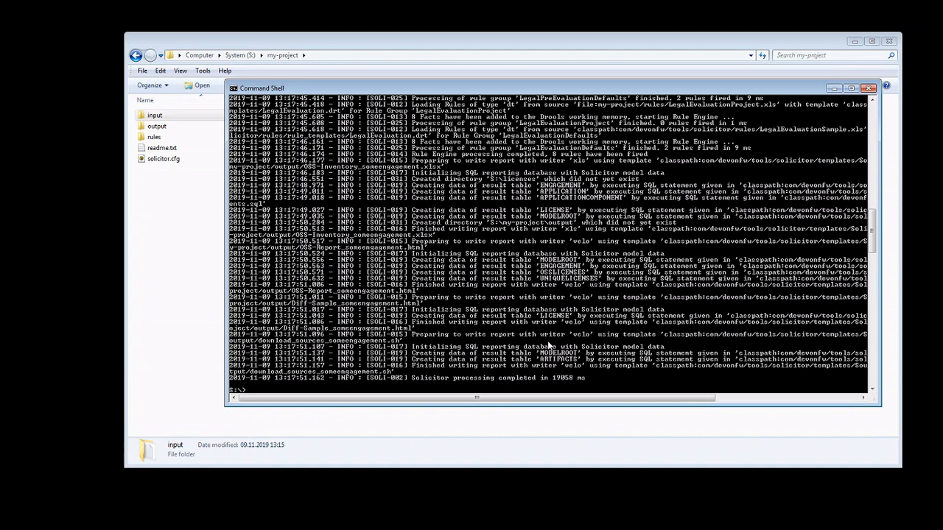
pyautogui.moveTo(149, 265)
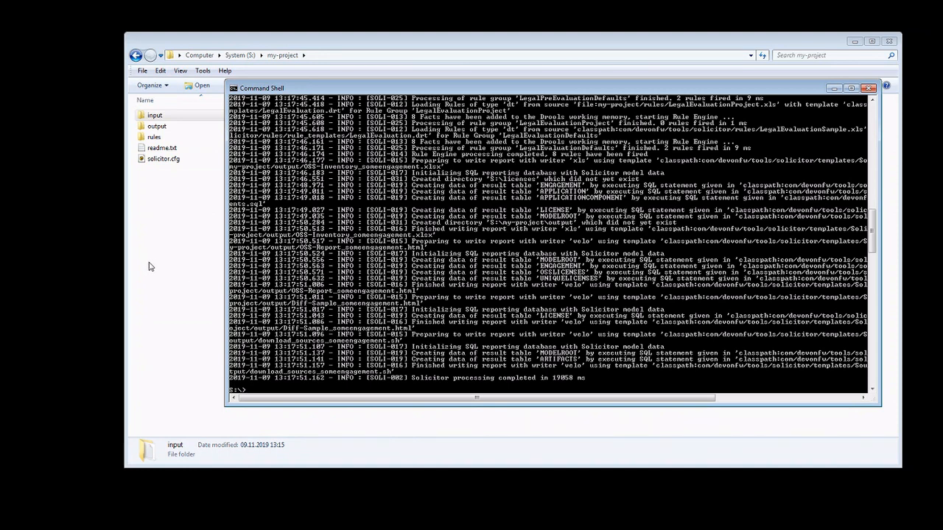
# Step: Open my-project's output folder and launch OSS-Inventory_someengagement.xlsx in Excel
pyautogui.click(868, 88)
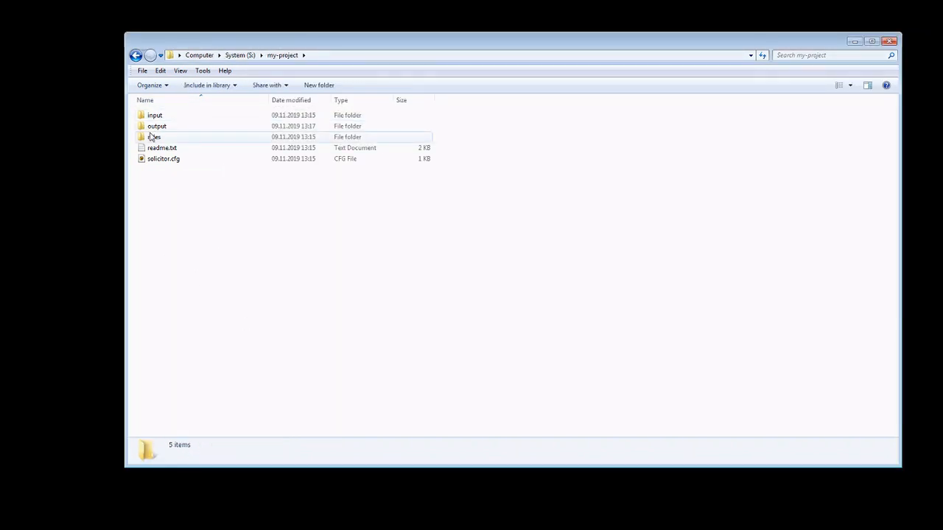
pyautogui.doubleClick(156, 126)
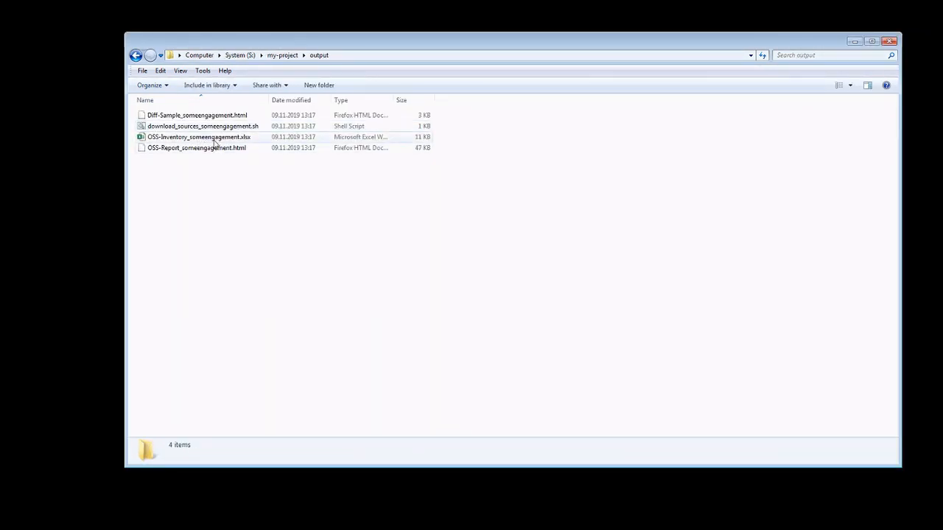
pyautogui.click(199, 137)
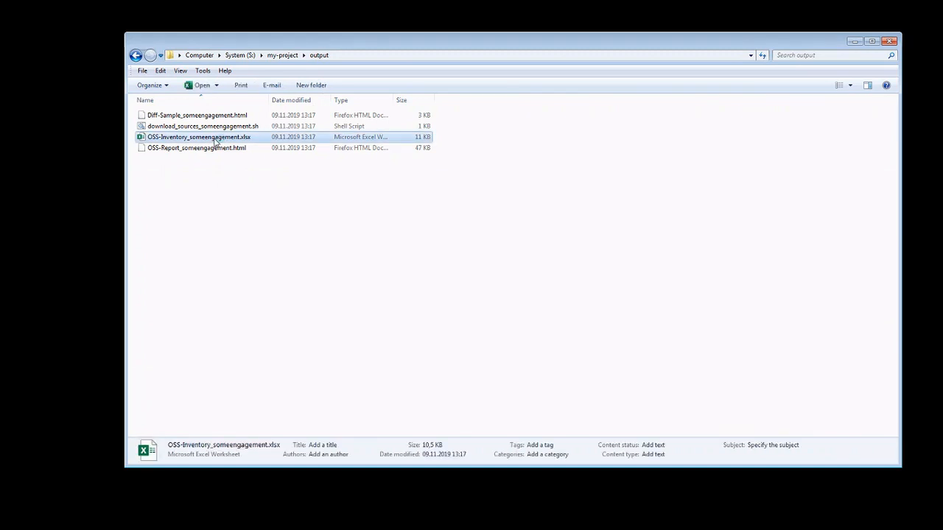
pyautogui.doubleClick(199, 137)
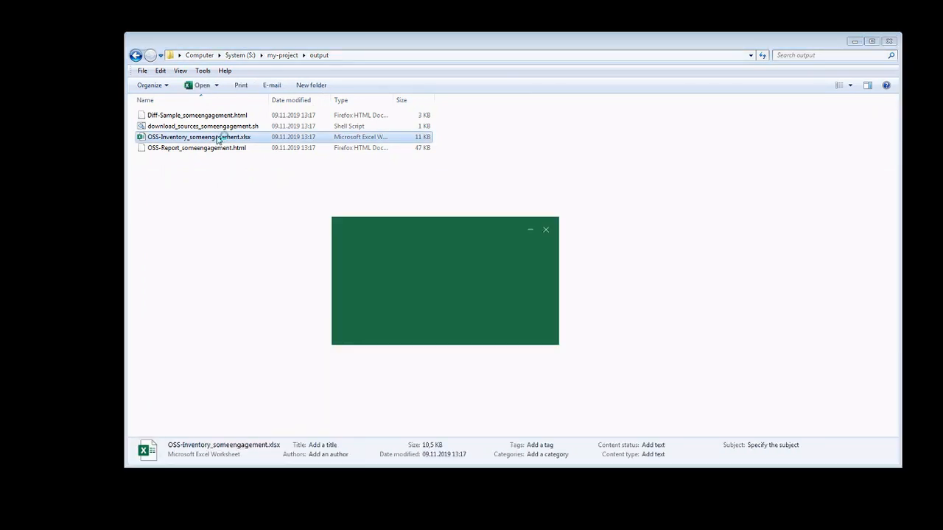
# Step: Open the OSS-Inventory workbook and view the ComponentsAndLicenses sheet's logback-classic entries
pyautogui.doubleClick(199, 137)
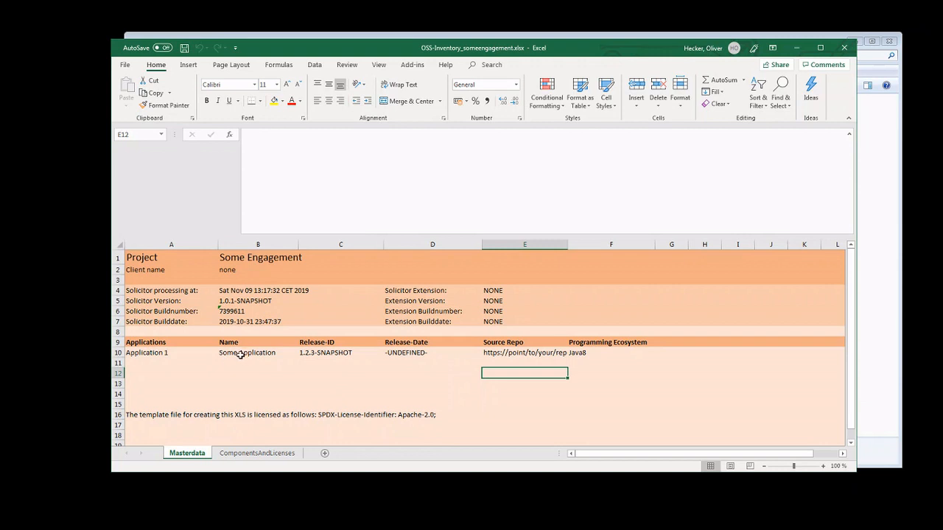
pyautogui.click(257, 452)
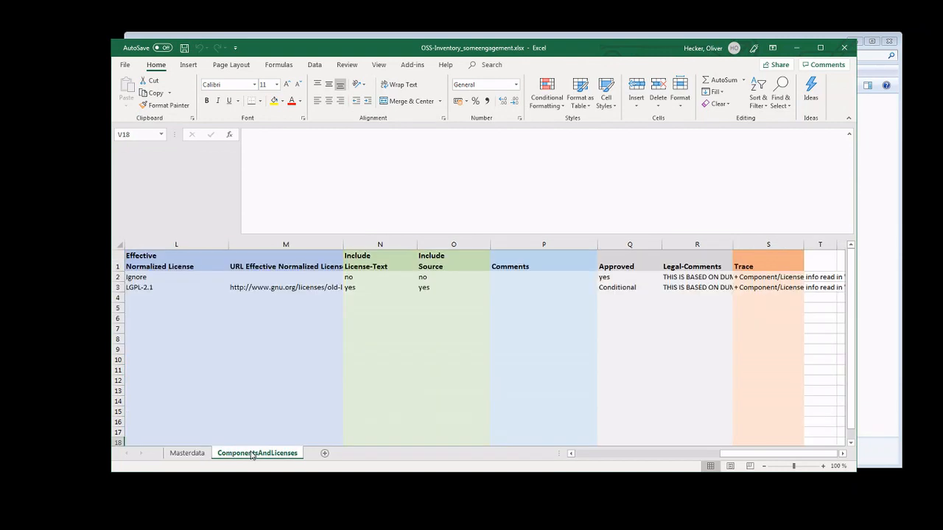
pyautogui.moveTo(442, 430)
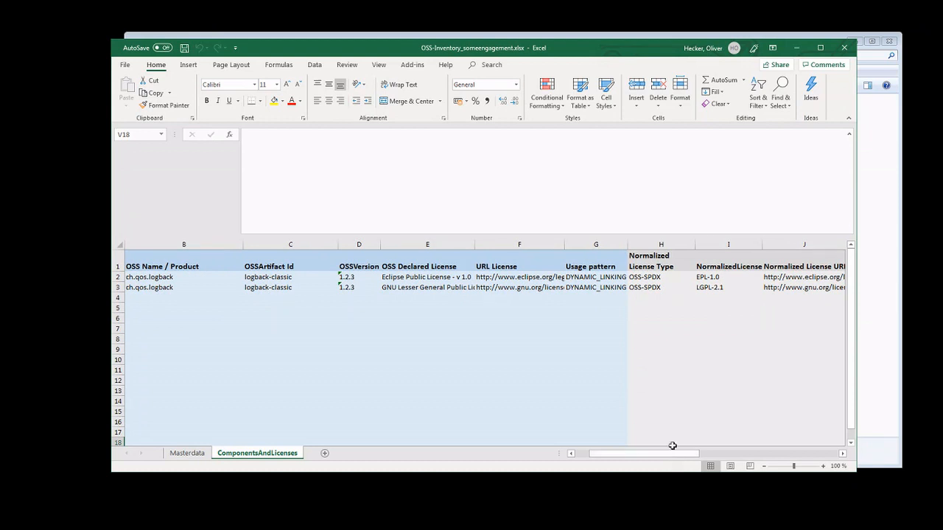
pyautogui.moveTo(422, 286)
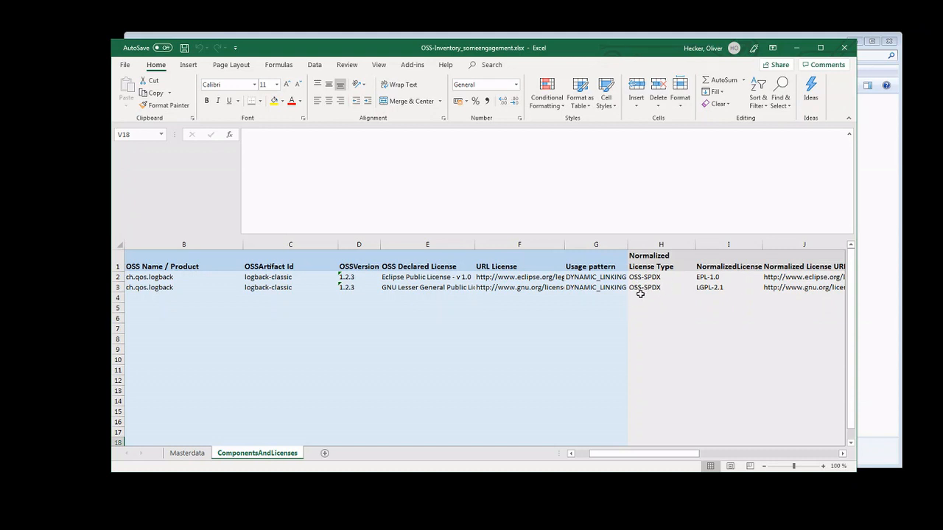
pyautogui.moveTo(644, 292)
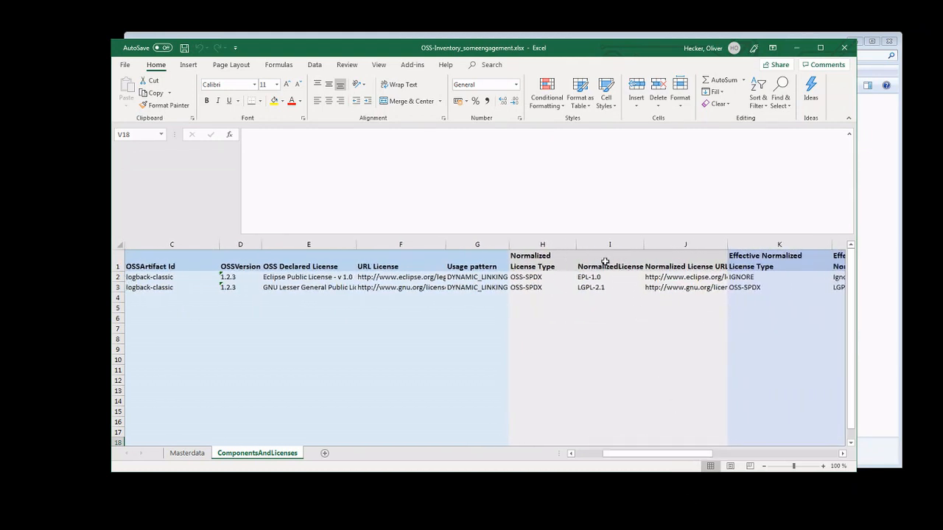
pyautogui.moveTo(633, 278)
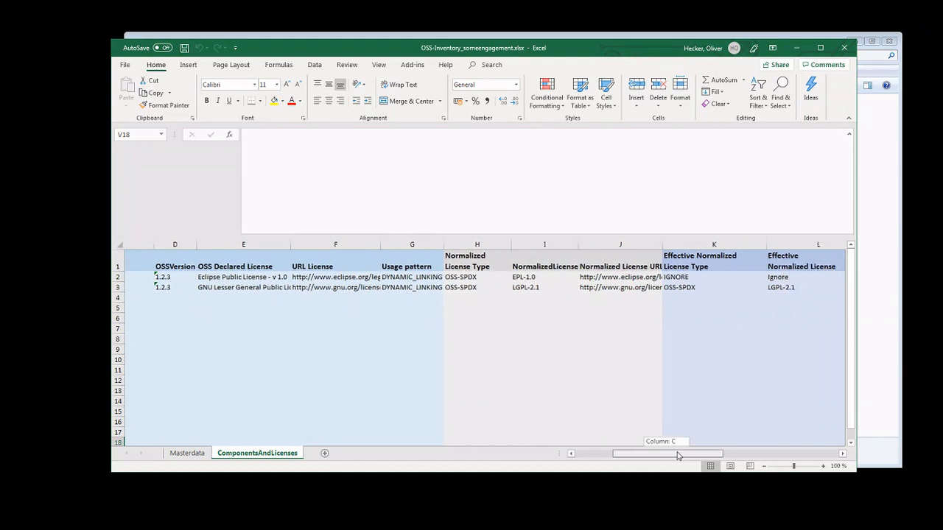
pyautogui.hscroll(3)
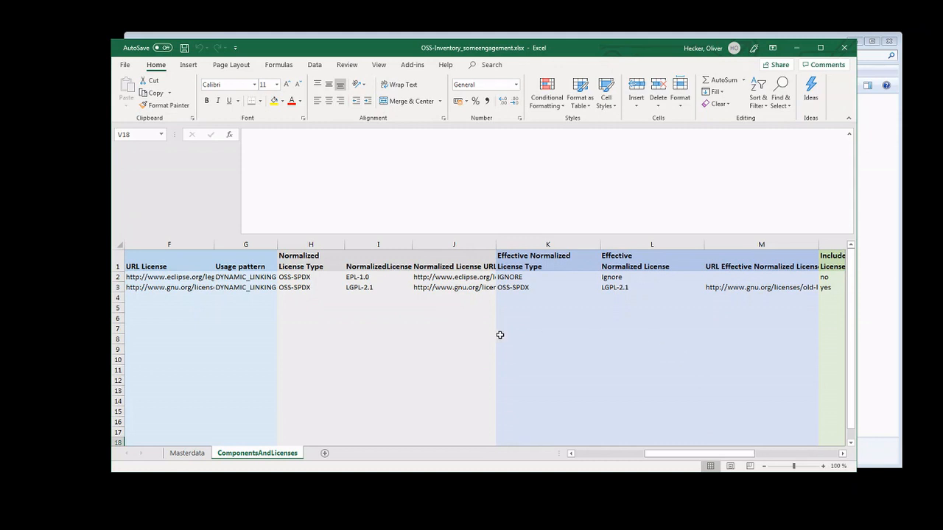
pyautogui.moveTo(629, 251)
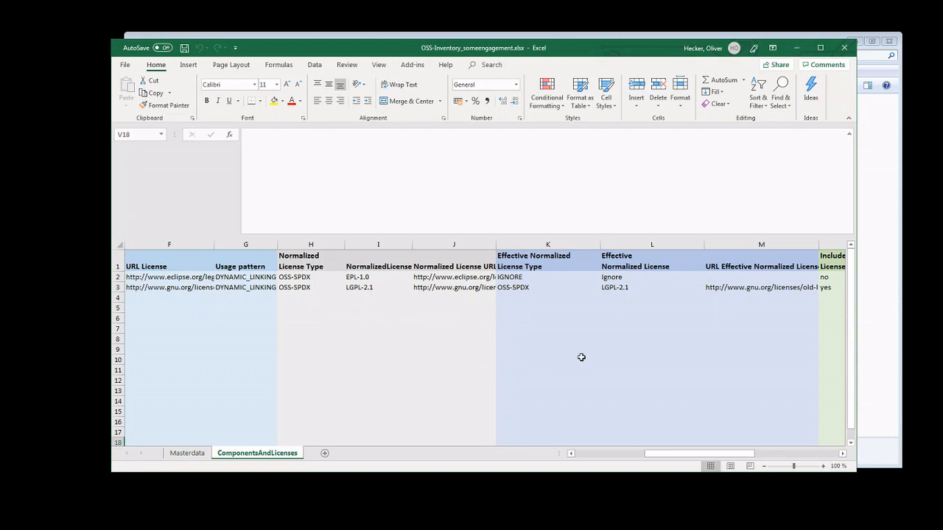
pyautogui.moveTo(602, 281)
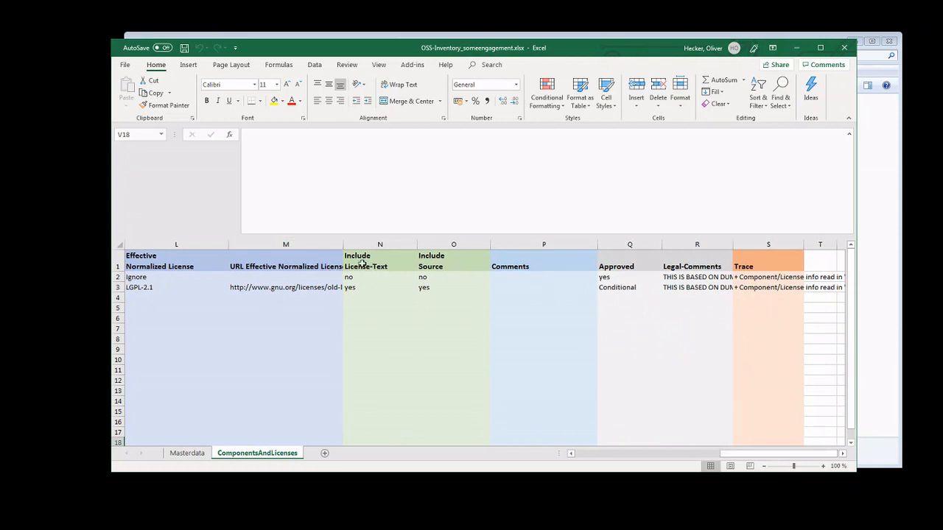
pyautogui.moveTo(369, 277)
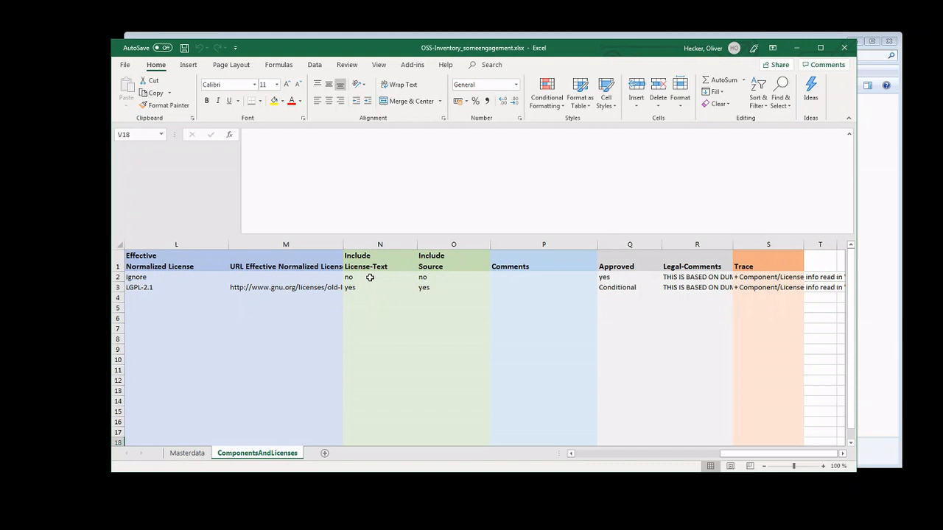
pyautogui.moveTo(643, 281)
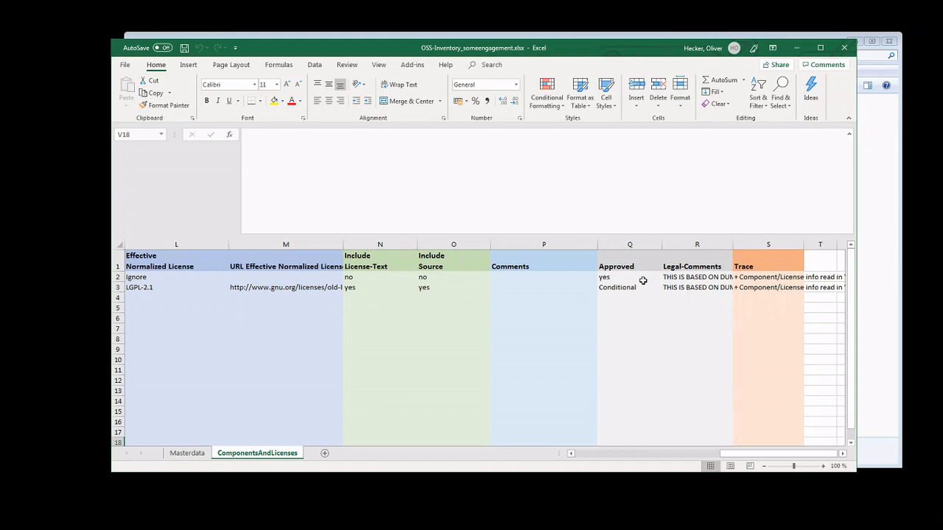
pyautogui.moveTo(628, 278)
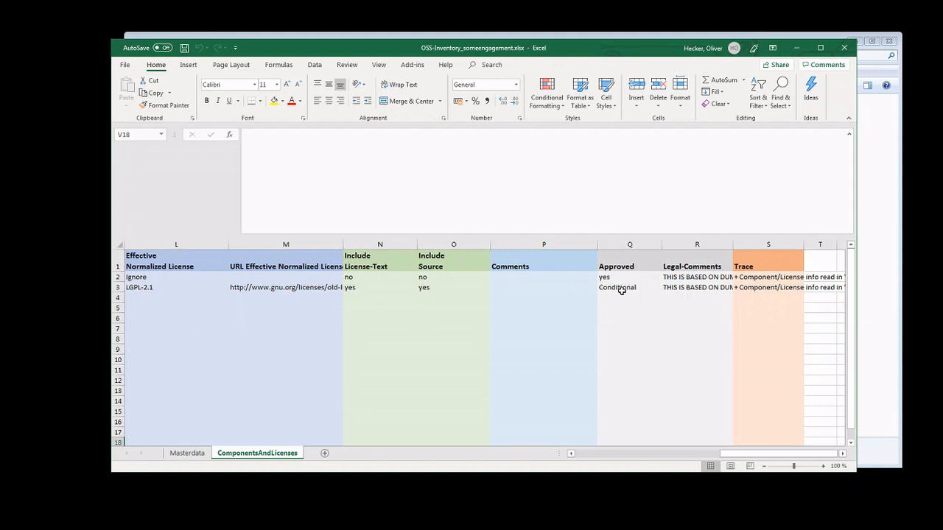
pyautogui.moveTo(261, 299)
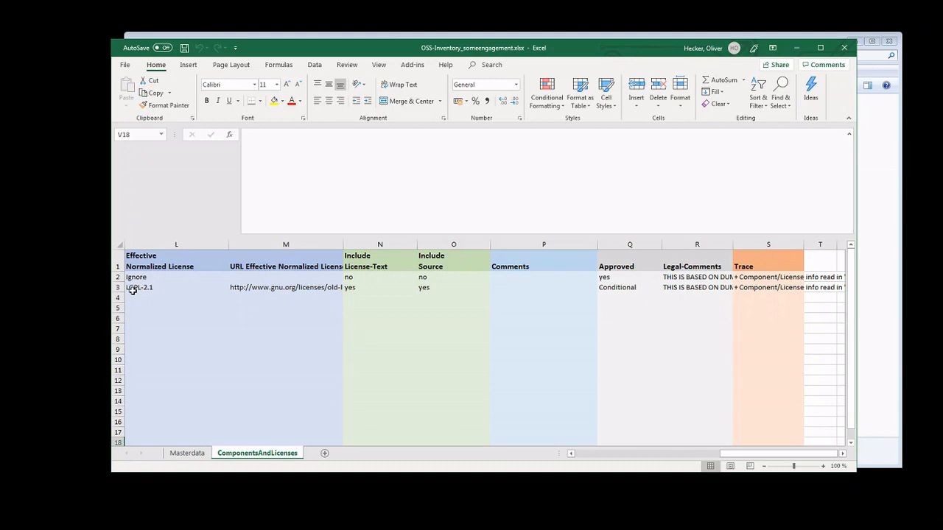
pyautogui.moveTo(551, 327)
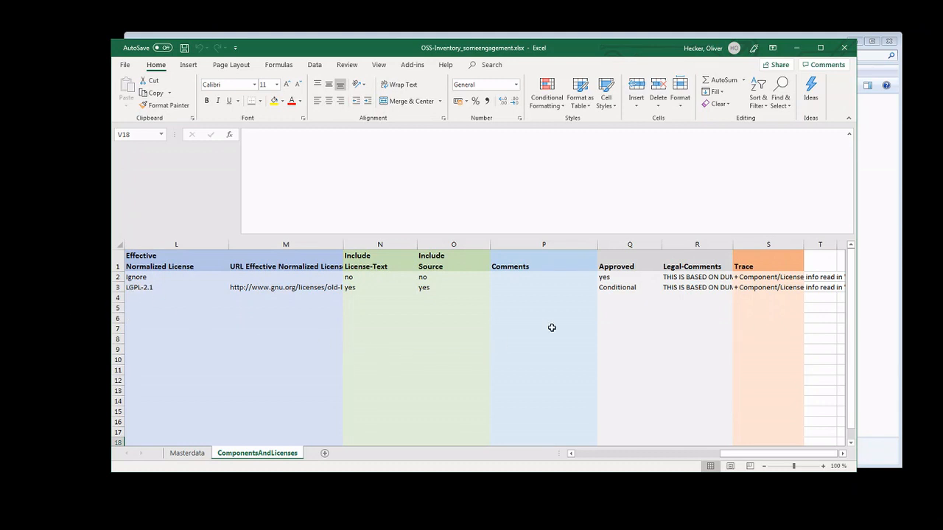
pyautogui.moveTo(635, 283)
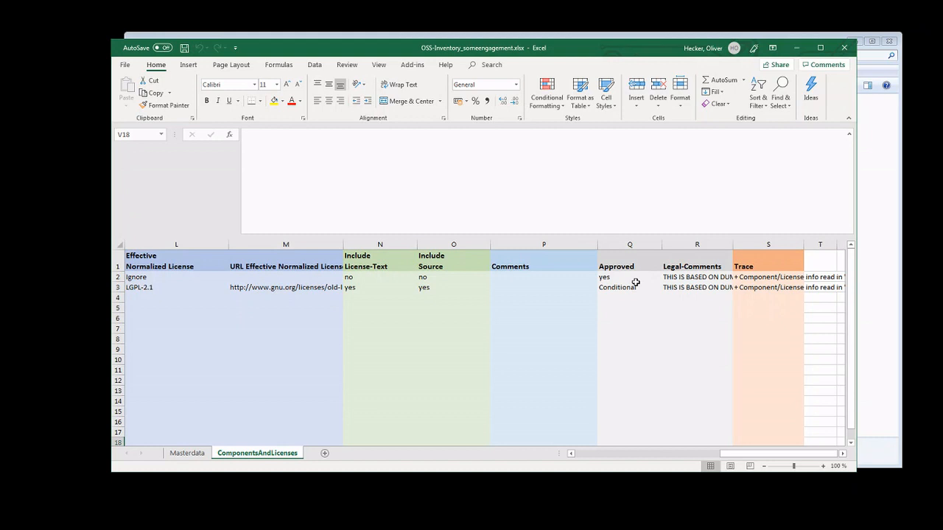
pyautogui.click(695, 287)
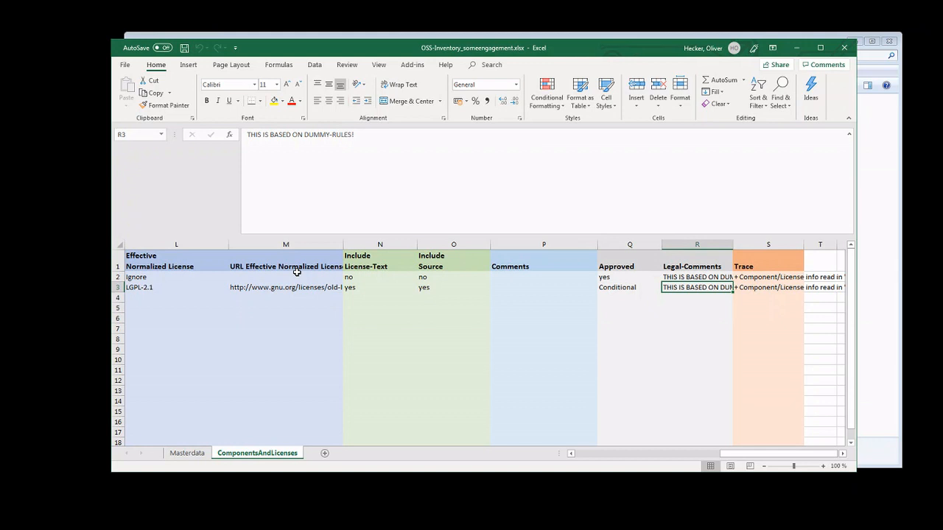
pyautogui.moveTo(740, 451)
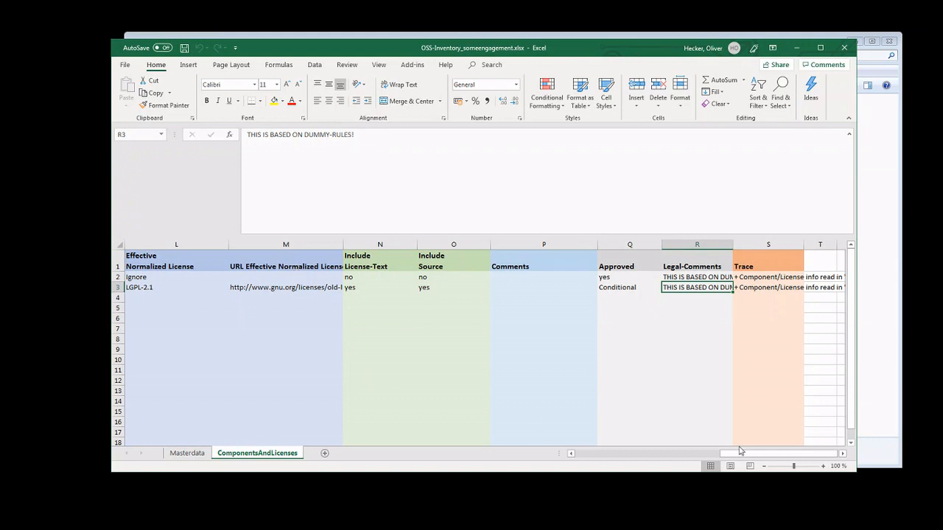
pyautogui.moveTo(774, 453); pyautogui.dragTo(737, 453)
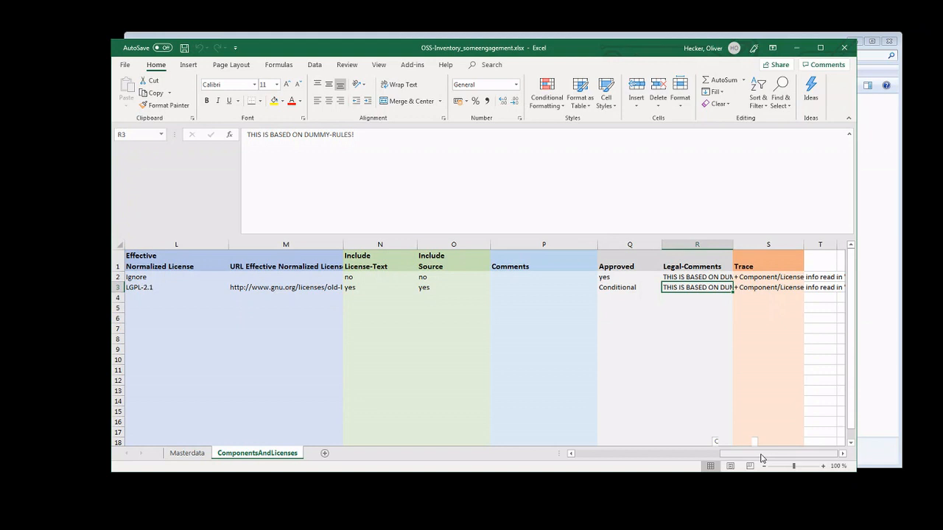
pyautogui.moveTo(845, 47)
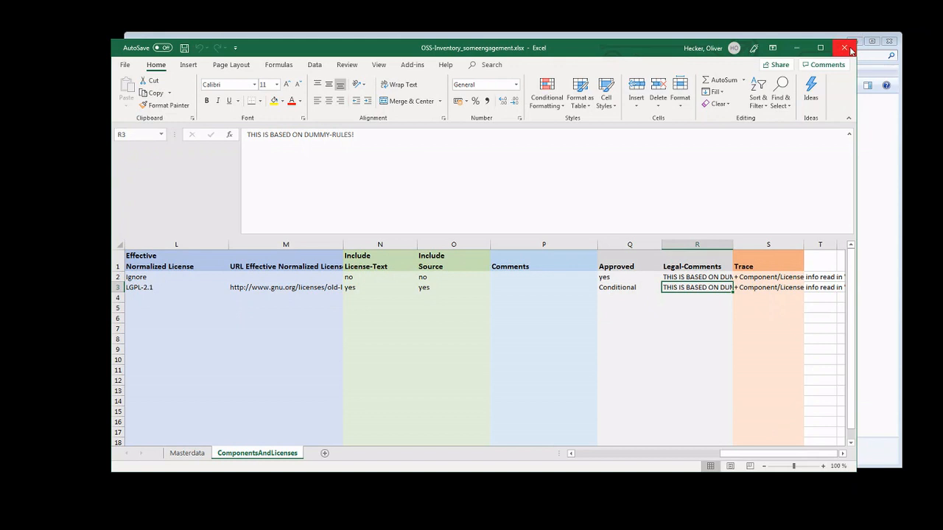
# Step: Close Excel and select OSS-Report_someengagement.html in the output folder
pyautogui.click(844, 47)
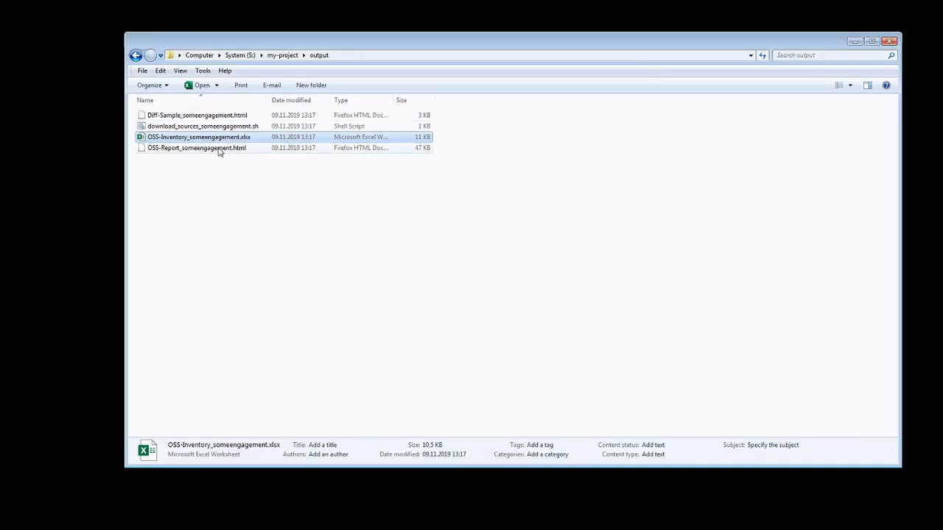
pyautogui.click(196, 148)
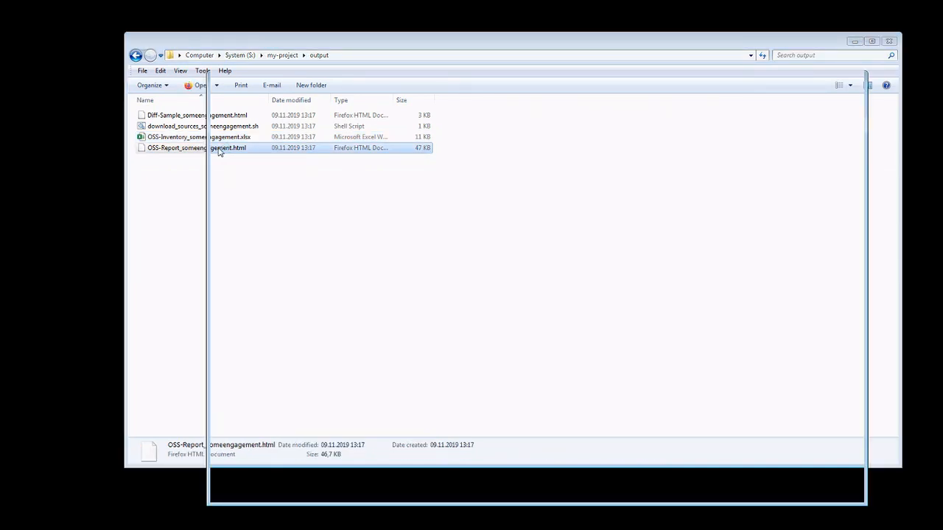
# Step: Open OSS-Report_someengagement.html in Firefox and scroll through the LGPL-2.1 license text
pyautogui.doubleClick(228, 147)
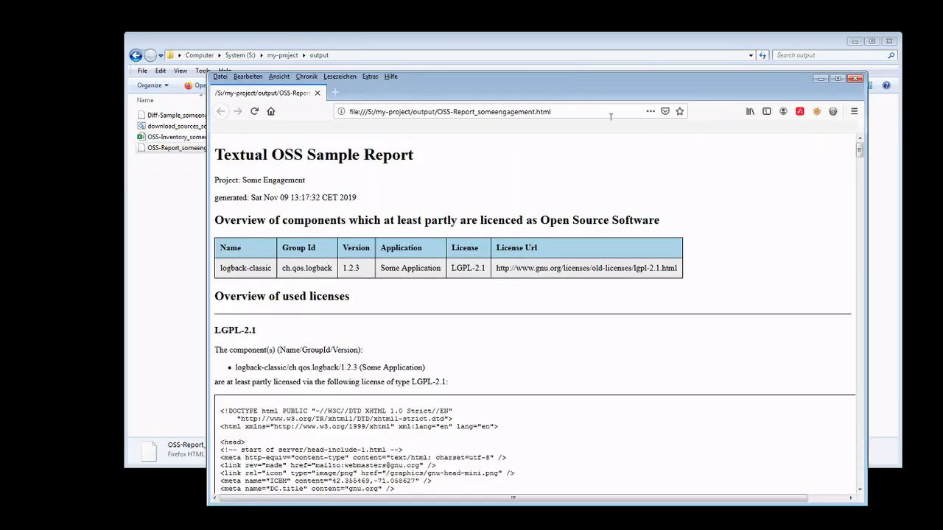
pyautogui.scroll(-3)
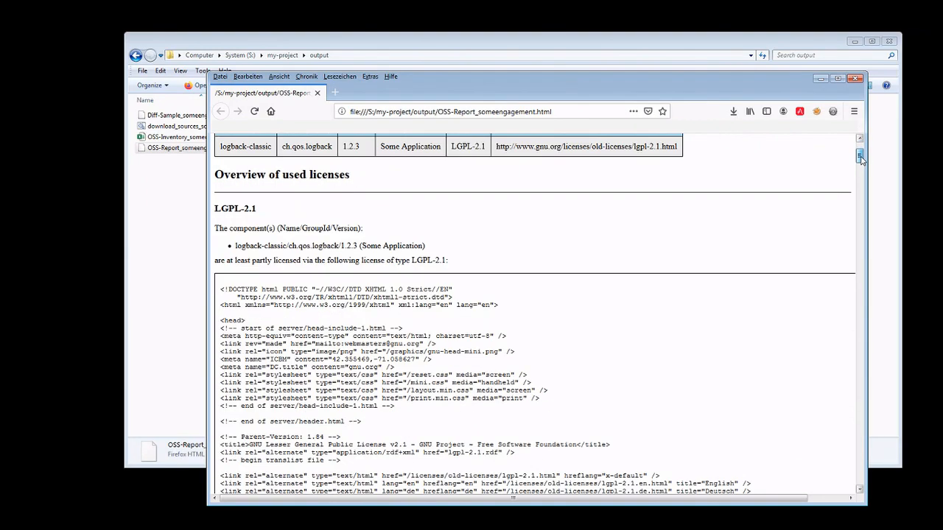
pyautogui.scroll(-3)
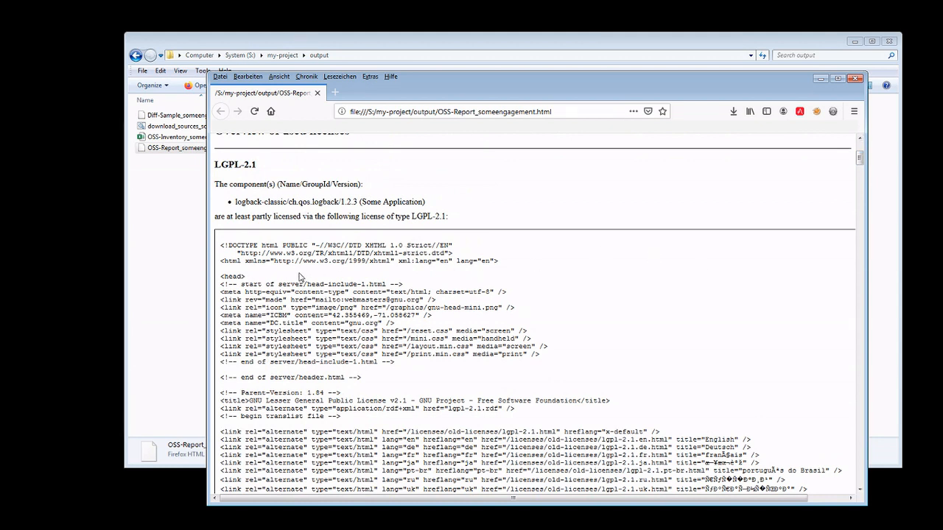
pyautogui.moveTo(616, 214)
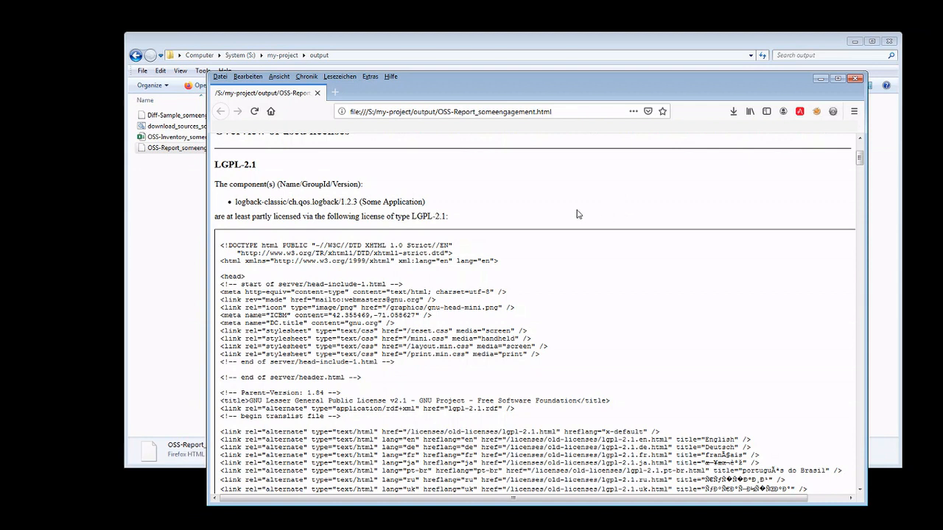
pyautogui.moveTo(518, 218)
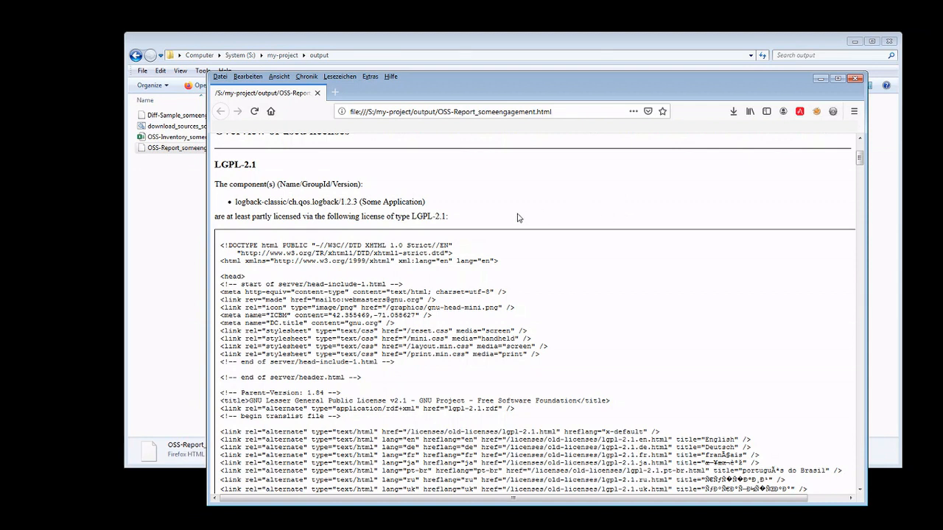
pyautogui.moveTo(482, 240)
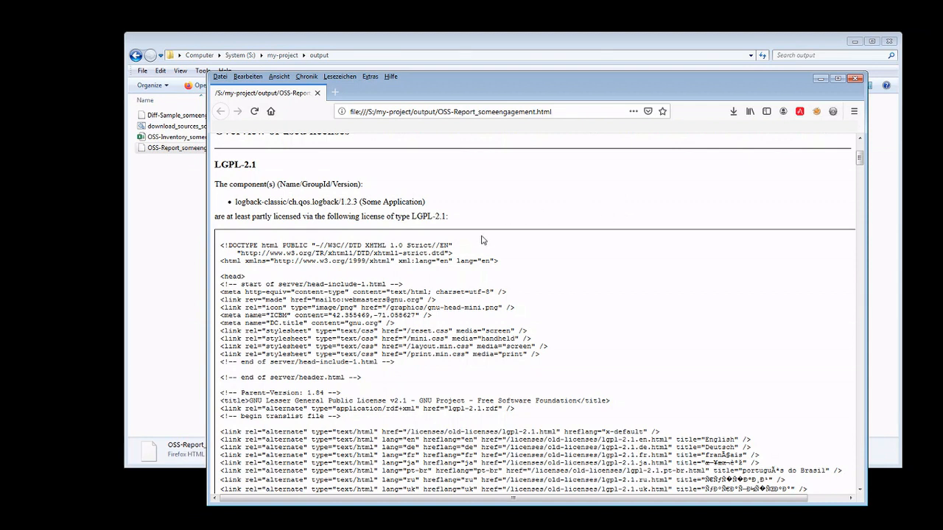
pyautogui.scroll(-3)
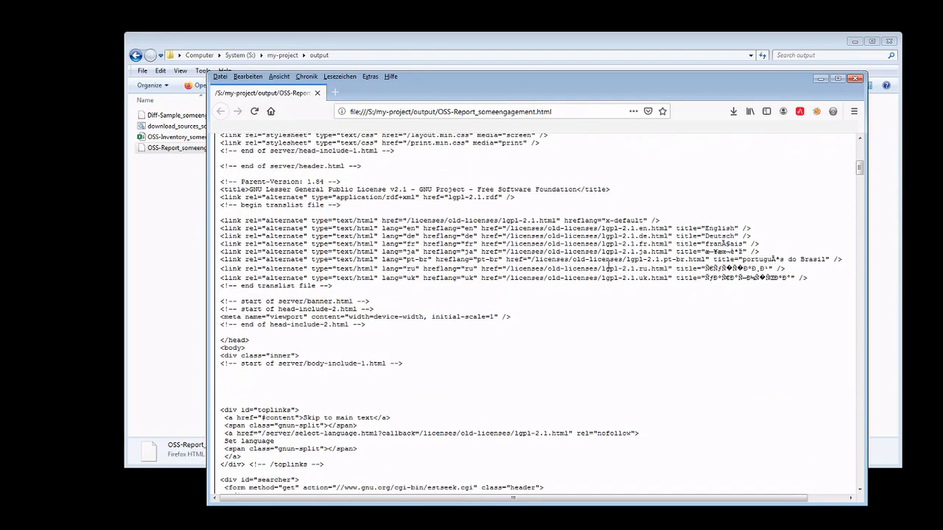
pyautogui.scroll(-3)
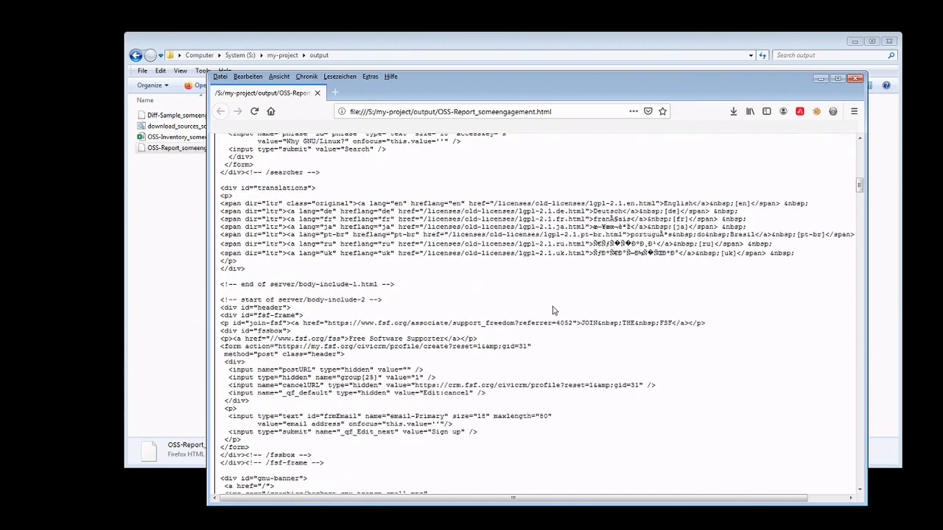
pyautogui.scroll(-3)
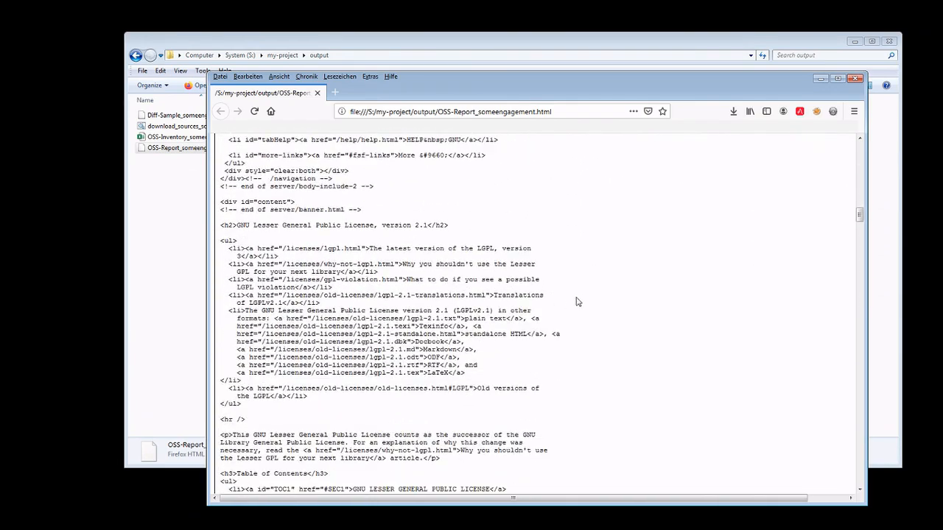
pyautogui.scroll(-3)
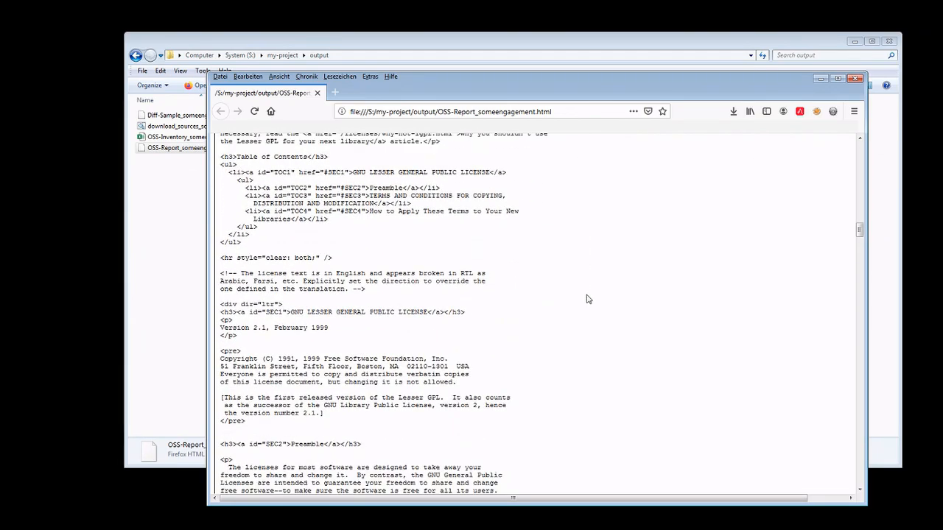
pyautogui.scroll(-3)
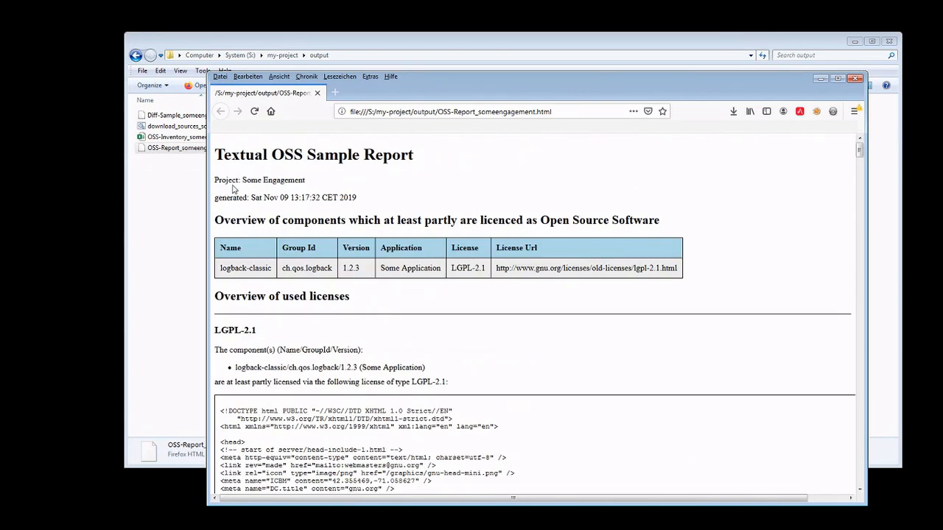
pyautogui.moveTo(871, 124)
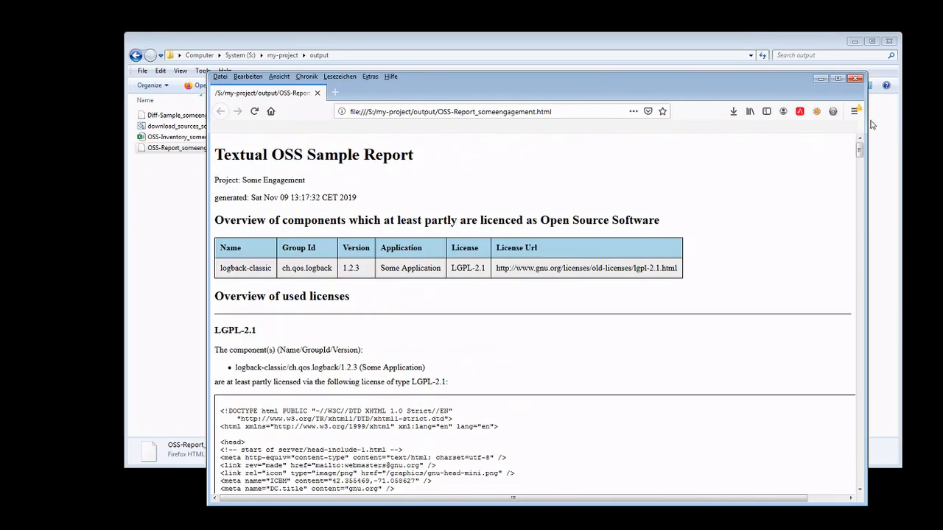
# Step: Close the HTML report, browse up to the S: drive, and open the Solicitor user guide PDF
pyautogui.click(856, 78)
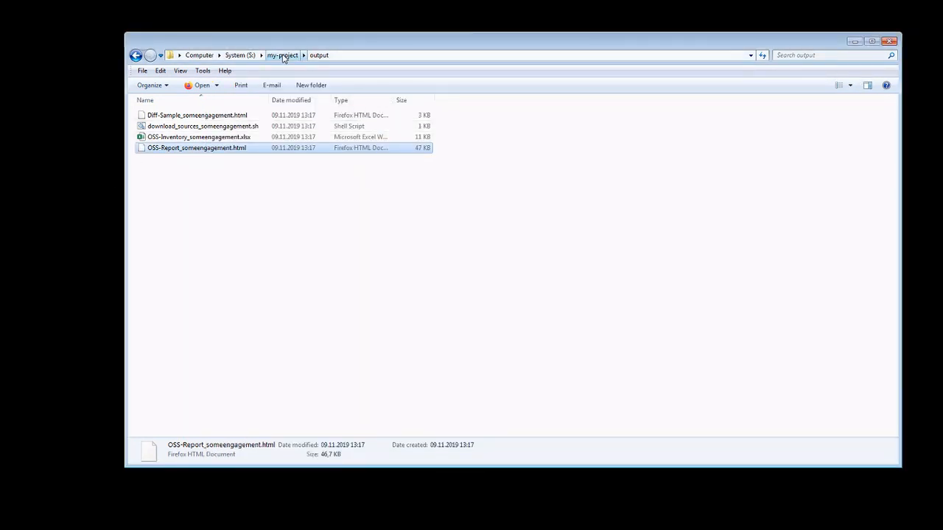
pyautogui.click(282, 54)
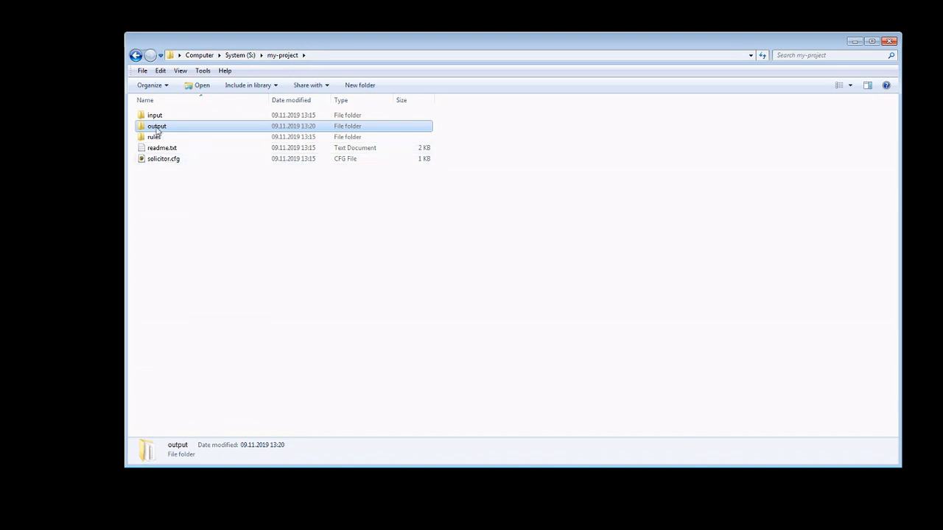
pyautogui.doubleClick(156, 125)
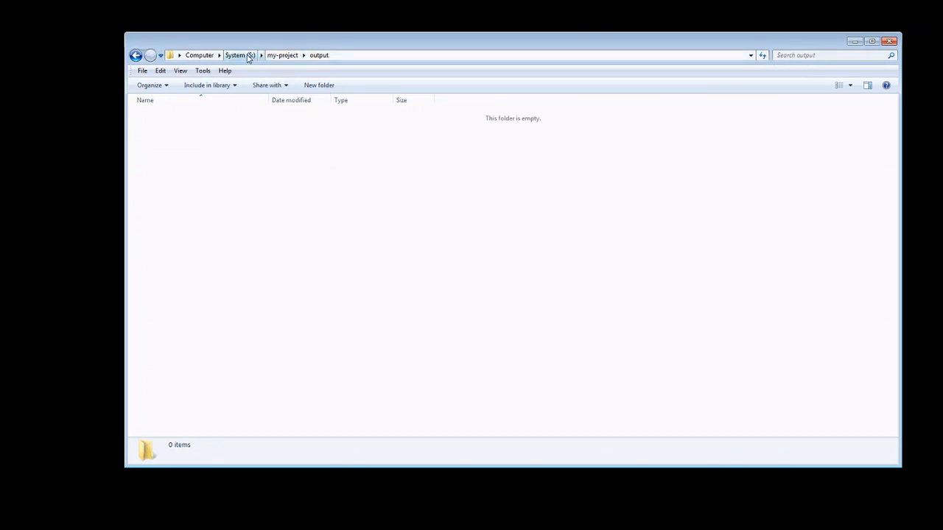
pyautogui.click(239, 55)
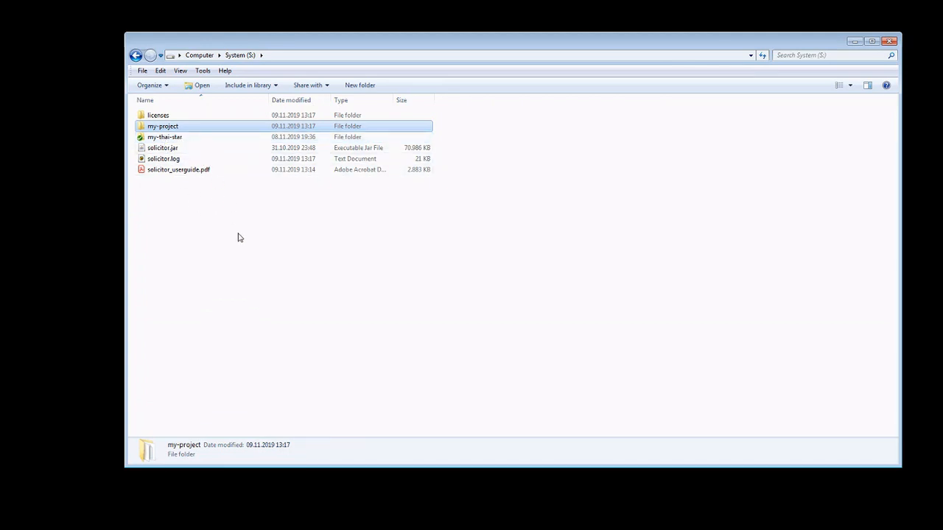
pyautogui.moveTo(212, 188)
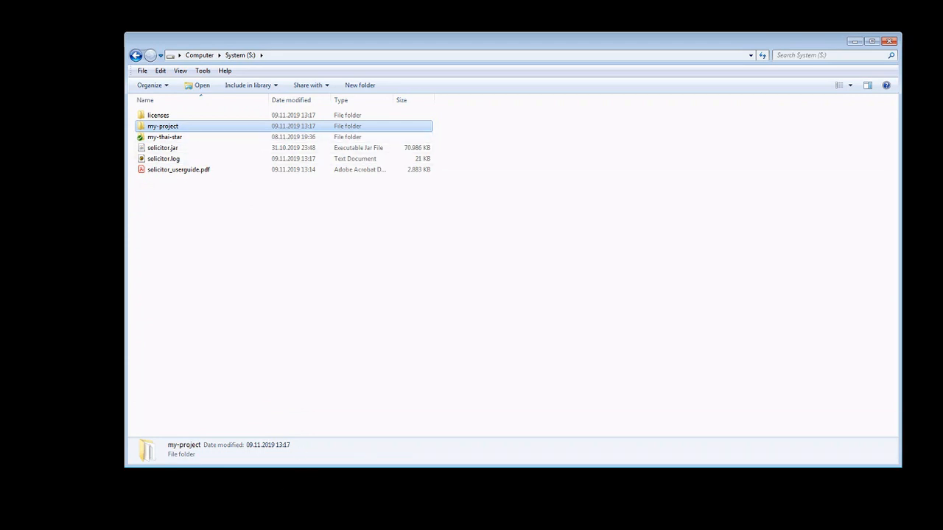
pyautogui.doubleClick(178, 169)
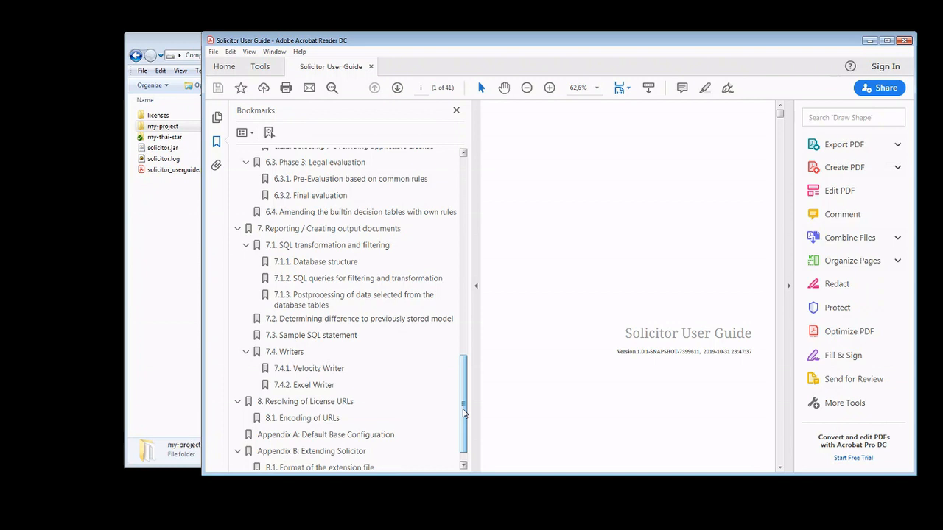
pyautogui.moveTo(468, 414)
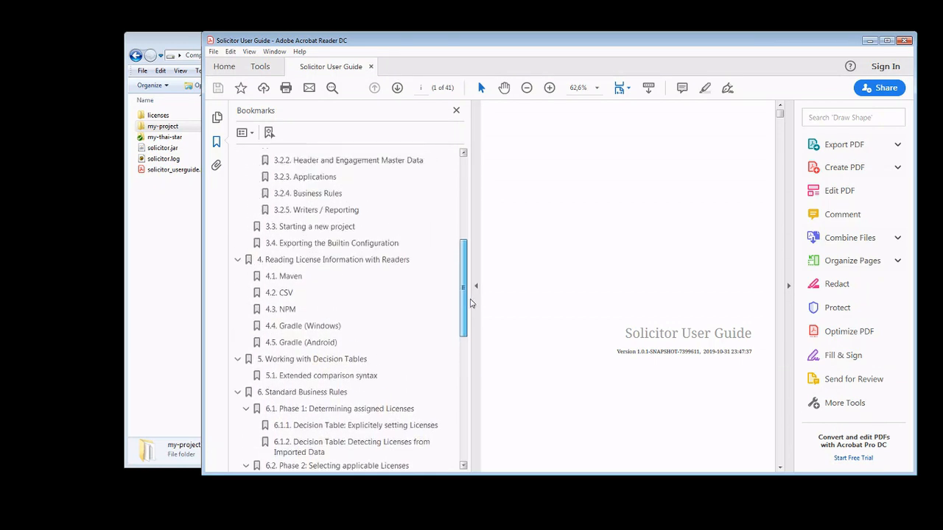
# Step: Select and copy the license-maven-plugin XML block from the guide's section 4.1 Maven
pyautogui.click(283, 275)
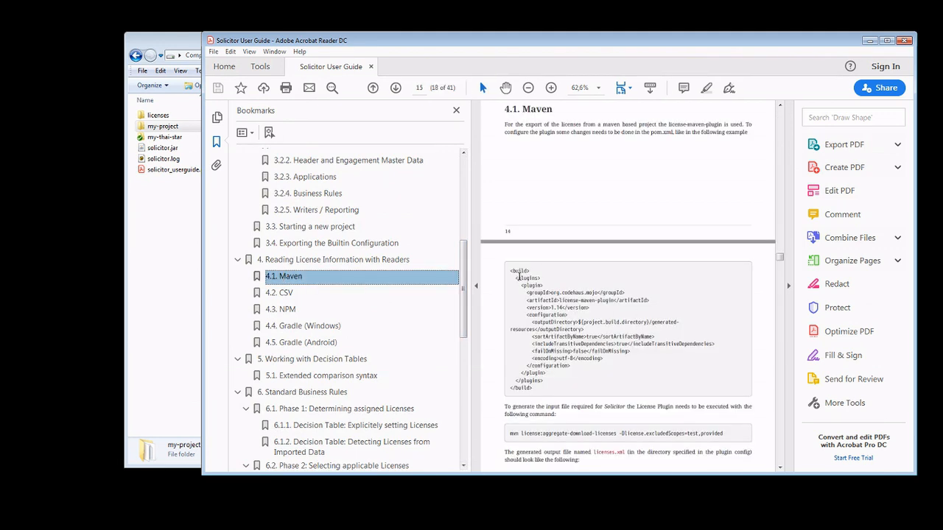
pyautogui.moveTo(559, 296)
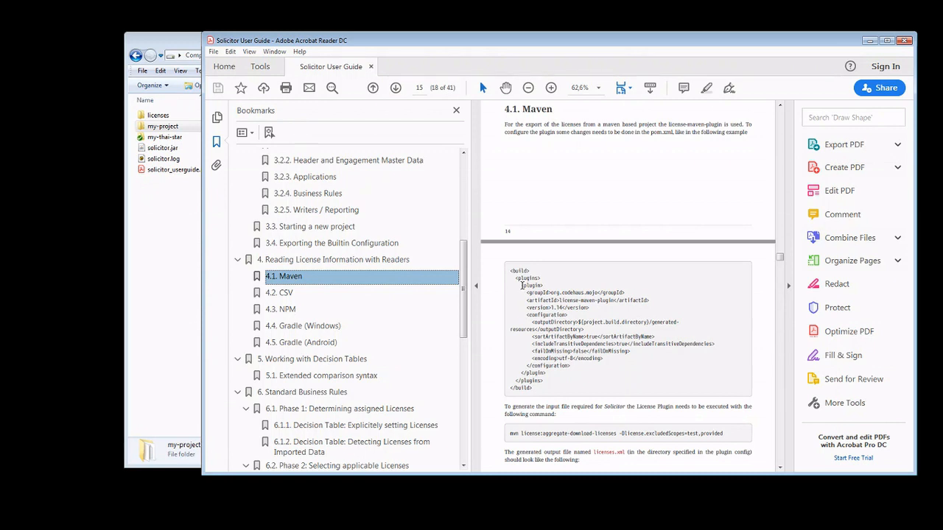
pyautogui.moveTo(515, 286); pyautogui.dragTo(548, 371)
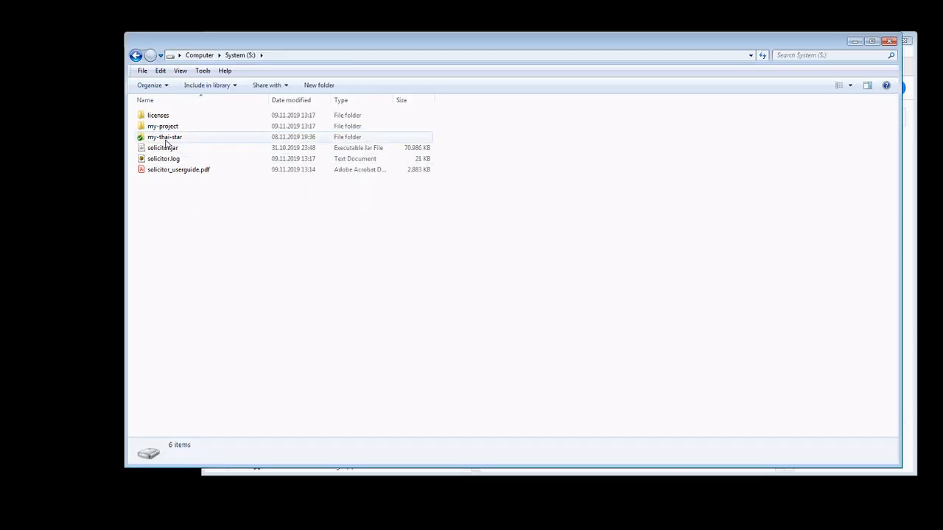
# Step: Navigate into my-thai-star\java\mtsj and open pom.xml in UltraEdit
pyautogui.doubleClick(164, 137)
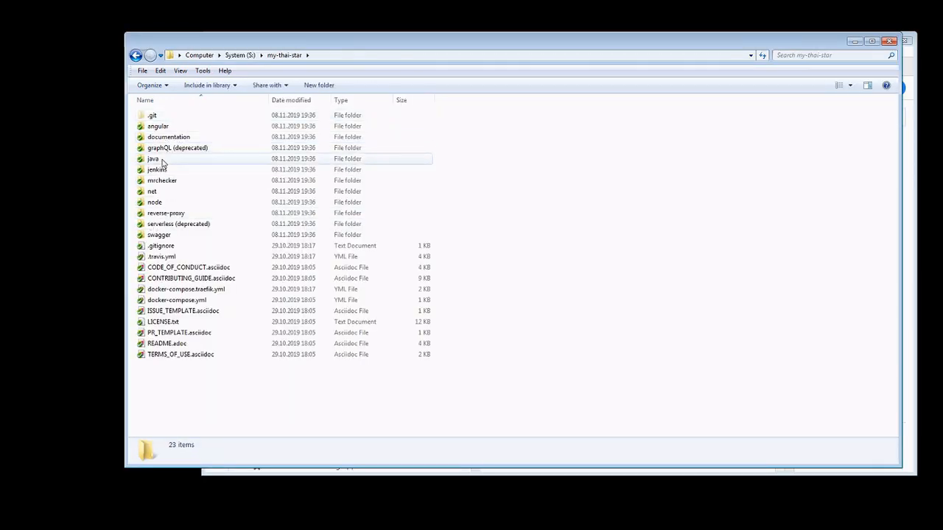
pyautogui.doubleClick(152, 159)
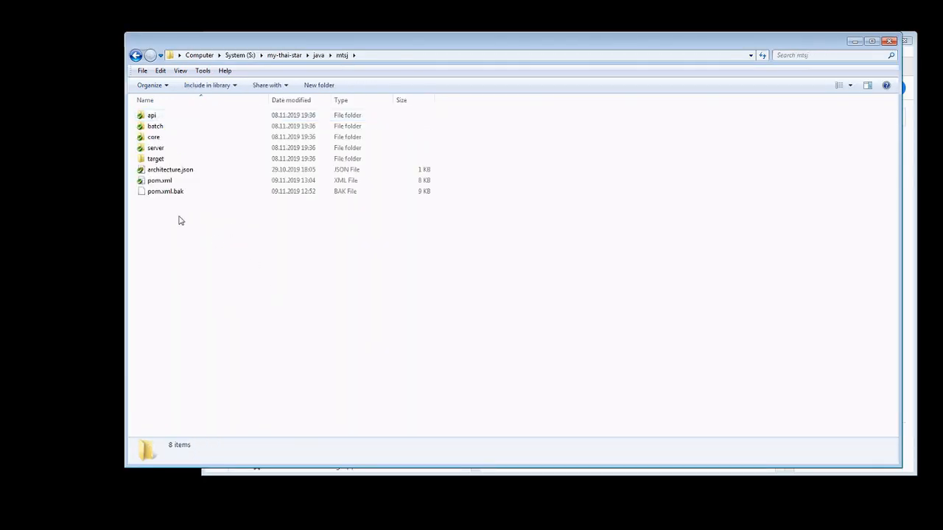
pyautogui.click(156, 159)
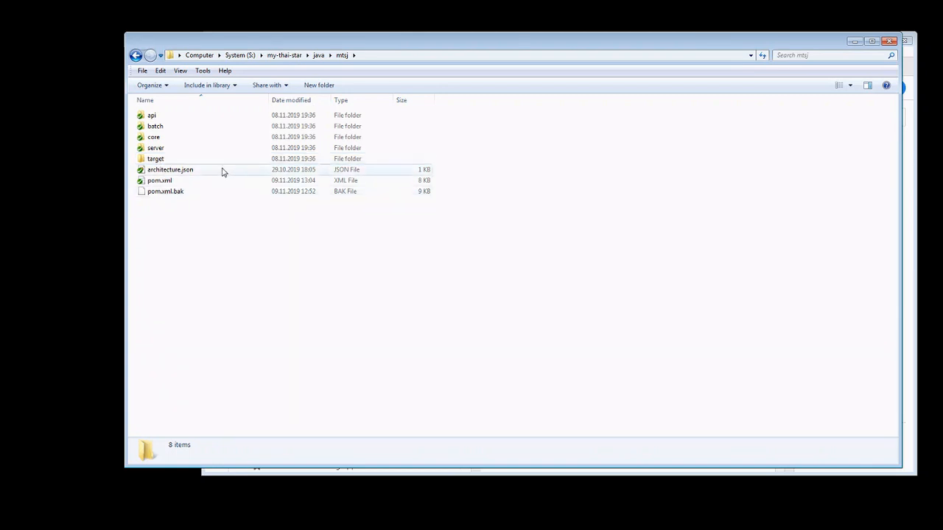
pyautogui.click(155, 159)
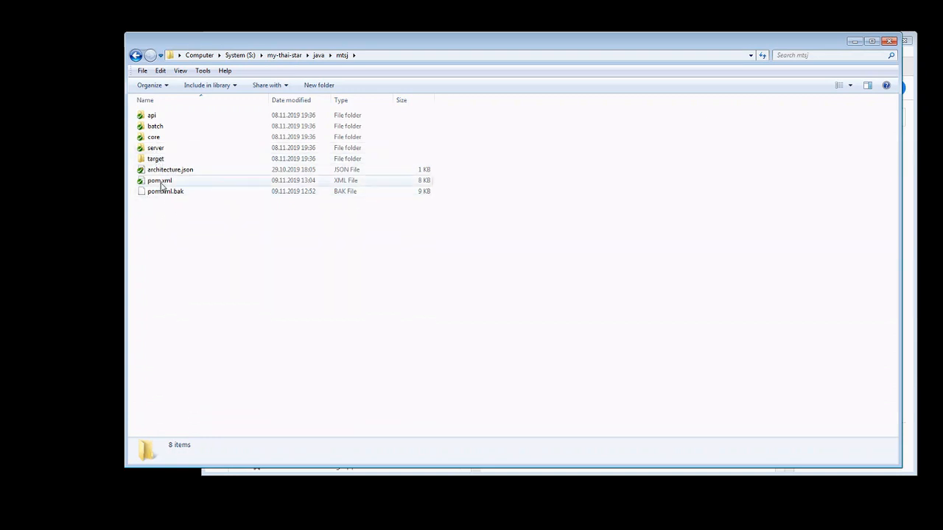
pyautogui.doubleClick(159, 180)
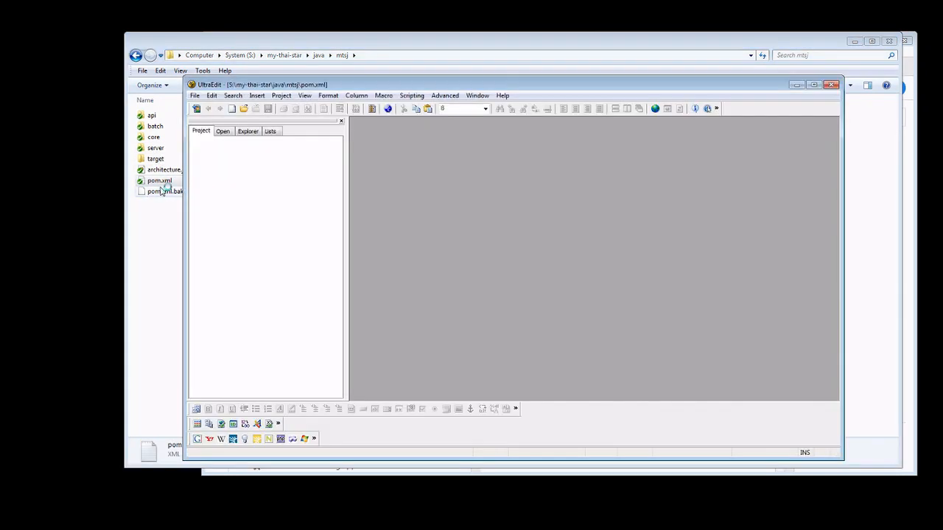
# Step: Paste the license-maven-plugin block into pom.xml's build plugins, before the surefire plugin
pyautogui.doubleClick(160, 180)
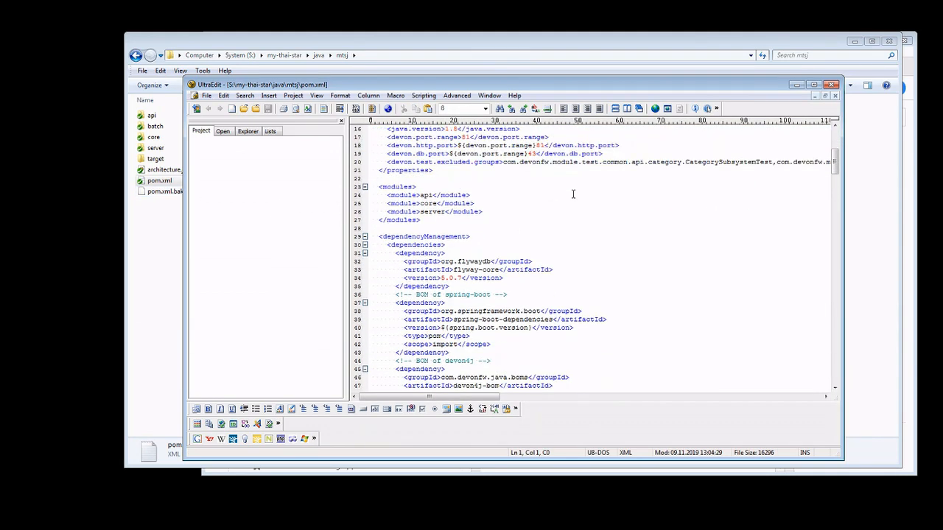
pyautogui.scroll(-3)
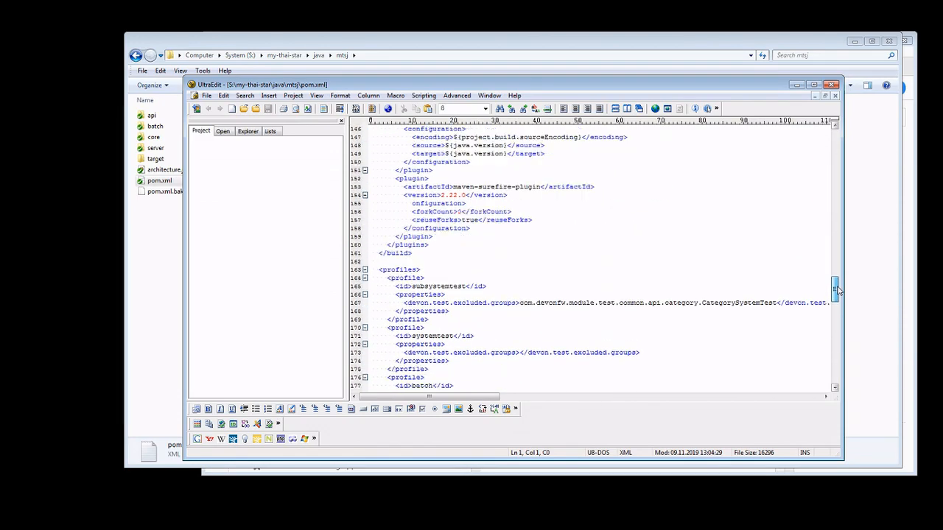
pyautogui.scroll(3)
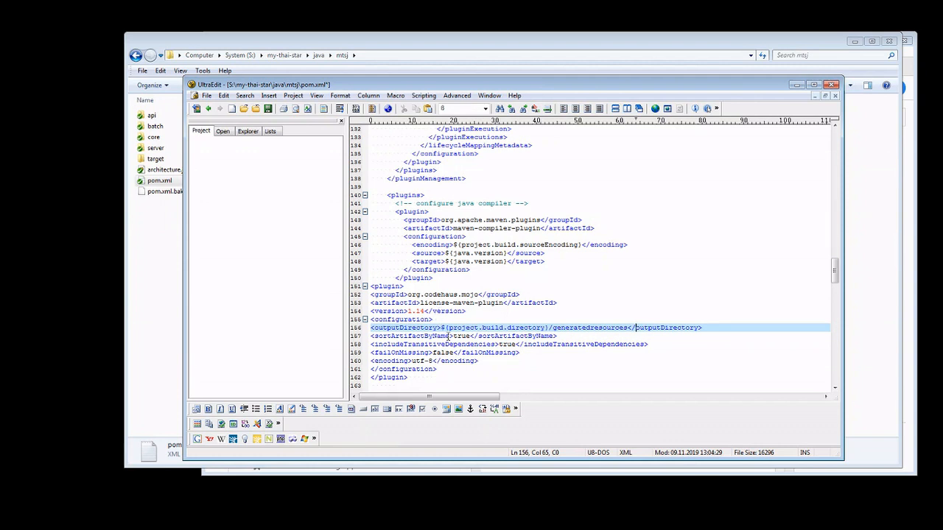
pyautogui.scroll(-3)
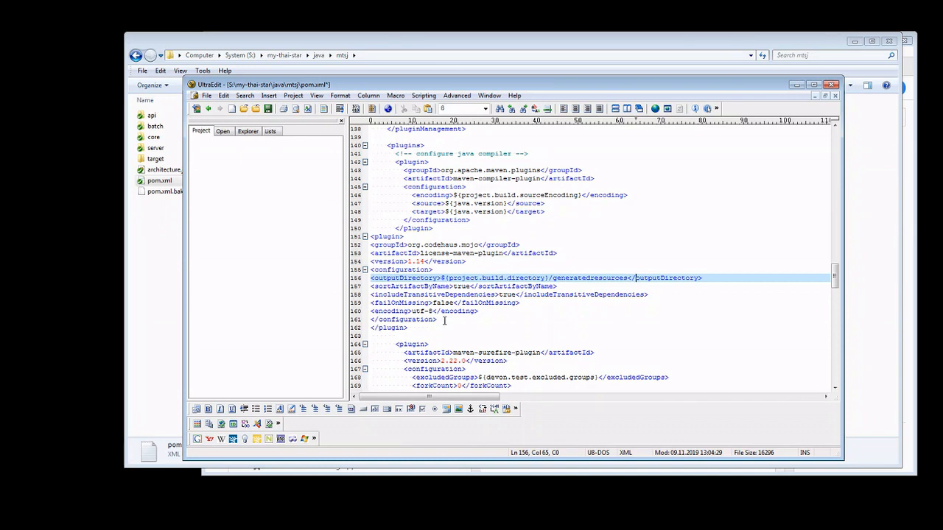
pyautogui.moveTo(267, 108)
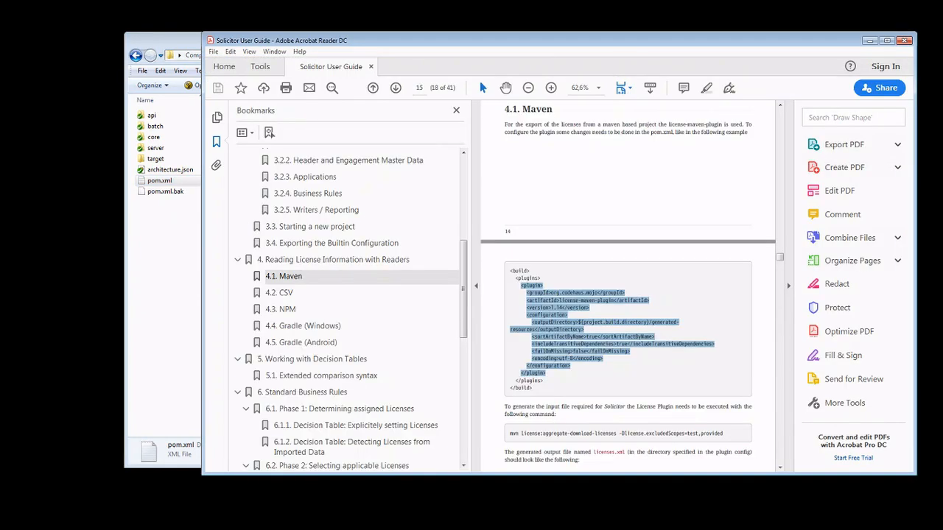
pyautogui.moveTo(608, 259)
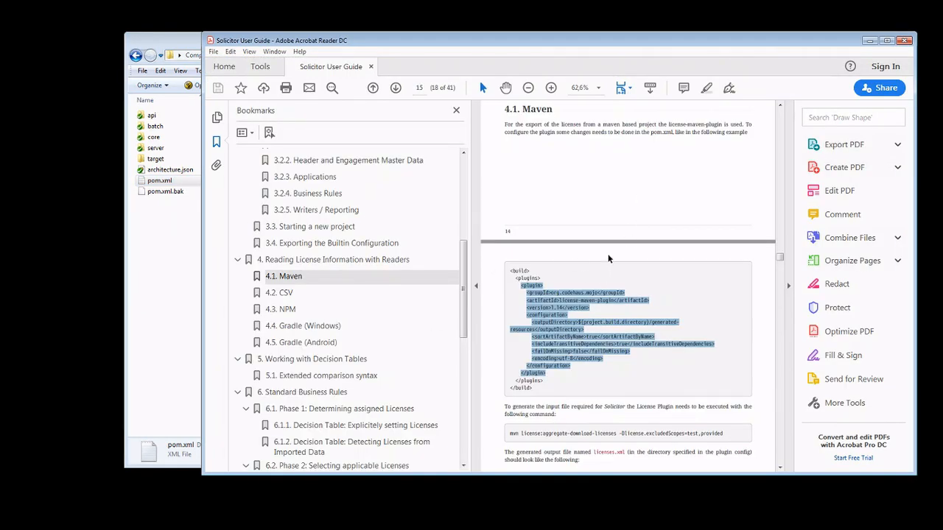
# Step: Scroll the guide's Maven section to the mvn license:aggregate-download-licenses command
pyautogui.scroll(-3)
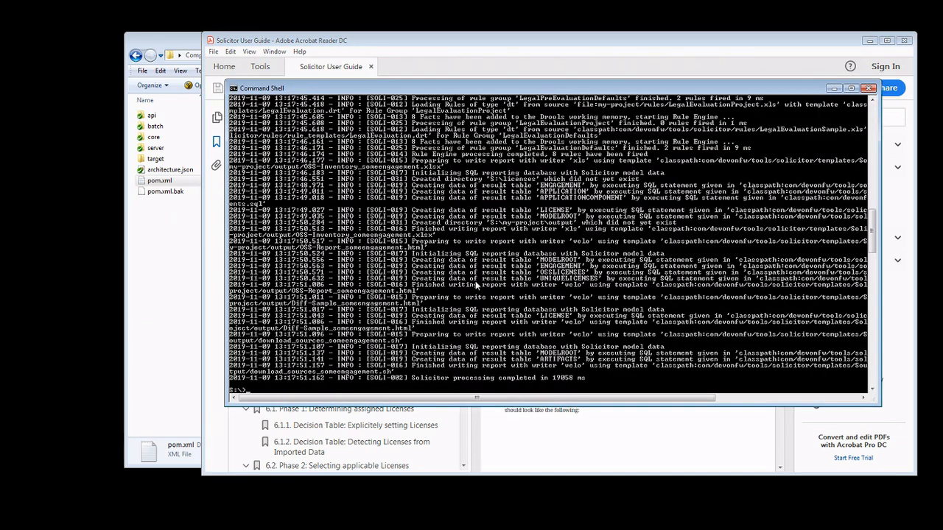
# Step: Change to my-thai-star\java\mtsj, list it, and paste mvn license:aggregate-download-licenses
pyautogui.write('cd my-thai-star\\')
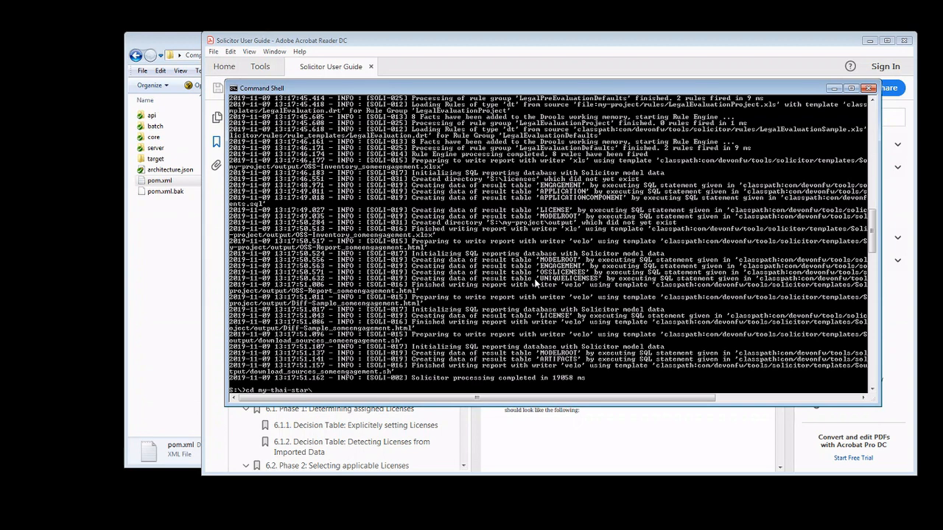
pyautogui.write('documentation')
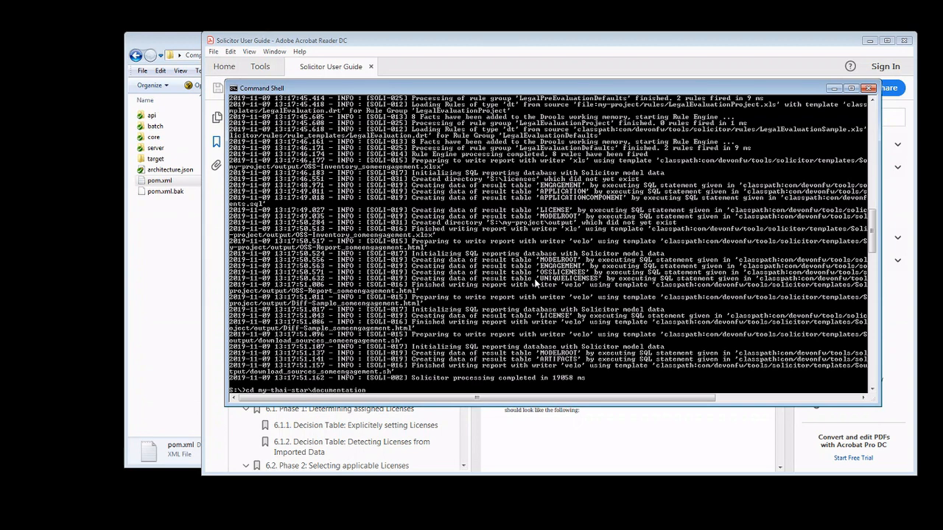
pyautogui.write('java\\mtsj')
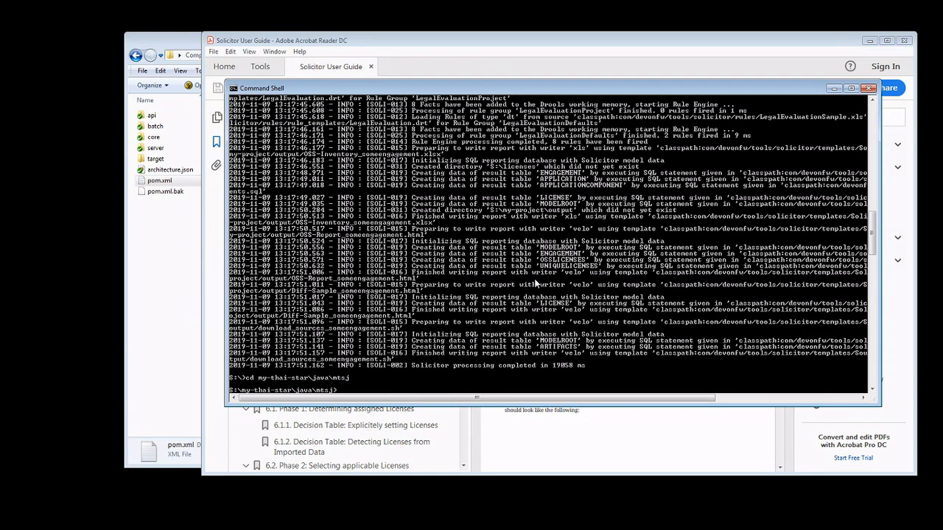
pyautogui.write('dir')
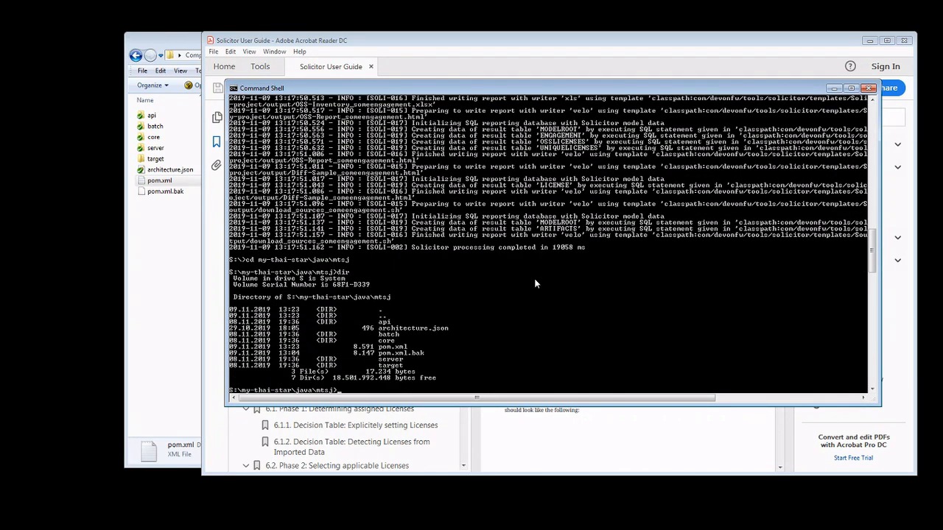
pyautogui.rightClick(536, 284)
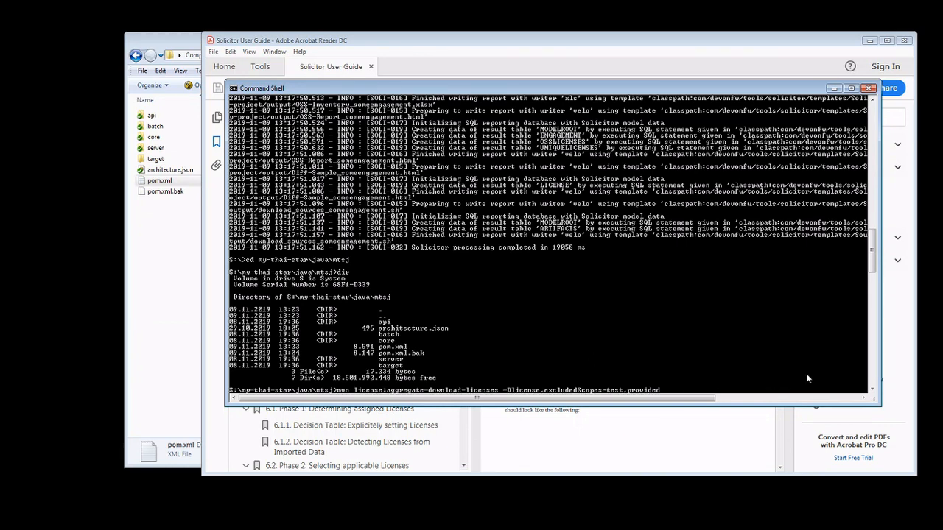
pyautogui.moveTo(820, 376)
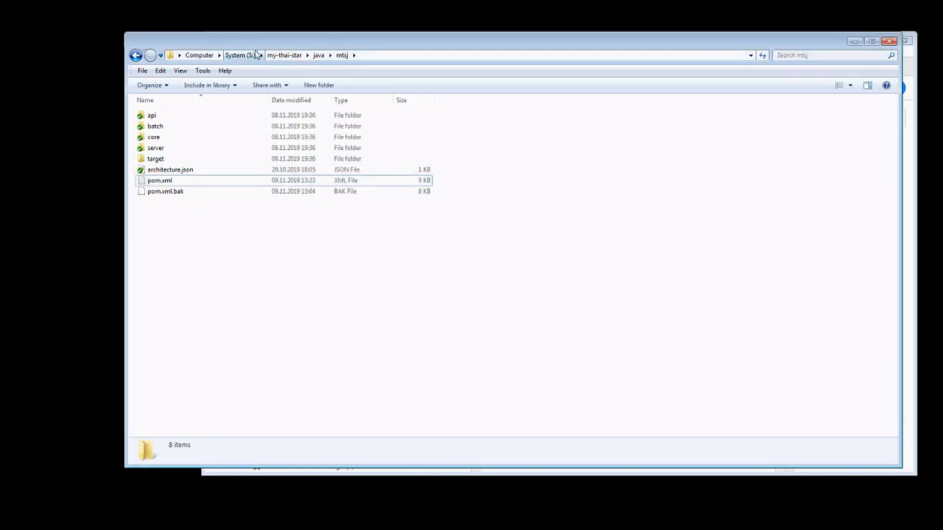
# Step: Browse from the S: drive into my-project and open solicitor.cfg in UltraEdit
pyautogui.click(241, 54)
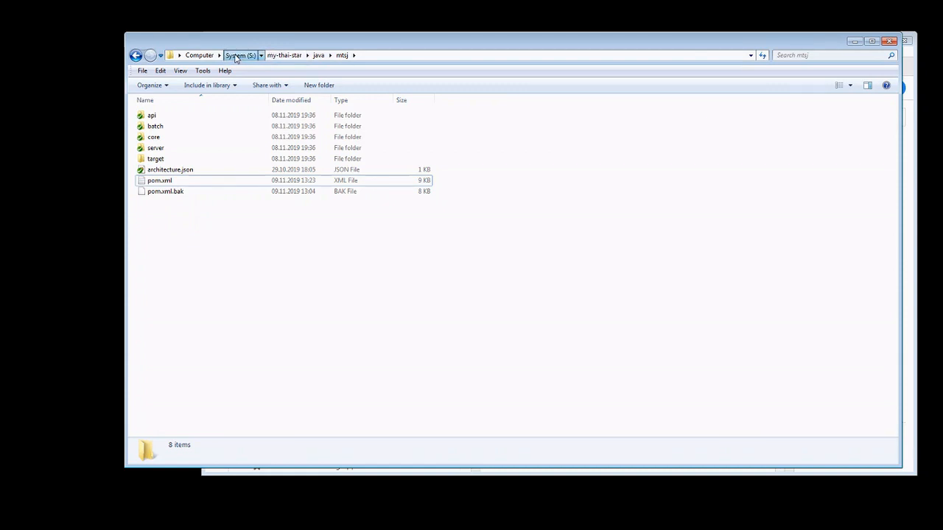
pyautogui.click(240, 55)
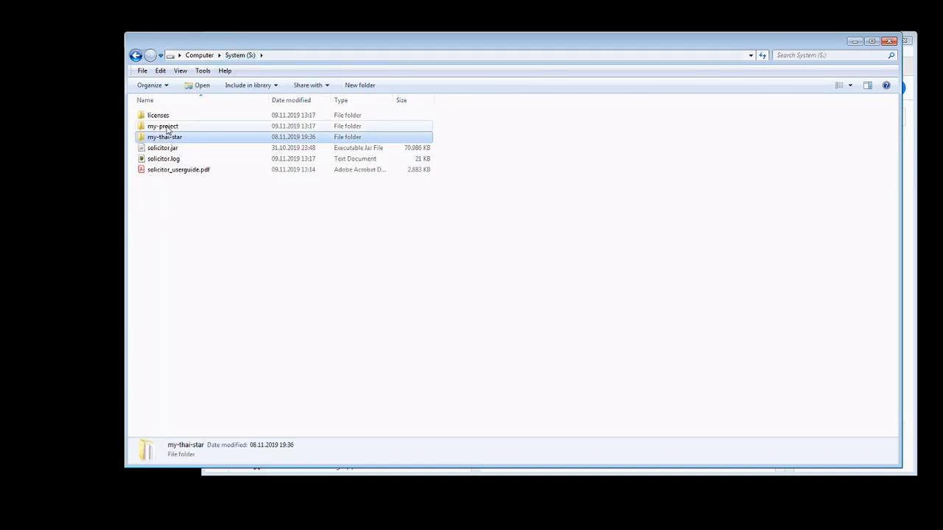
pyautogui.doubleClick(162, 126)
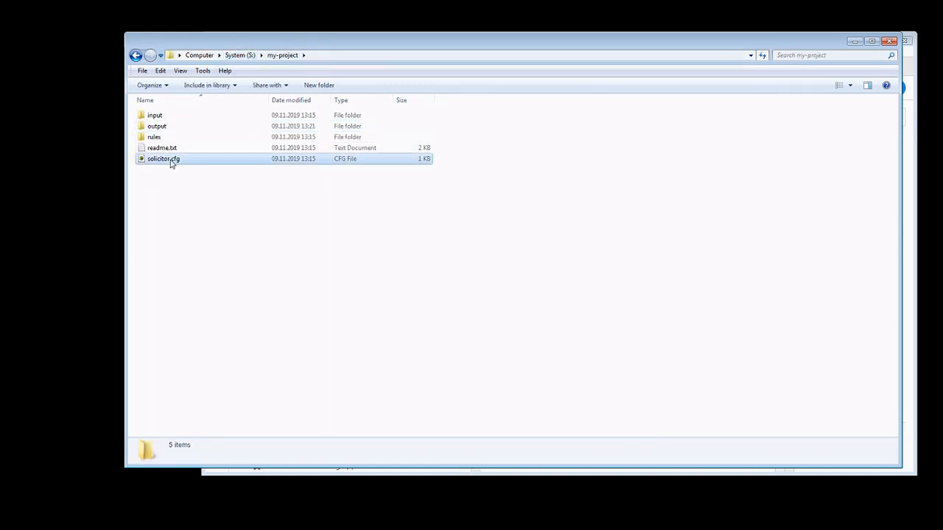
pyautogui.click(163, 158)
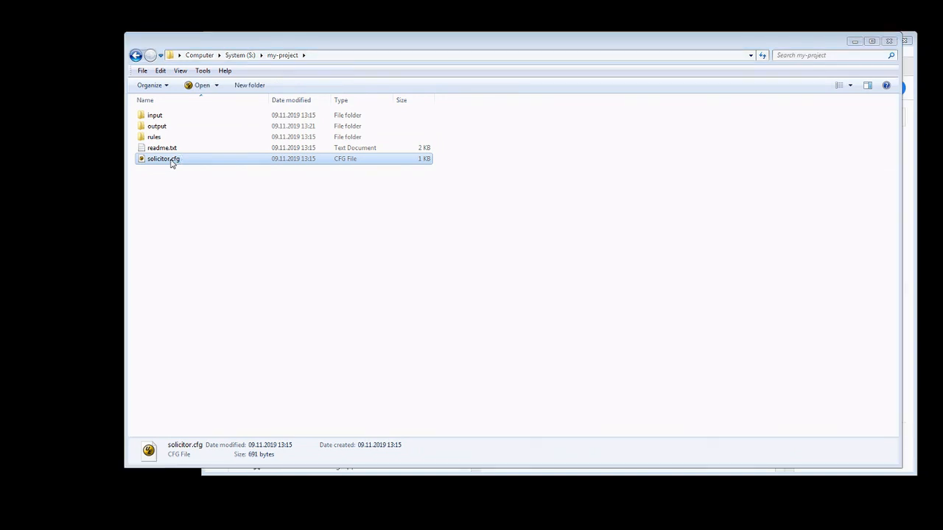
pyautogui.doubleClick(163, 159)
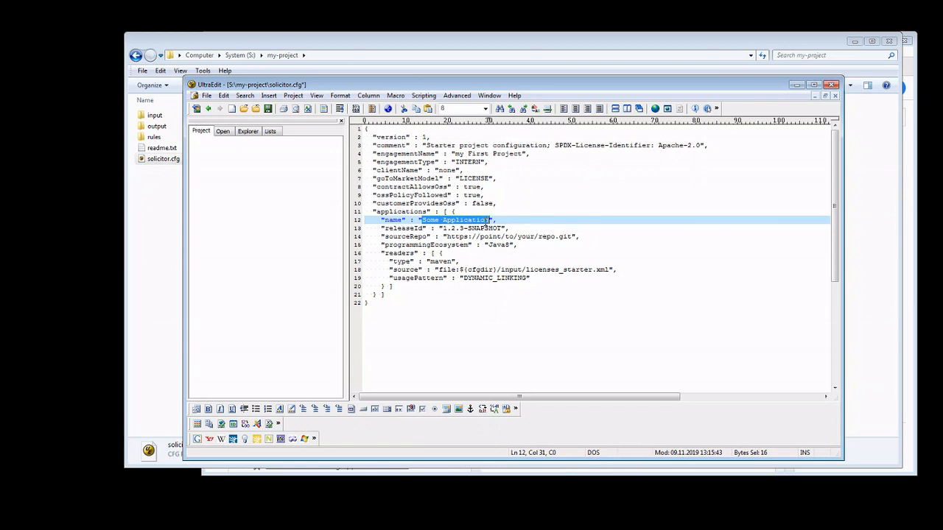
# Step: Replace 'Some Application' with 'MTS Java Backend' and licenses_starter.xml with licenses.xml, then save
pyautogui.write('My')
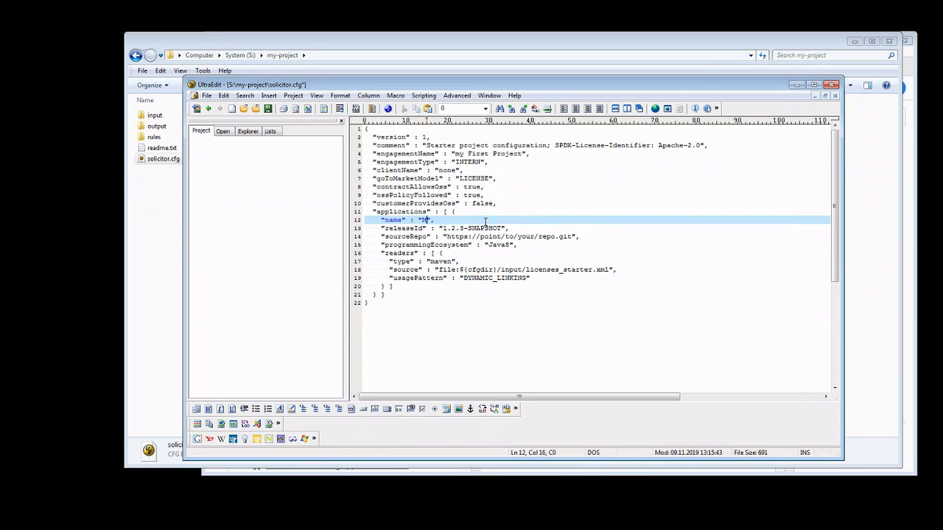
pyautogui.write('TS Java Backend')
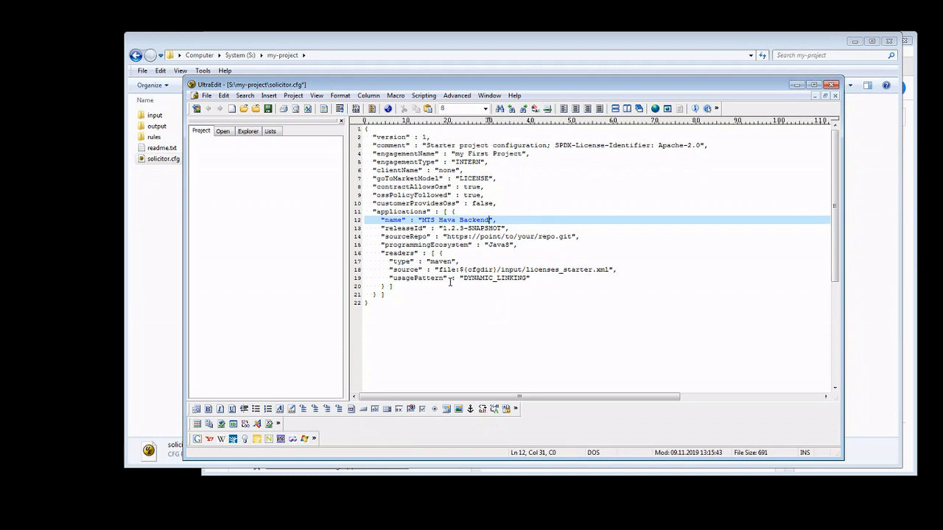
pyautogui.moveTo(450, 276)
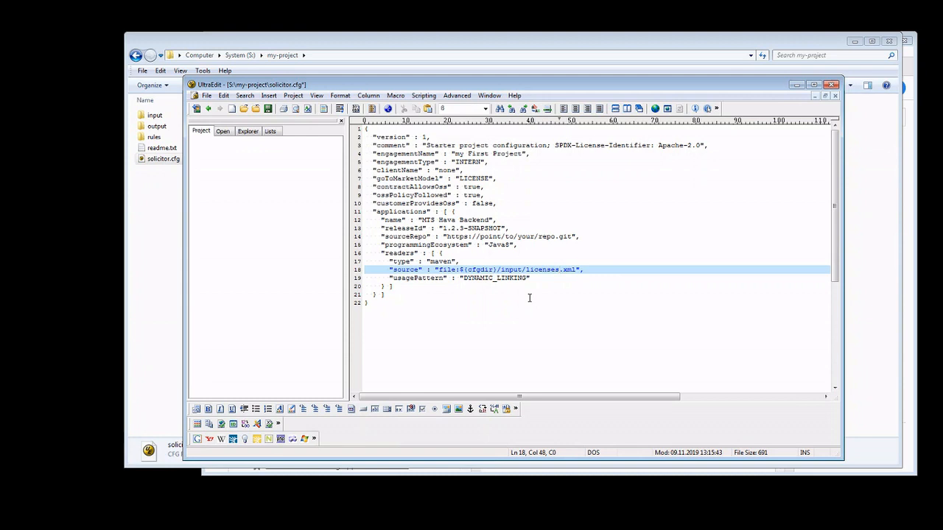
pyautogui.moveTo(341, 209)
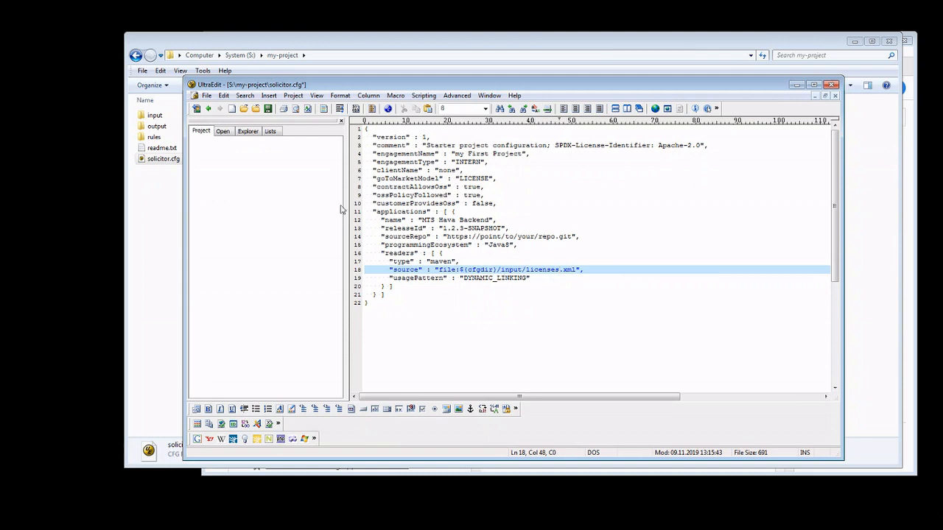
pyautogui.click(268, 108)
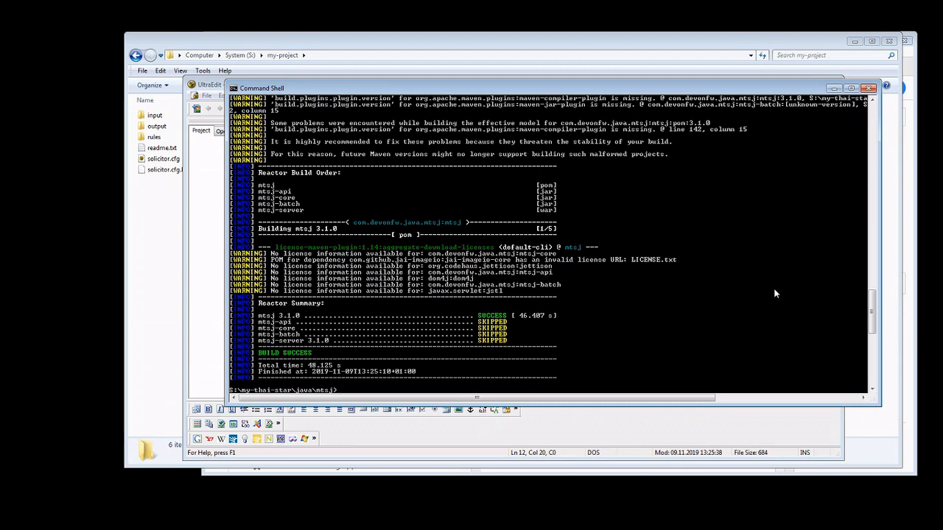
pyautogui.moveTo(539, 303)
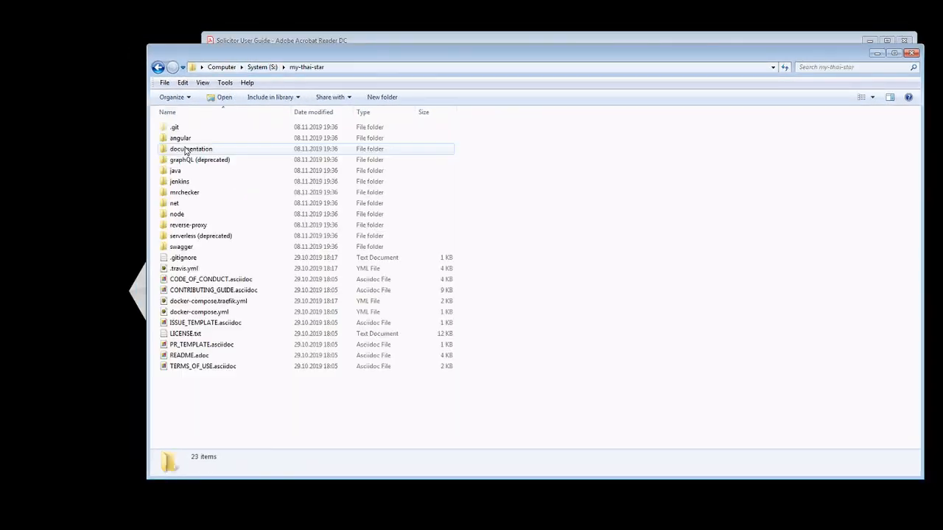
# Step: Browse java > mtsj > target > generated-resources to locate the generated licenses.xml
pyautogui.doubleClick(174, 171)
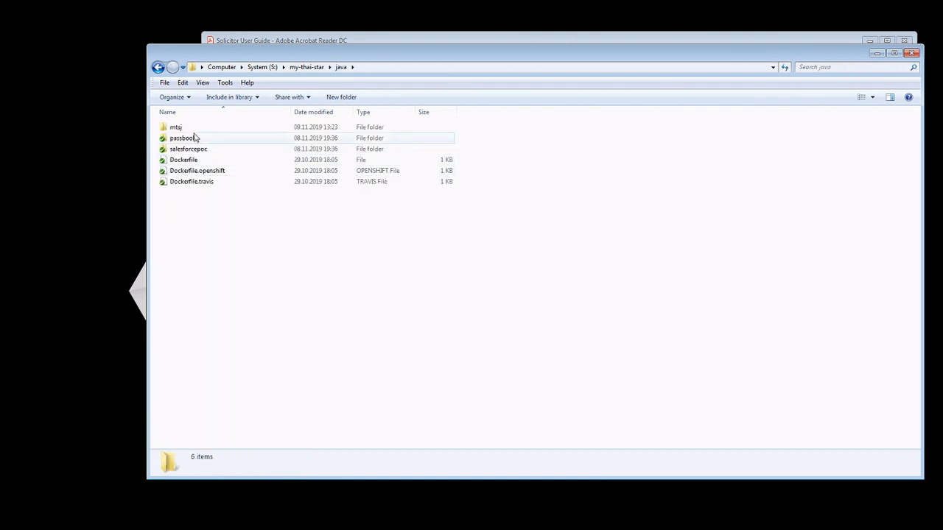
pyautogui.doubleClick(175, 127)
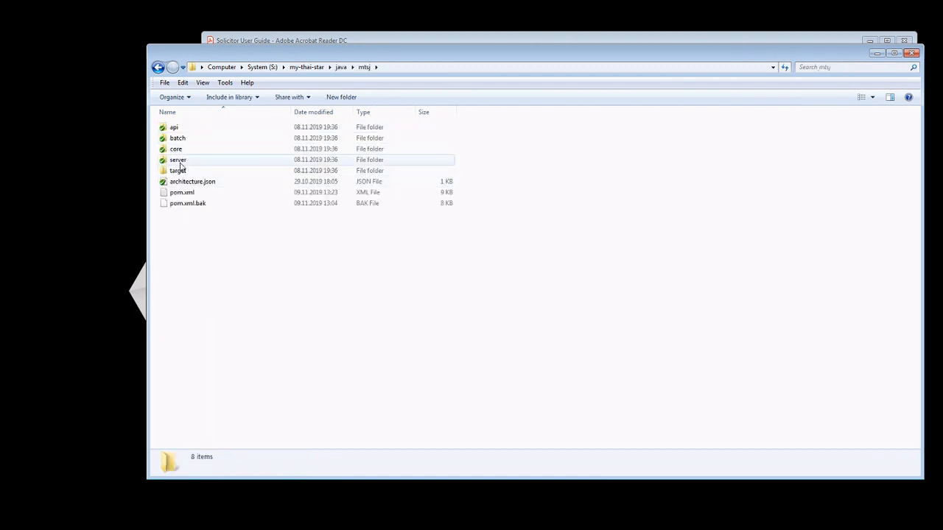
pyautogui.doubleClick(177, 170)
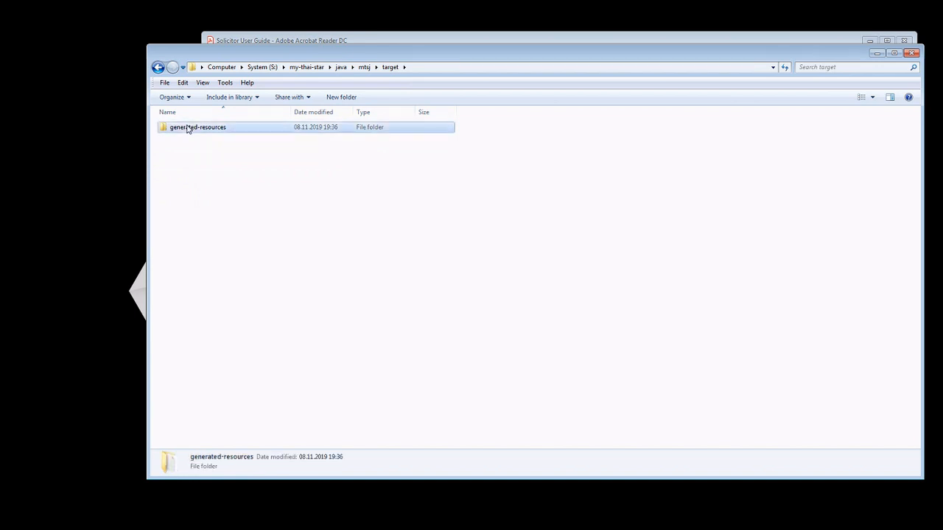
pyautogui.doubleClick(197, 127)
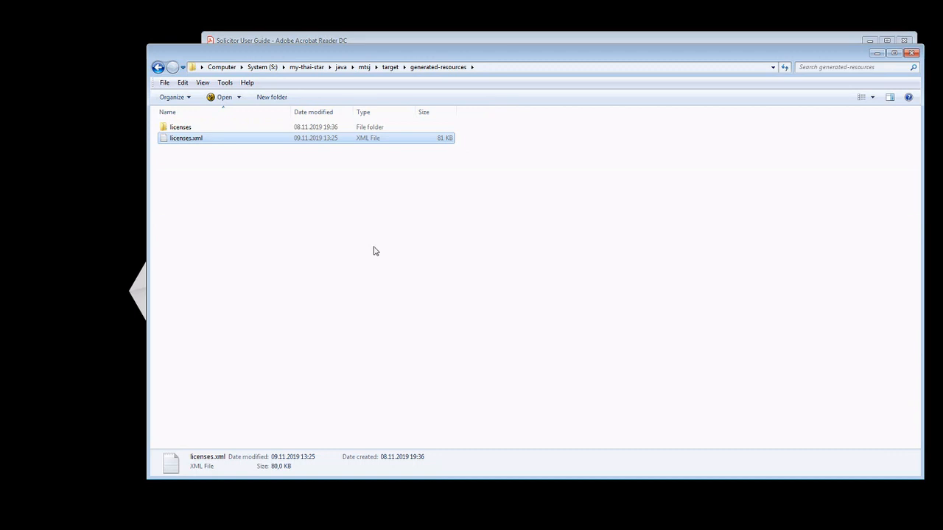
pyautogui.moveTo(414, 40)
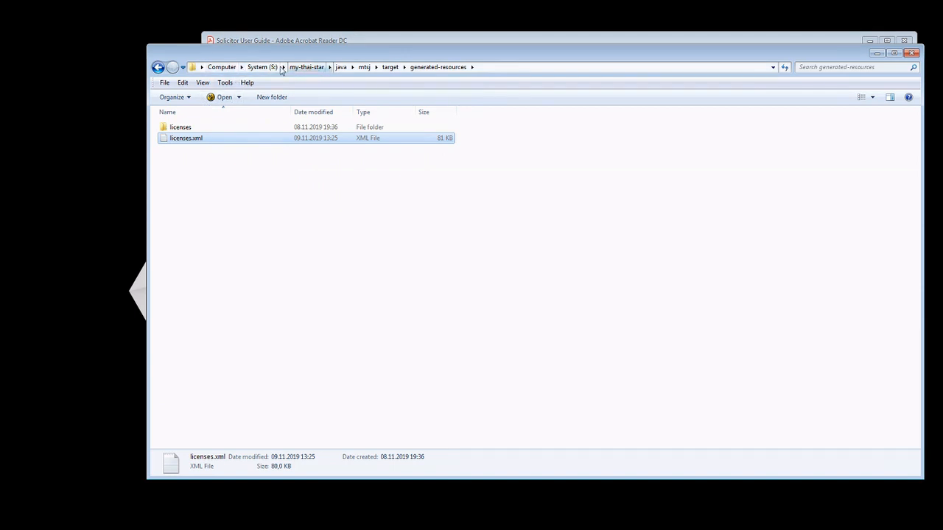
# Step: Return to the S: drive root and open my-project's input folder
pyautogui.click(262, 67)
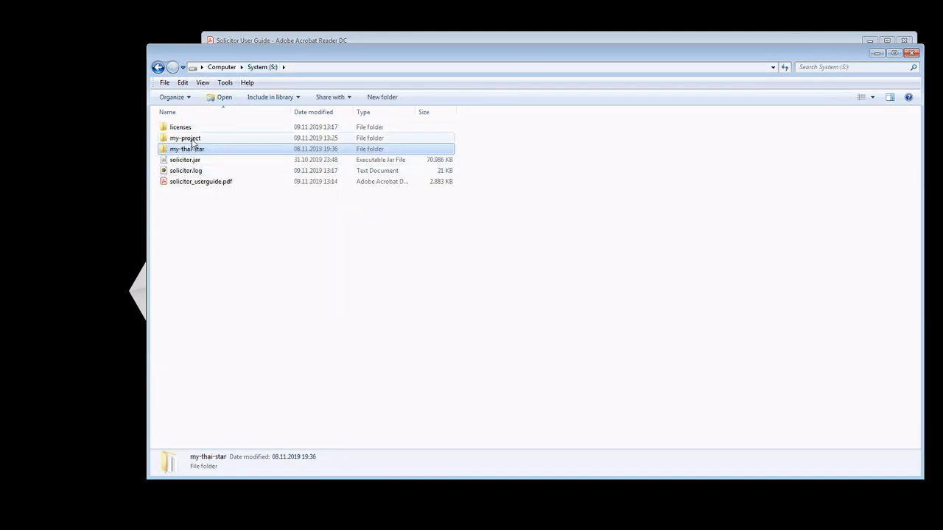
pyautogui.doubleClick(184, 137)
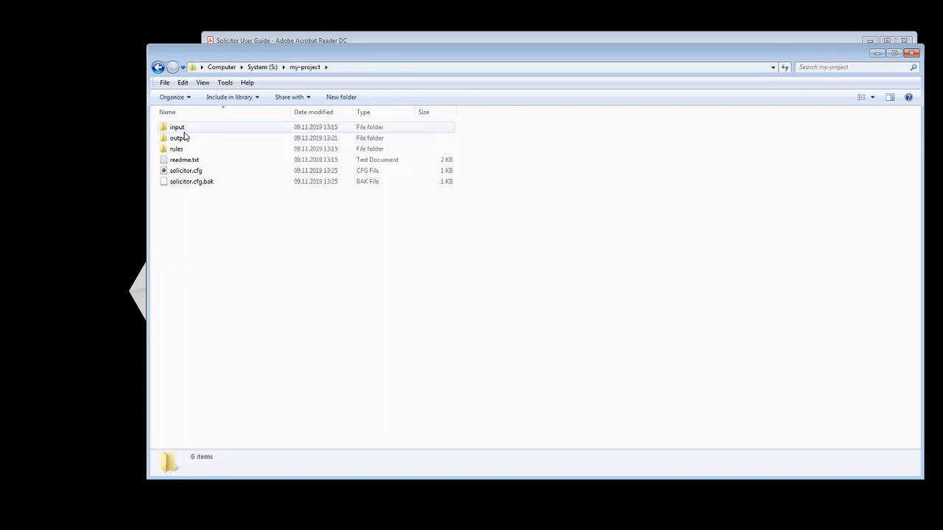
pyautogui.doubleClick(177, 127)
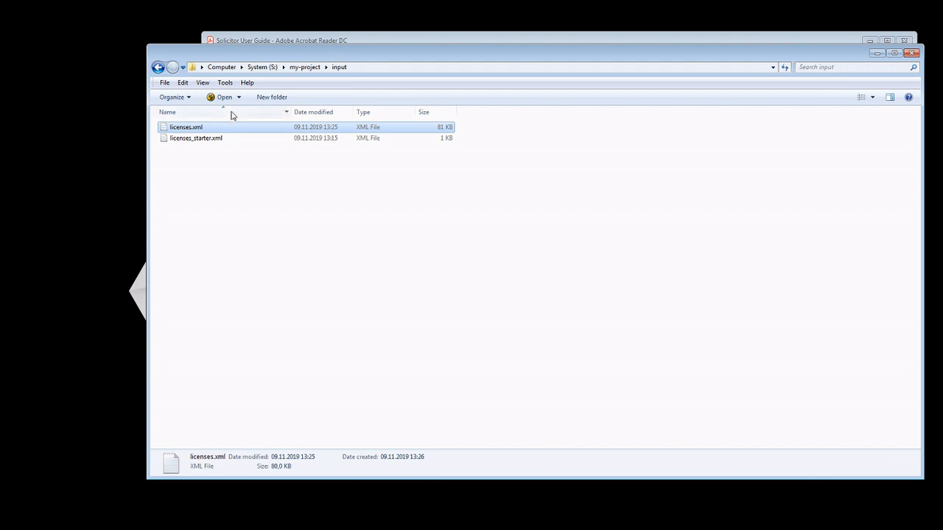
pyautogui.moveTo(390, 320)
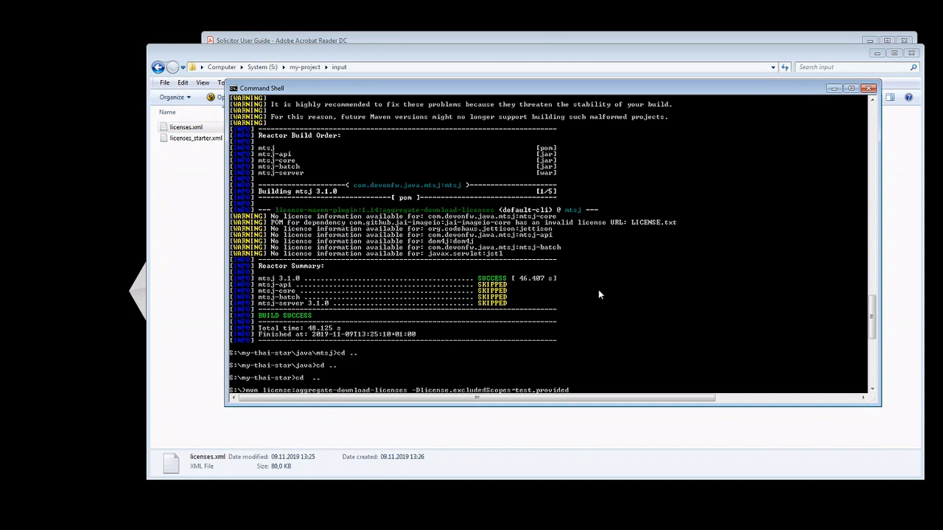
# Step: Run java -jar solicitor.jar -c file:my-project/solicitor.cfg and watch my-project's output folder for reports
pyautogui.write('java -jar solicitor.jar -c file:my-project/solicitor.cfg')
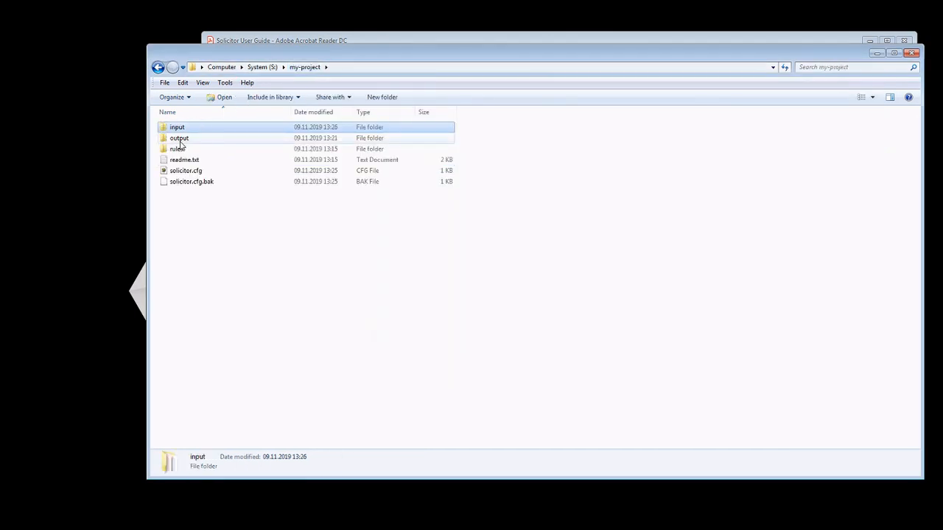
pyautogui.doubleClick(179, 137)
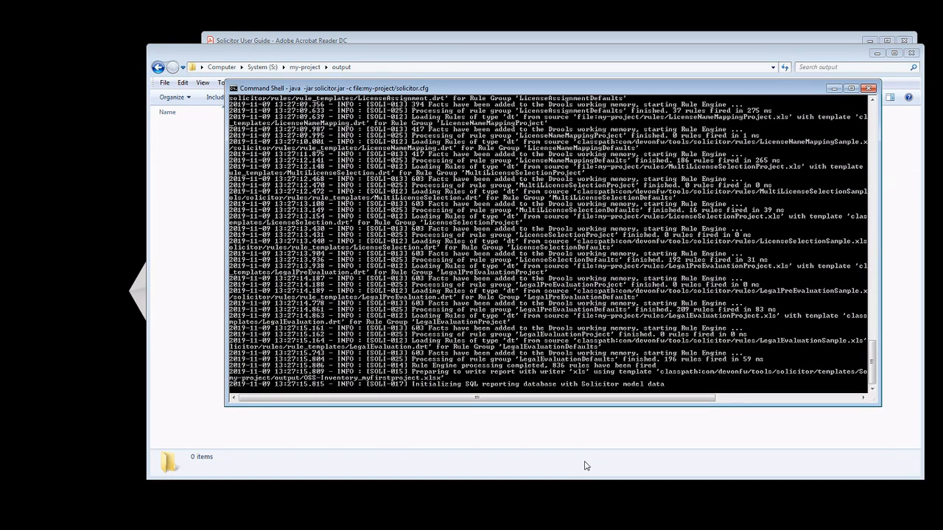
pyautogui.scroll(-3)
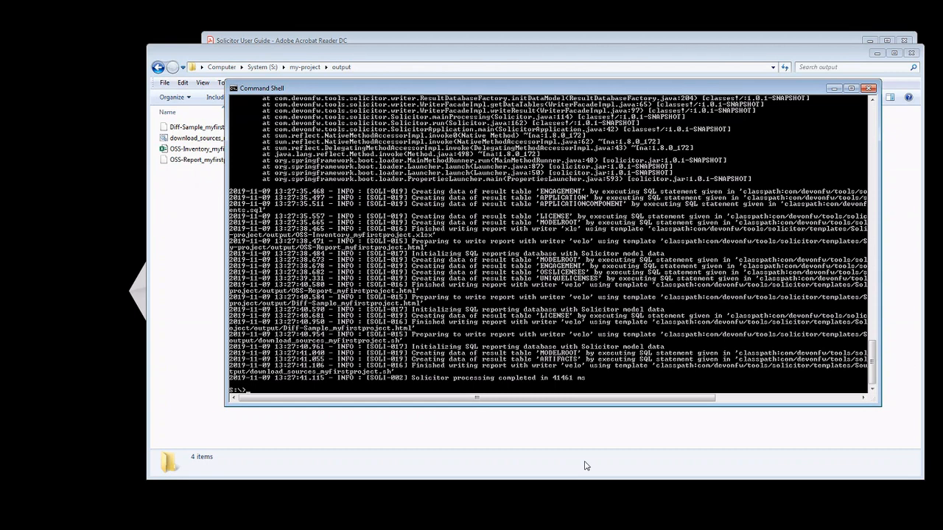
pyautogui.moveTo(442, 450)
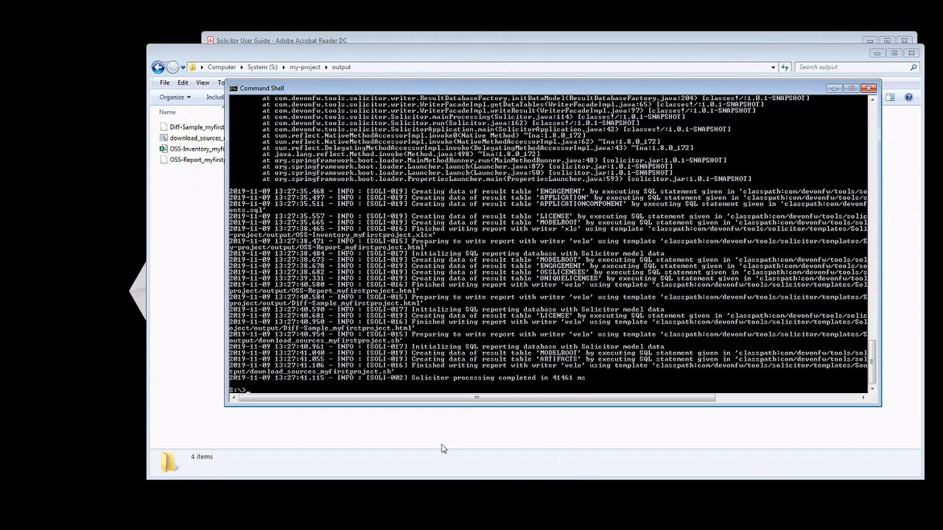
pyautogui.moveTo(334, 89)
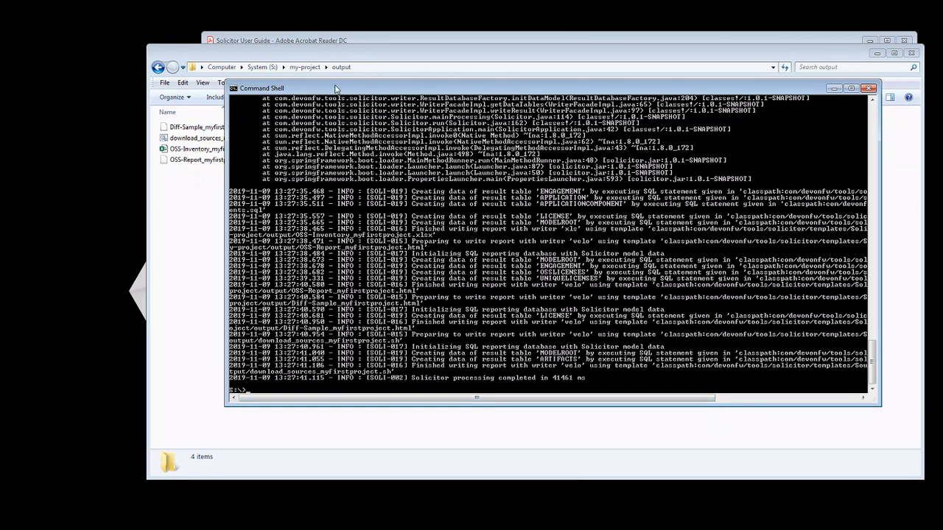
pyautogui.moveTo(208, 250)
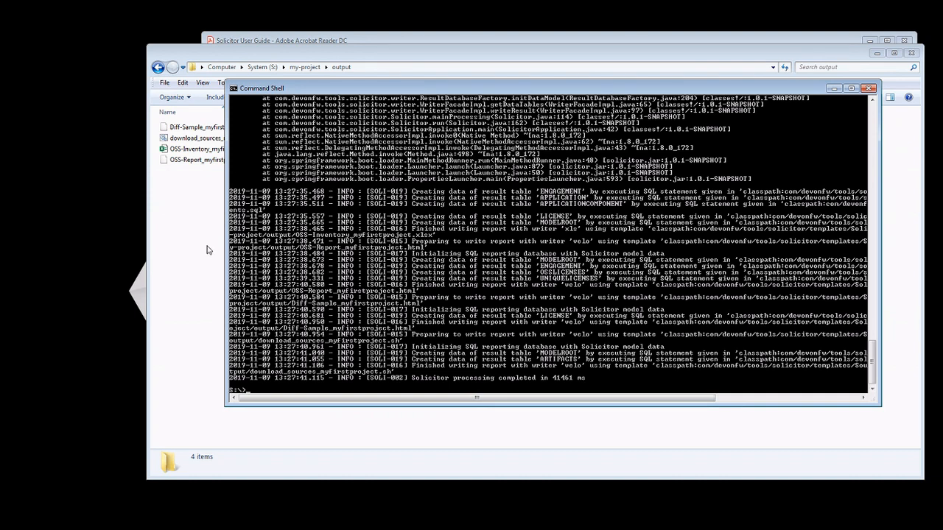
pyautogui.moveTo(192, 256)
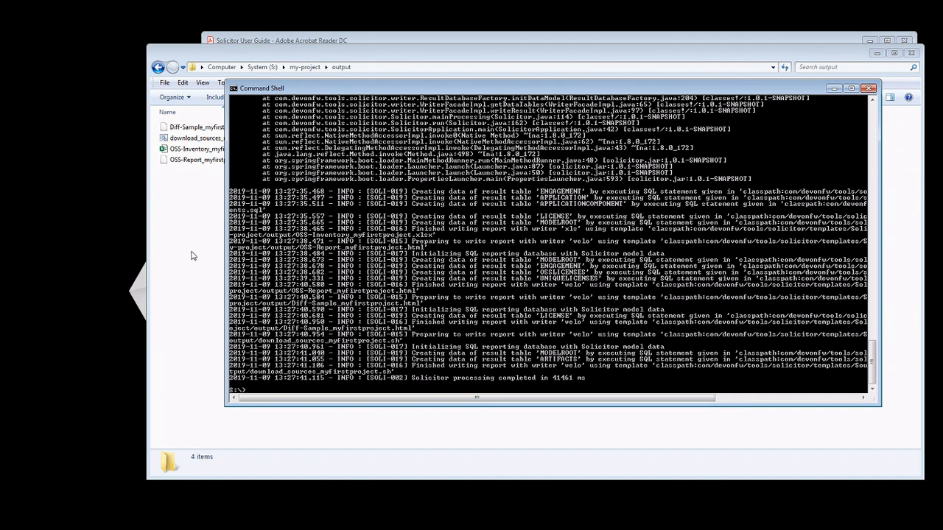
pyautogui.click(869, 88)
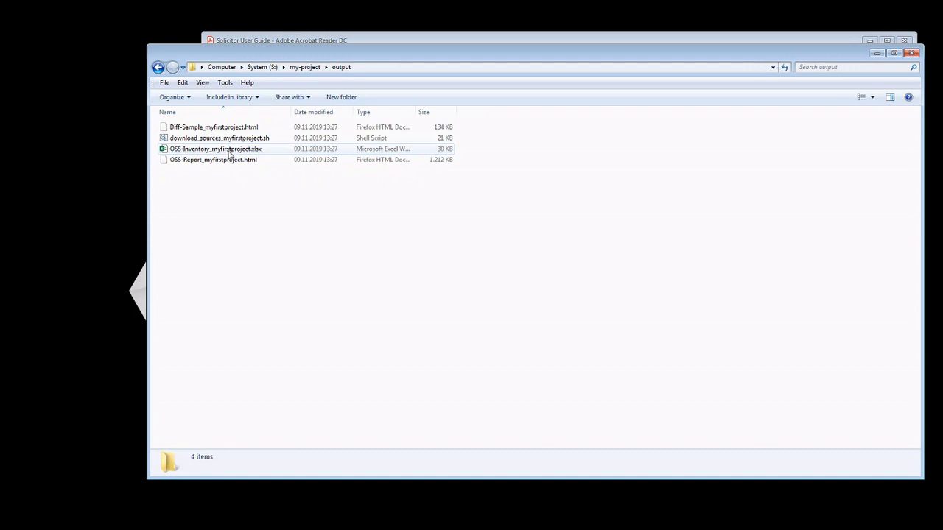
# Step: Open OSS-Inventory_myfirstproject.xlsx from the output folder in Excel
pyautogui.doubleClick(215, 149)
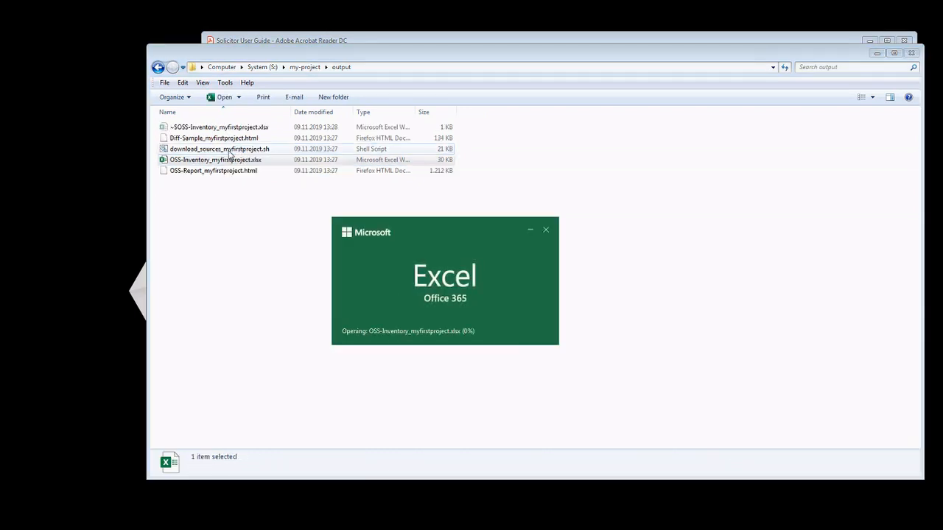
pyautogui.click(215, 160)
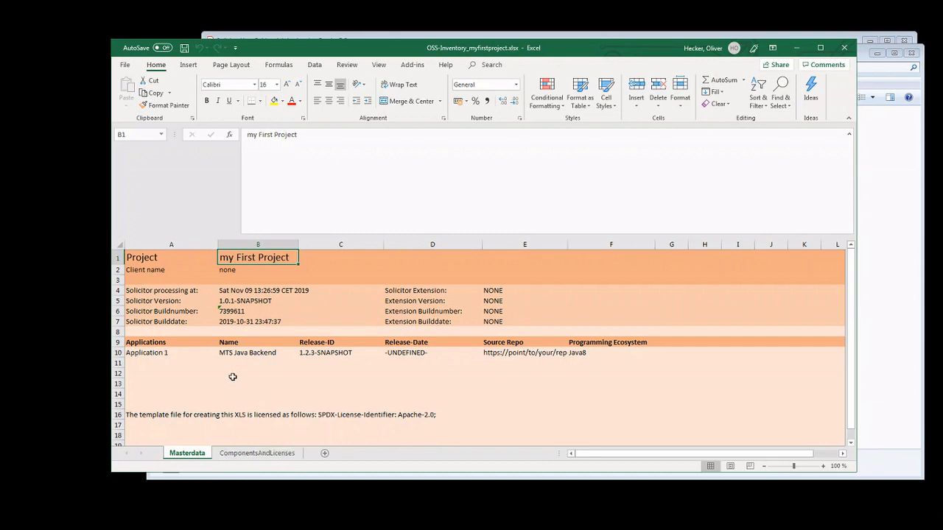
# Step: Select the MTS Java Backend cell, then switch to the ComponentsAndLicenses sheet and scroll its rows
pyautogui.click(257, 352)
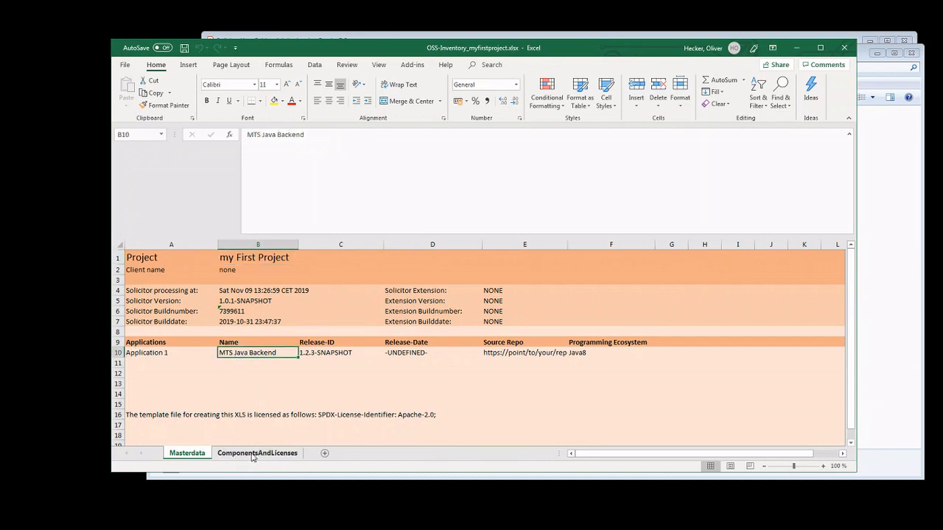
pyautogui.click(257, 453)
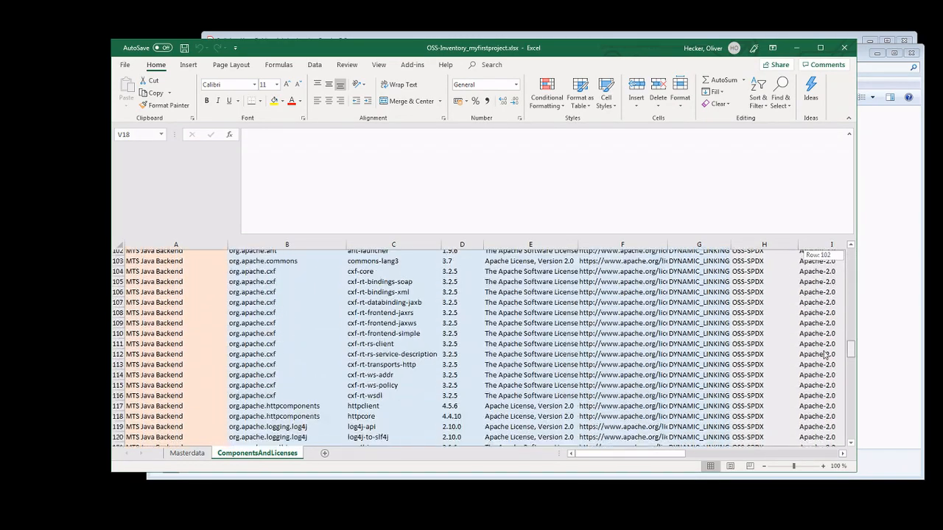
pyautogui.scroll(-3)
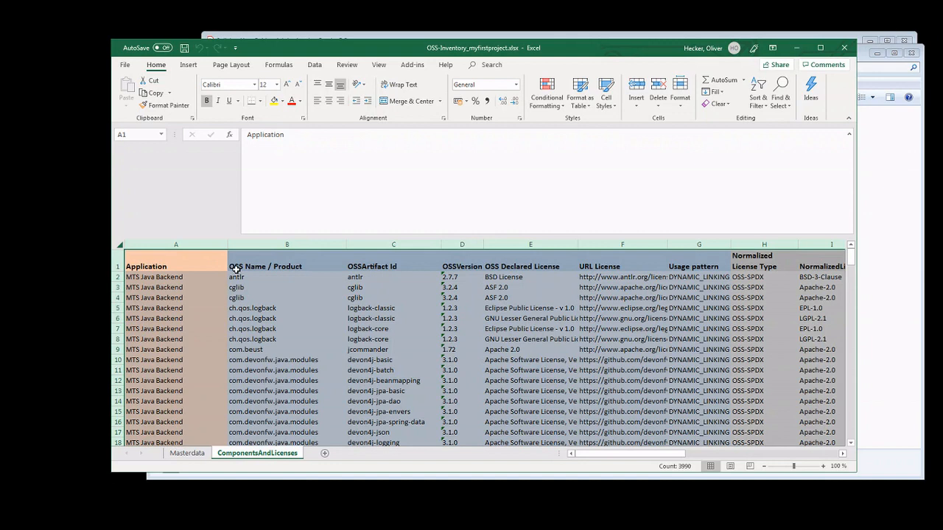
pyautogui.moveTo(631, 411)
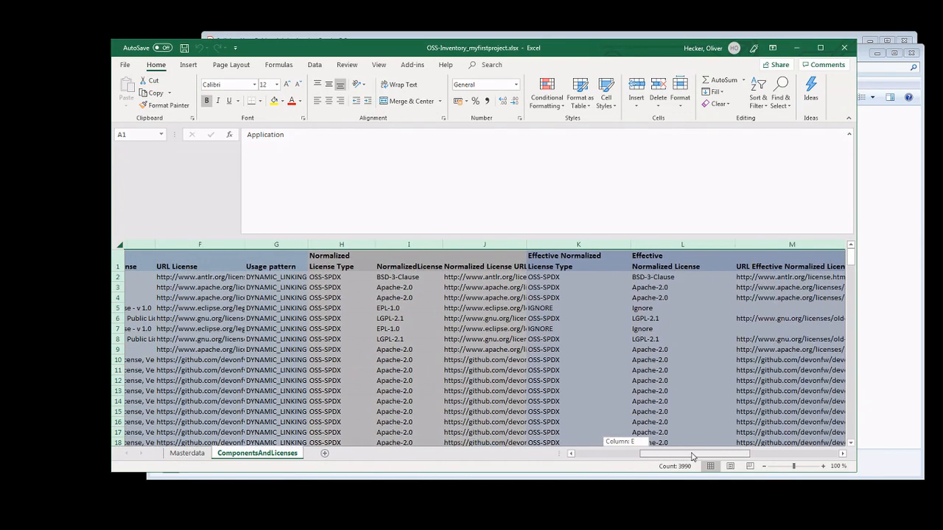
pyautogui.hscroll(3)
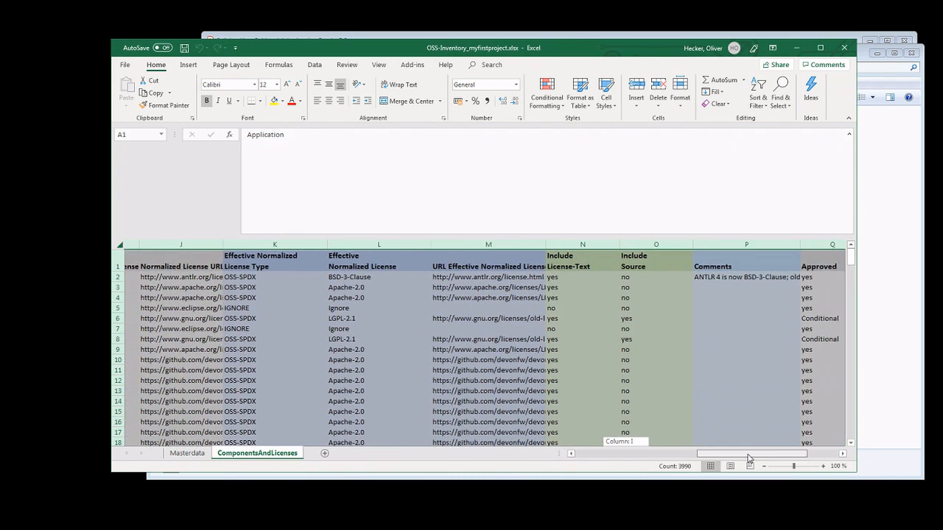
pyautogui.hscroll(3)
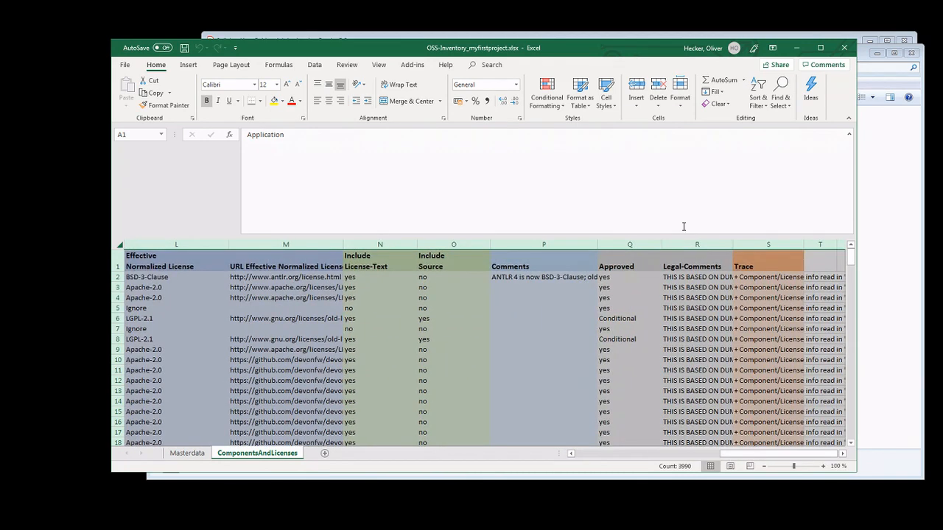
pyautogui.moveTo(668, 325)
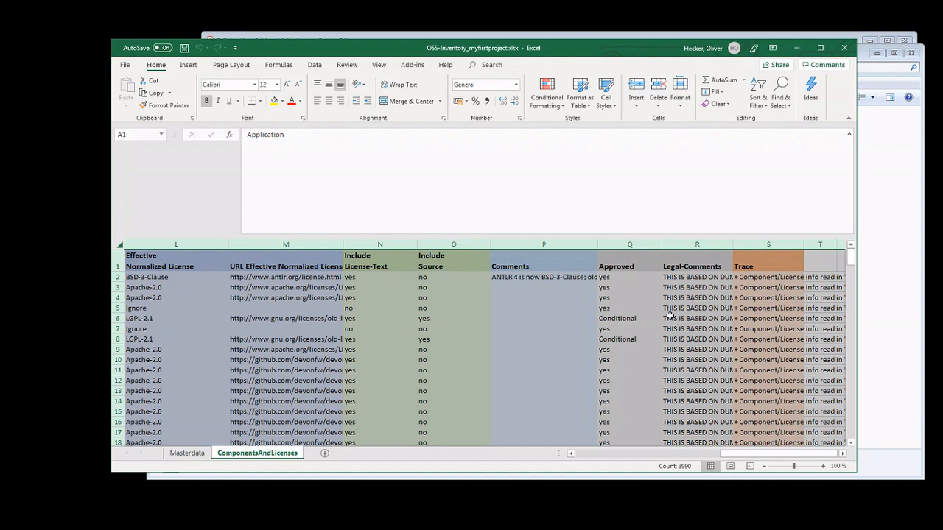
pyautogui.moveTo(611, 266)
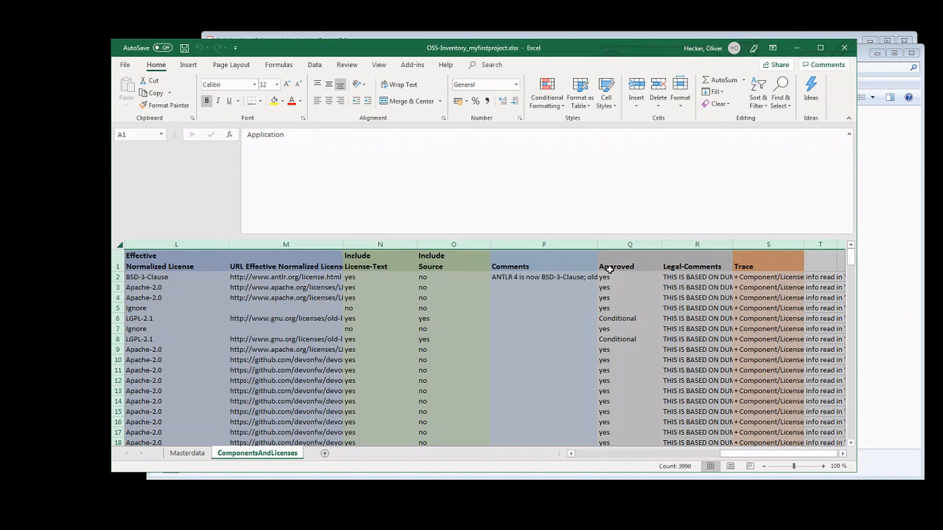
pyautogui.moveTo(697, 285)
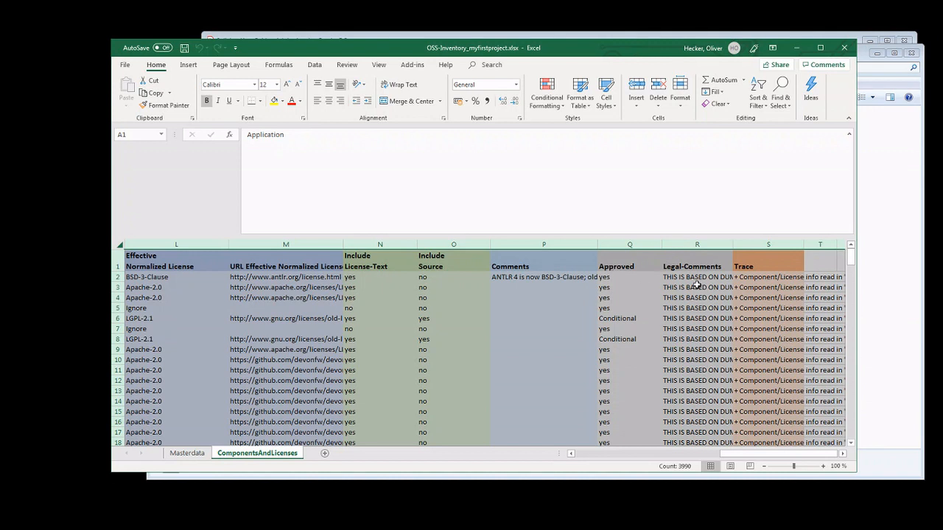
pyautogui.click(696, 277)
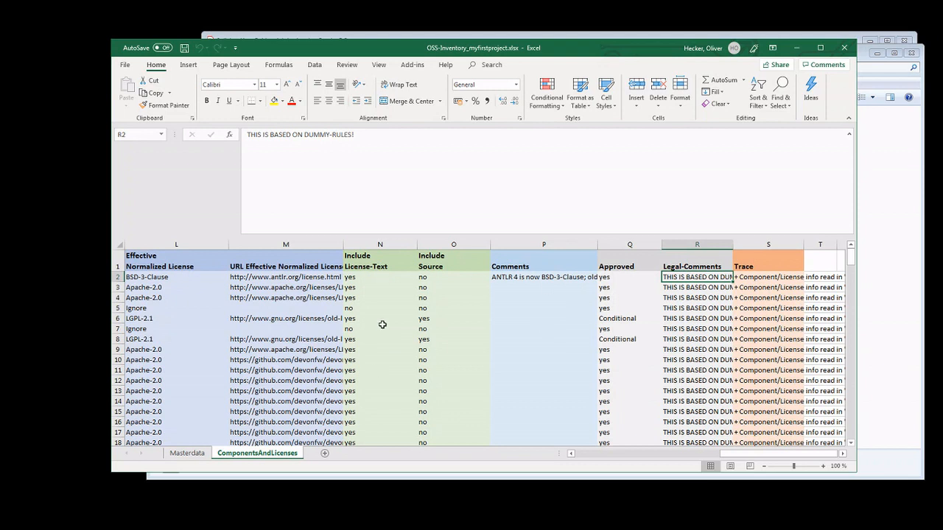
pyautogui.moveTo(429, 302)
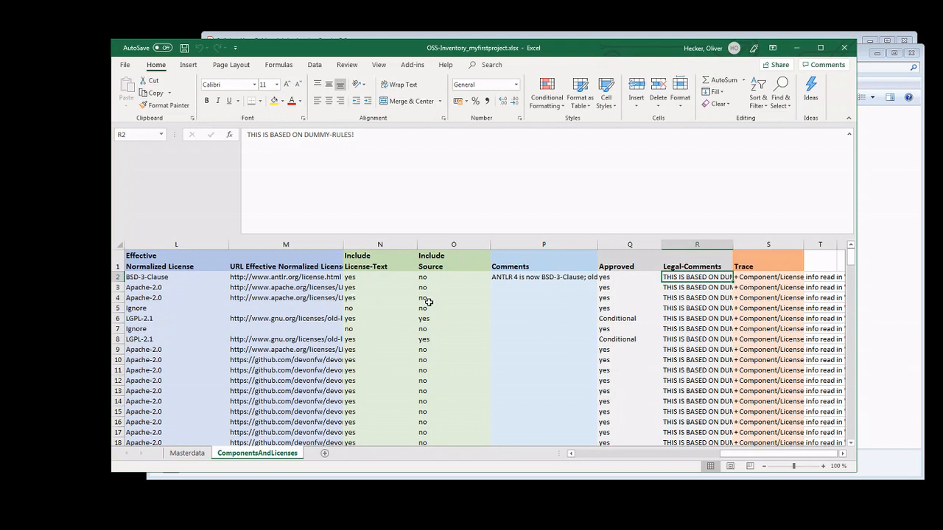
pyautogui.moveTo(428, 300)
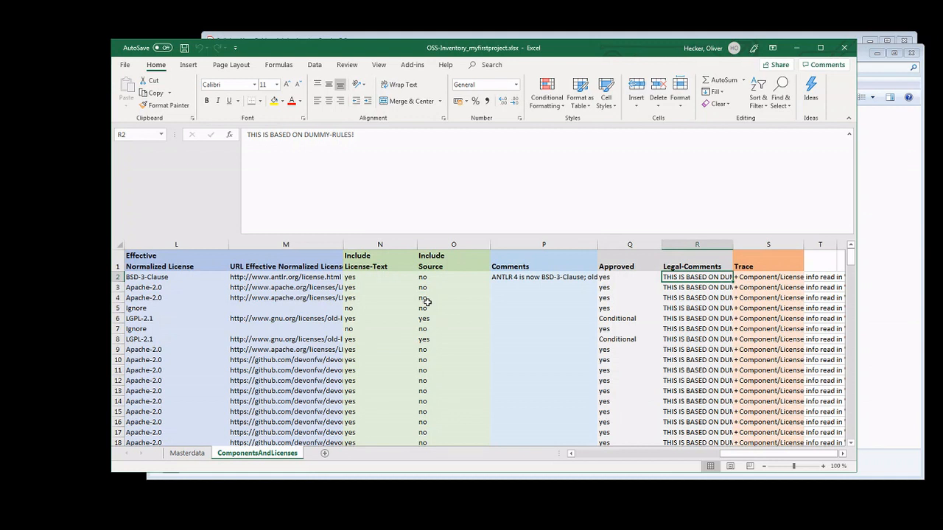
pyautogui.moveTo(282, 413)
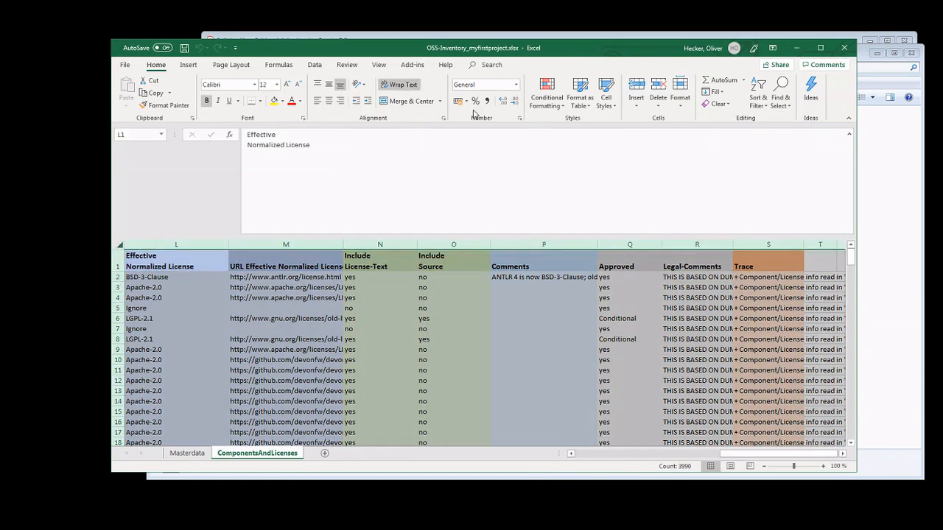
pyautogui.moveTo(331, 70)
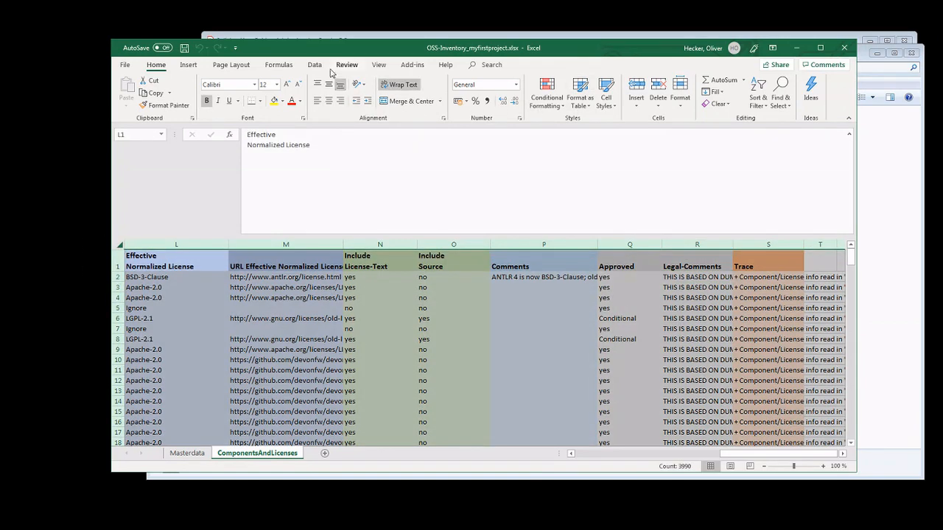
# Step: Enable filtering and filter Approved to (Blanks), showing 13 of 209 records
pyautogui.click(314, 65)
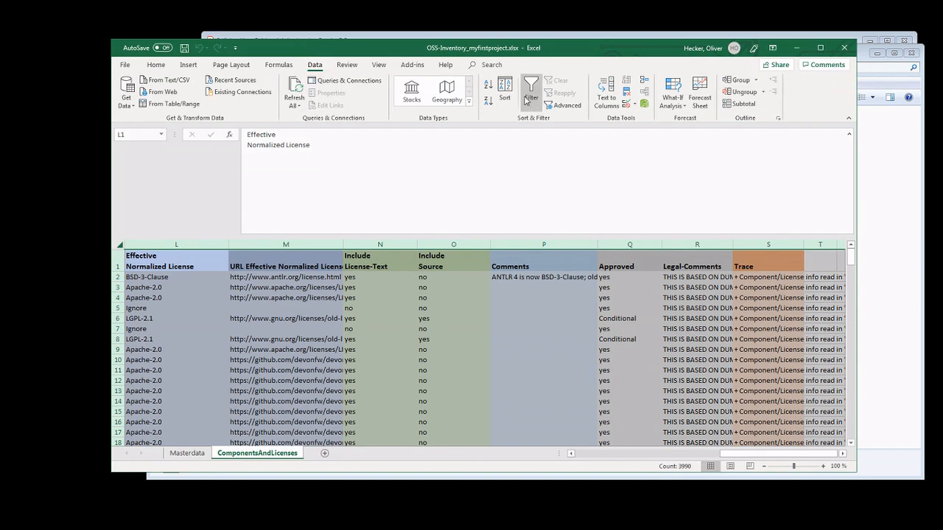
pyautogui.hscroll(-3)
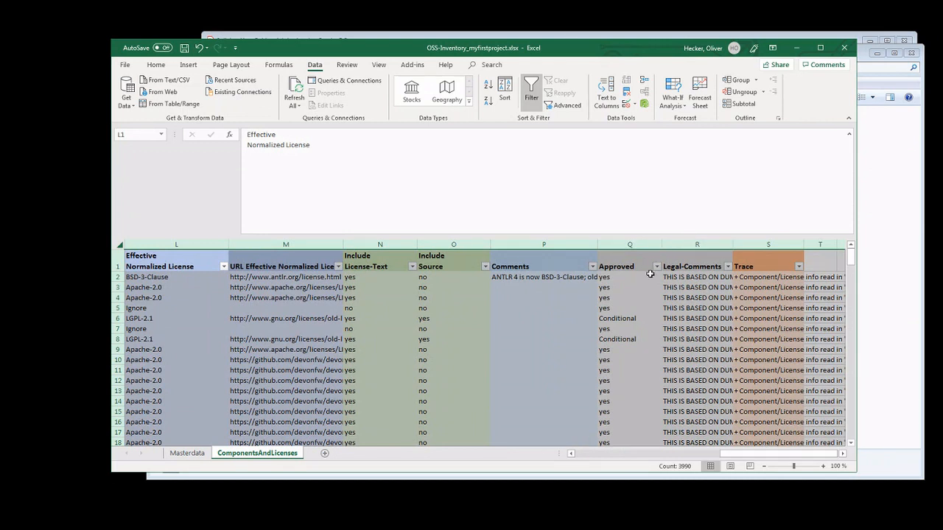
pyautogui.click(655, 265)
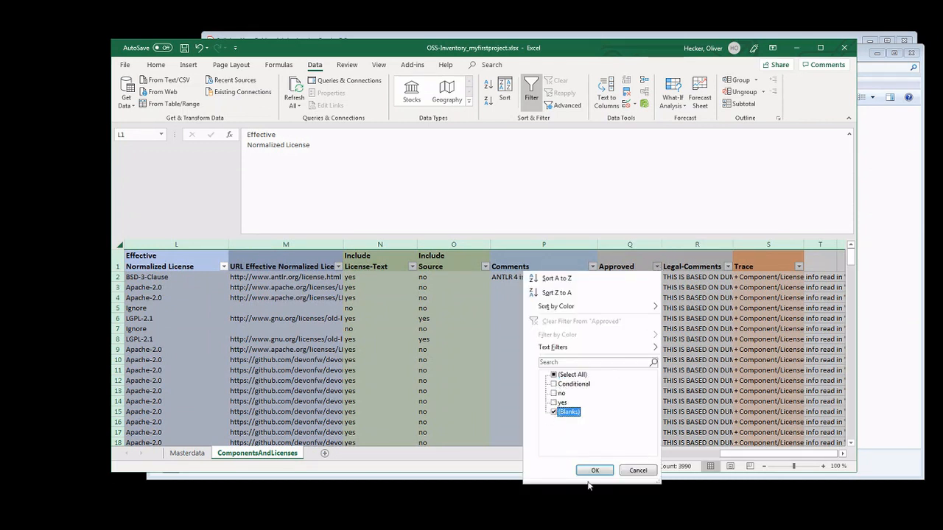
pyautogui.click(594, 470)
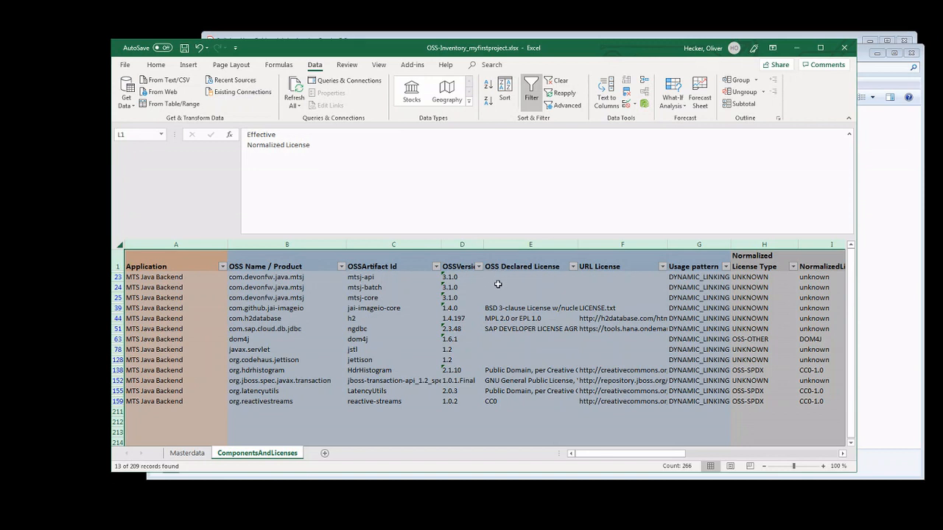
pyautogui.moveTo(495, 287)
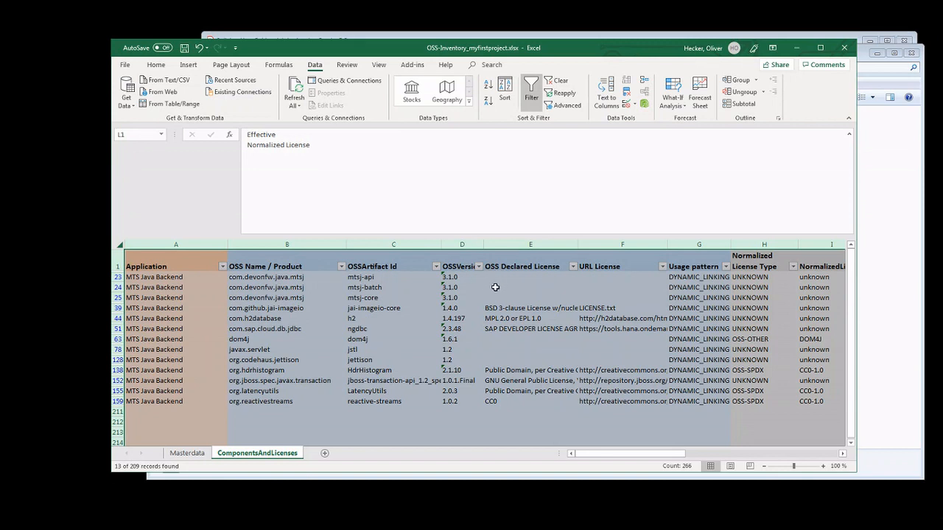
pyautogui.moveTo(520, 295)
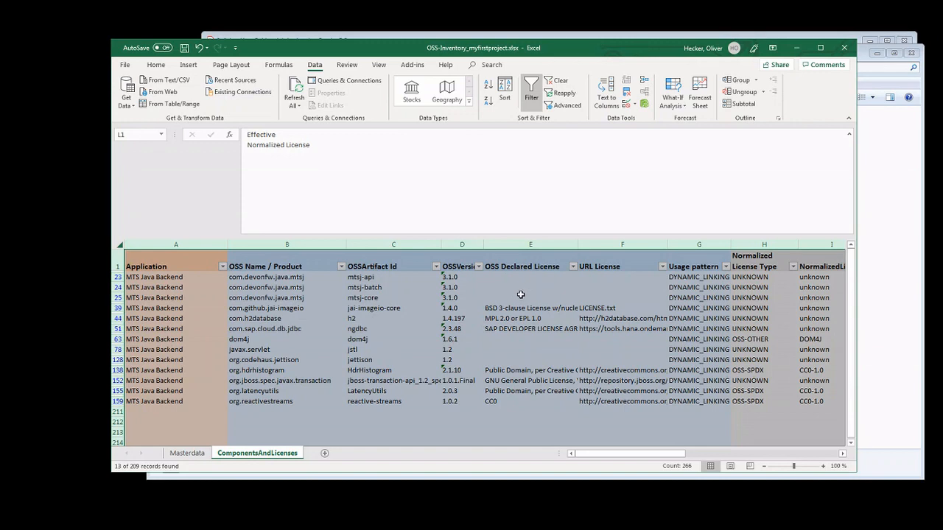
pyautogui.moveTo(664, 436)
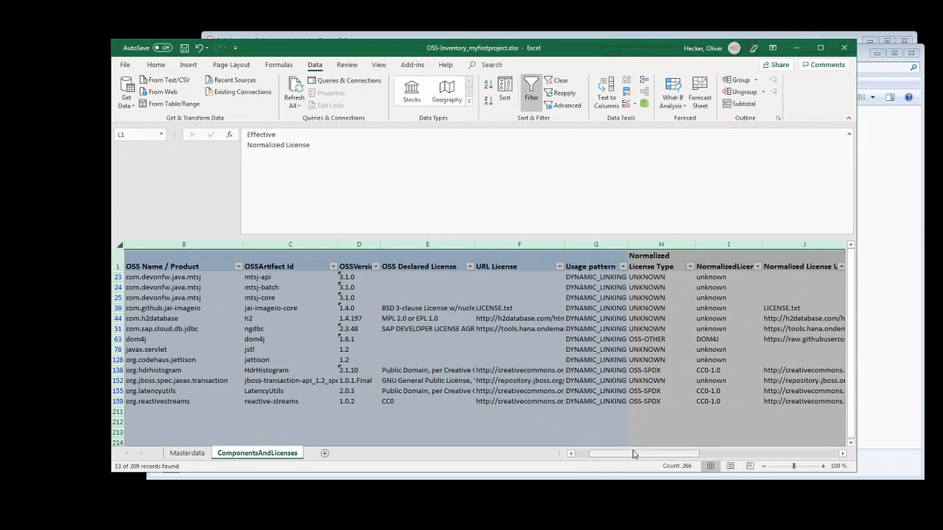
pyautogui.hscroll(3)
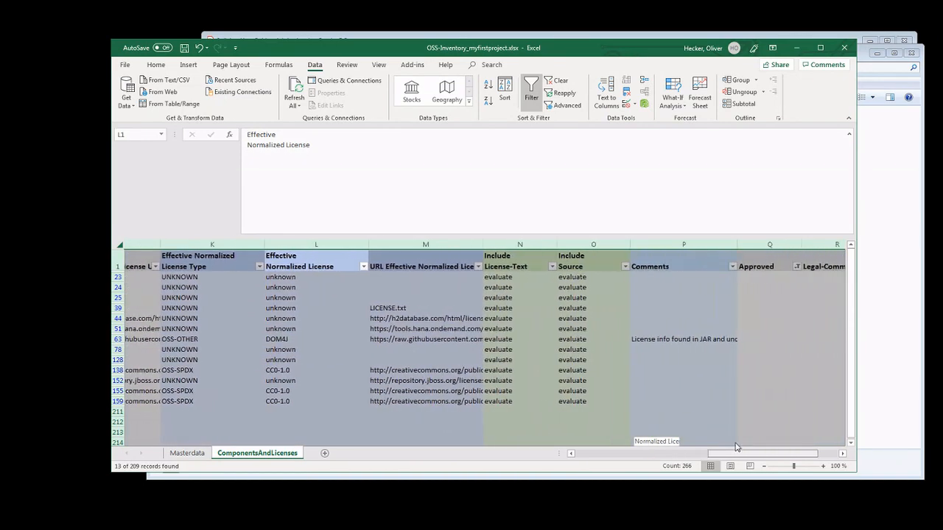
pyautogui.hscroll(3)
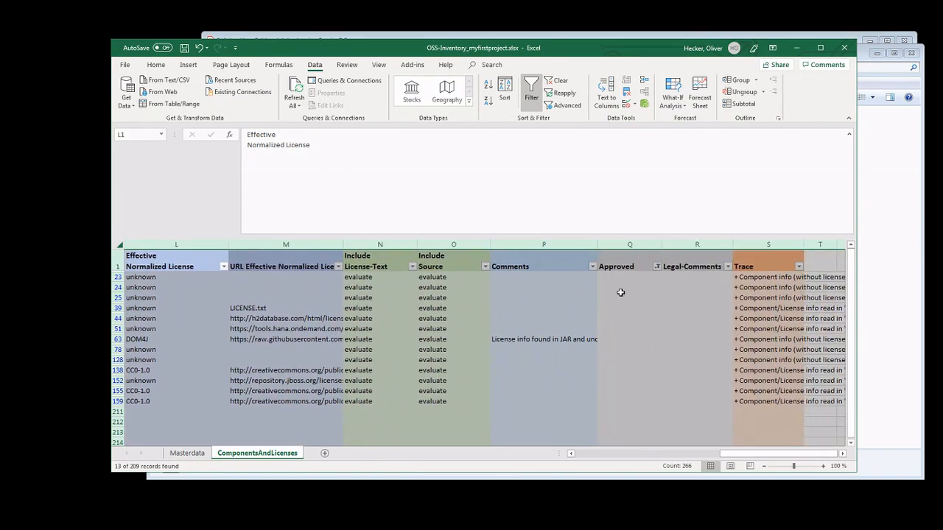
pyautogui.moveTo(629, 308)
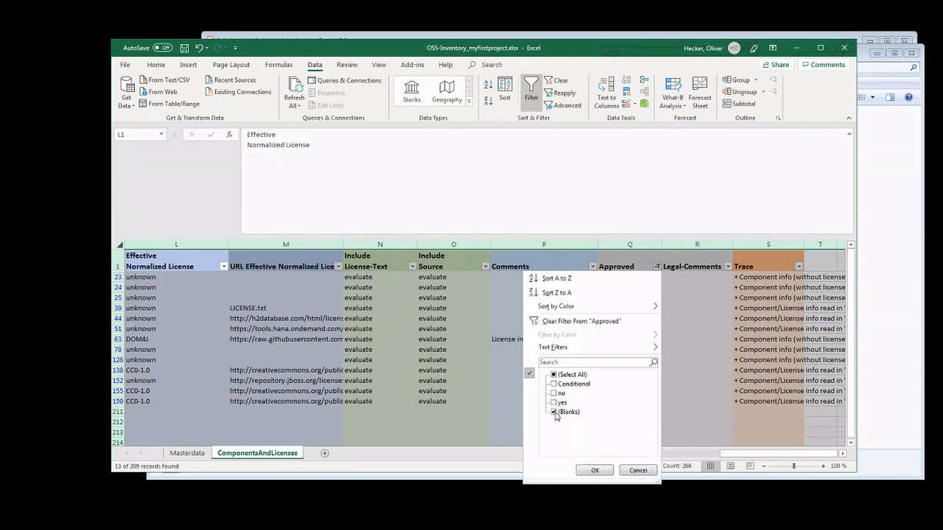
# Step: Switch the Approved filter to no, leaving 3 EPL-1.0 records
pyautogui.click(553, 393)
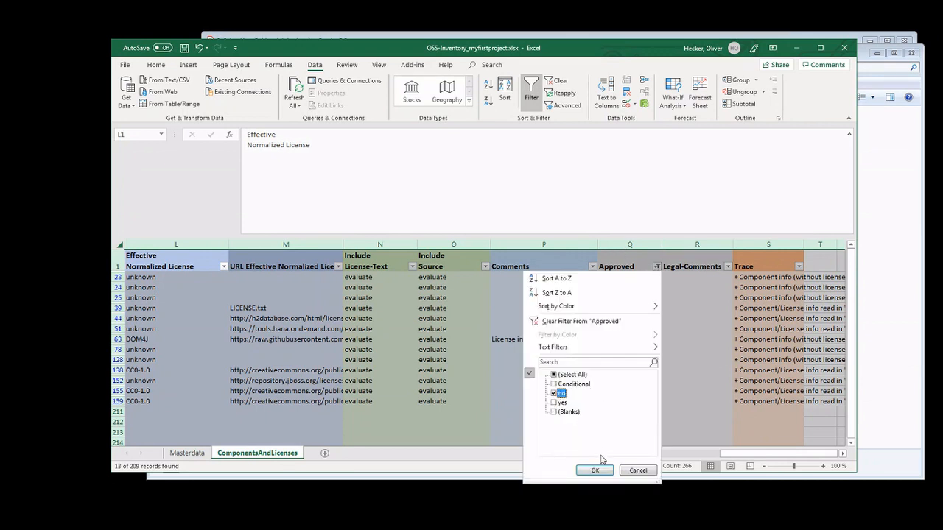
pyautogui.click(595, 470)
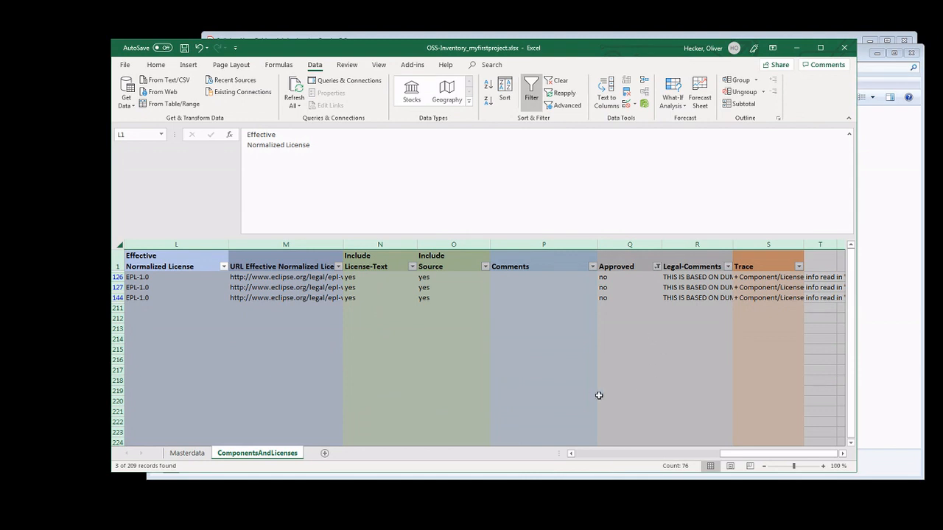
pyautogui.moveTo(624, 392)
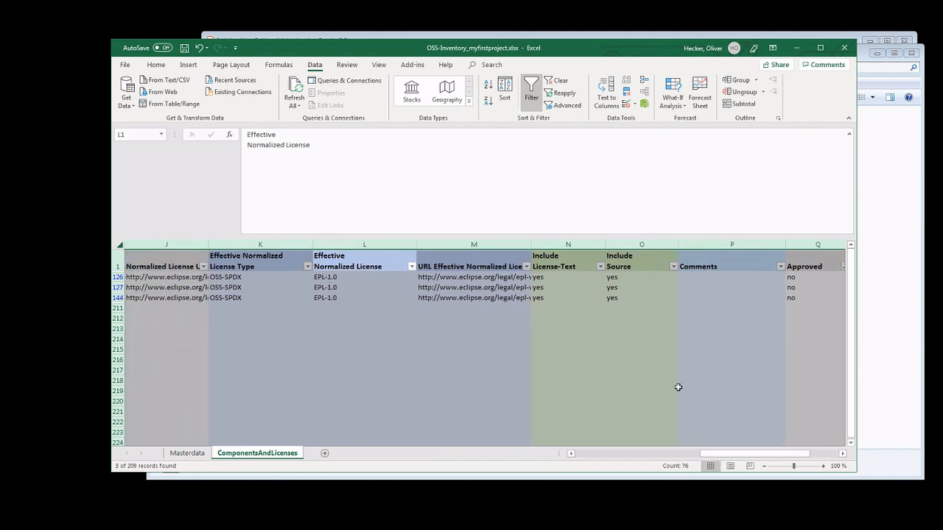
pyautogui.hscroll(3)
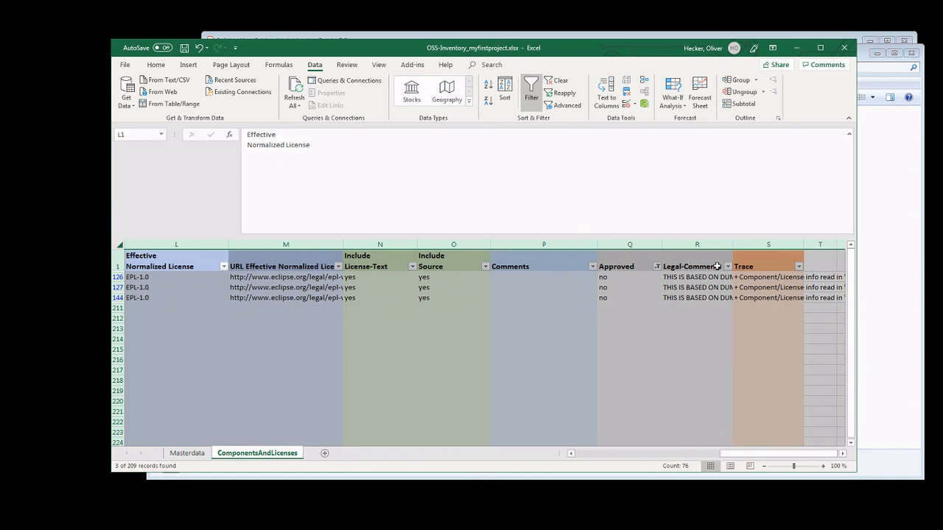
# Step: Filter Approved to Conditional and review the 20 CDDL, LGPL-2.1 and CPL-1.0 records
pyautogui.click(656, 266)
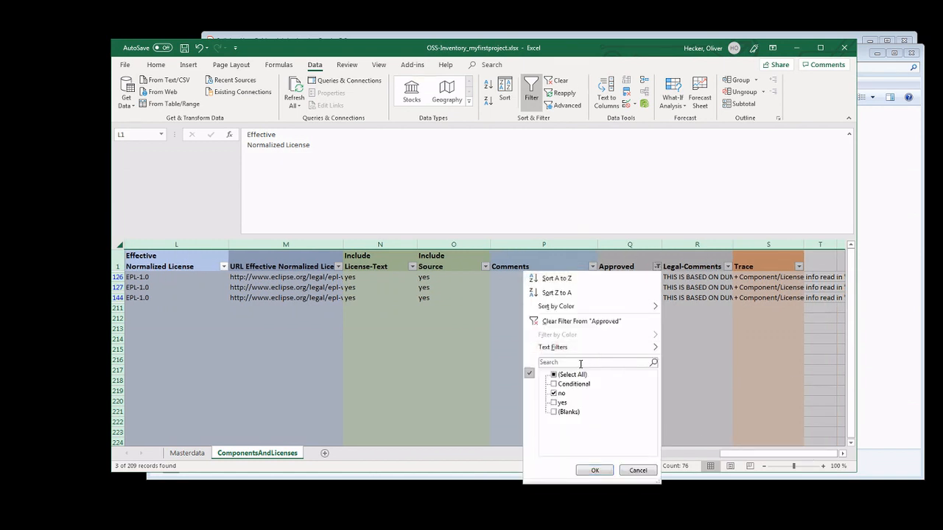
pyautogui.click(553, 392)
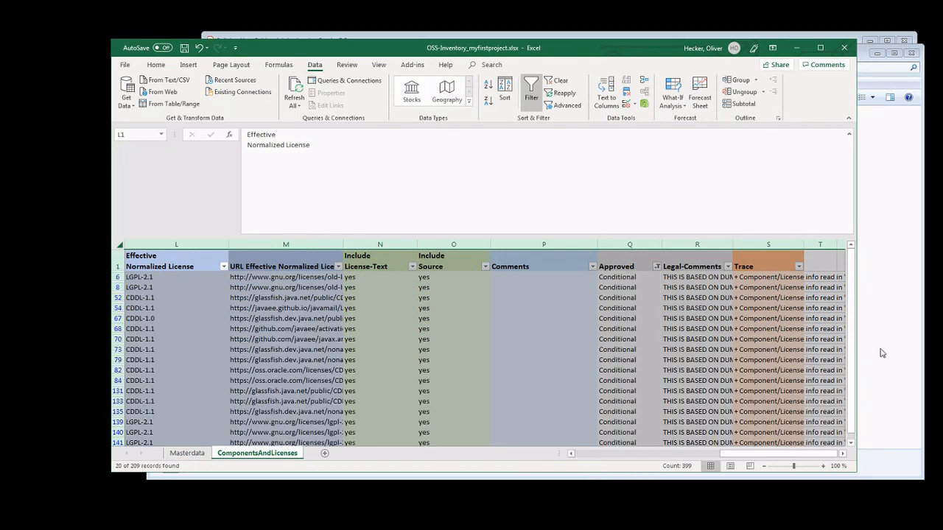
pyautogui.scroll(-3)
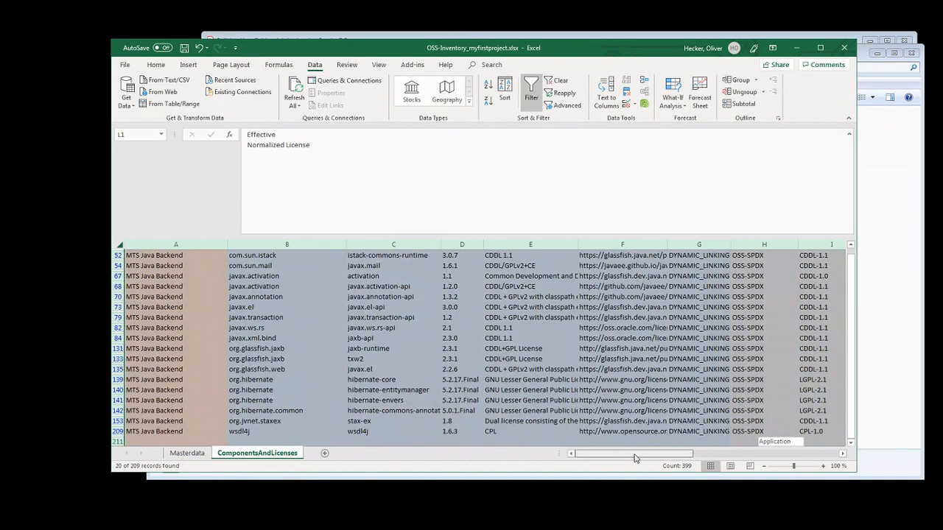
pyautogui.hscroll(3)
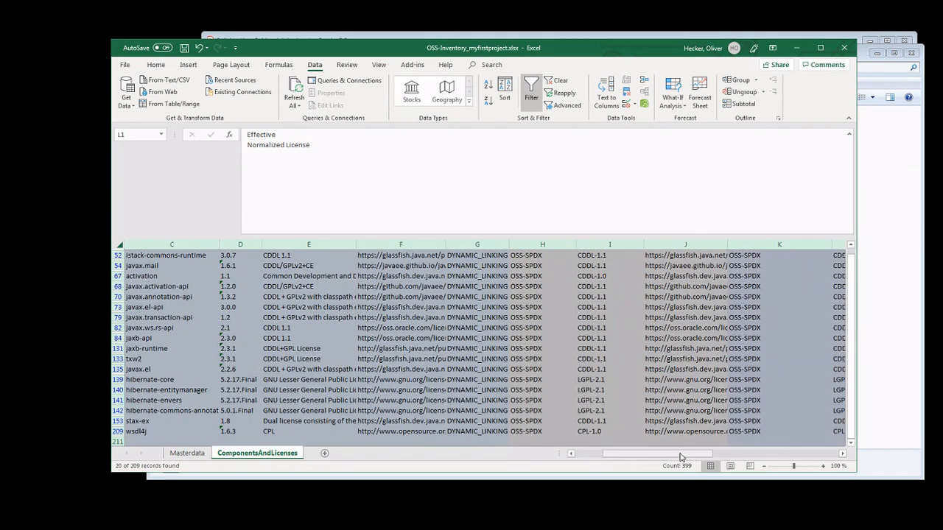
pyautogui.hscroll(3)
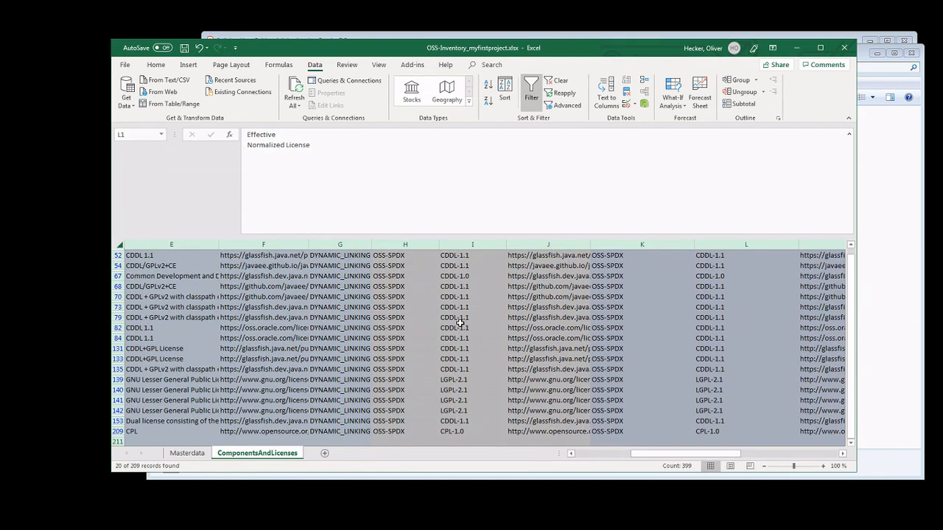
pyautogui.hscroll(3)
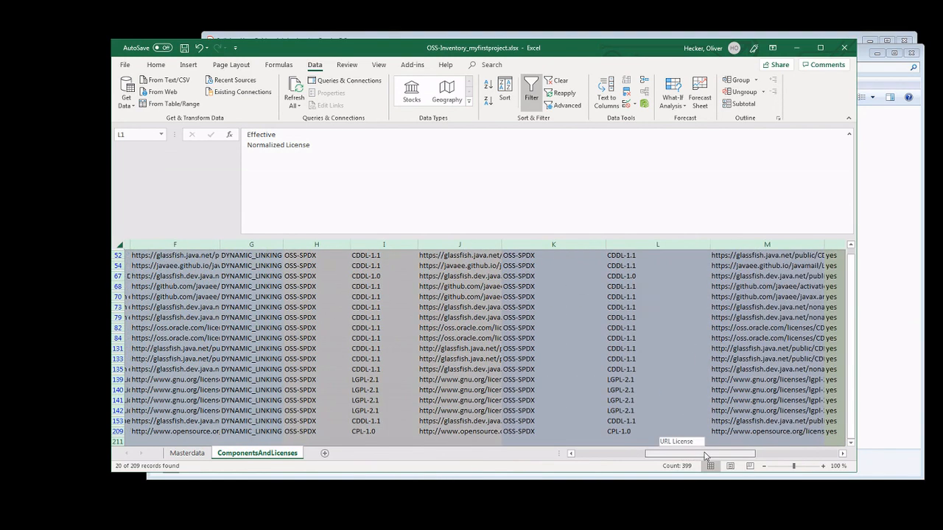
pyautogui.hscroll(3)
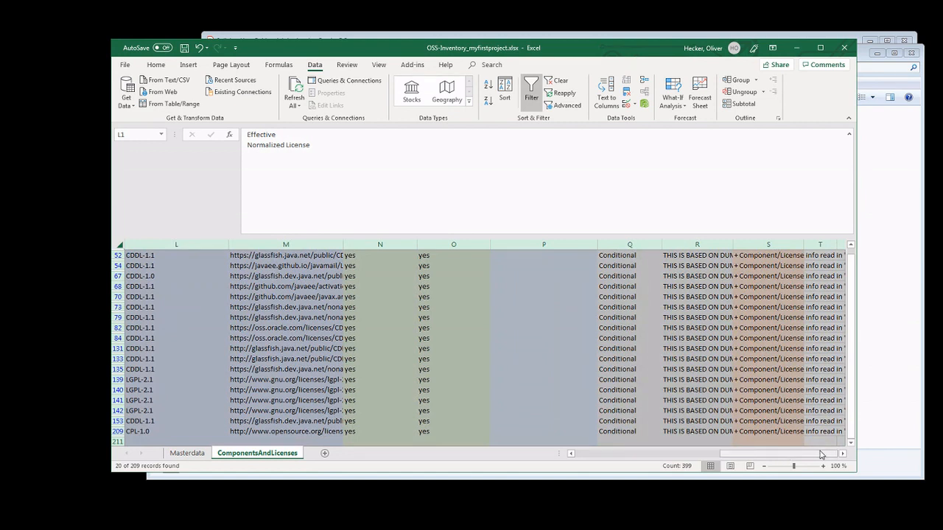
pyautogui.moveTo(831, 457)
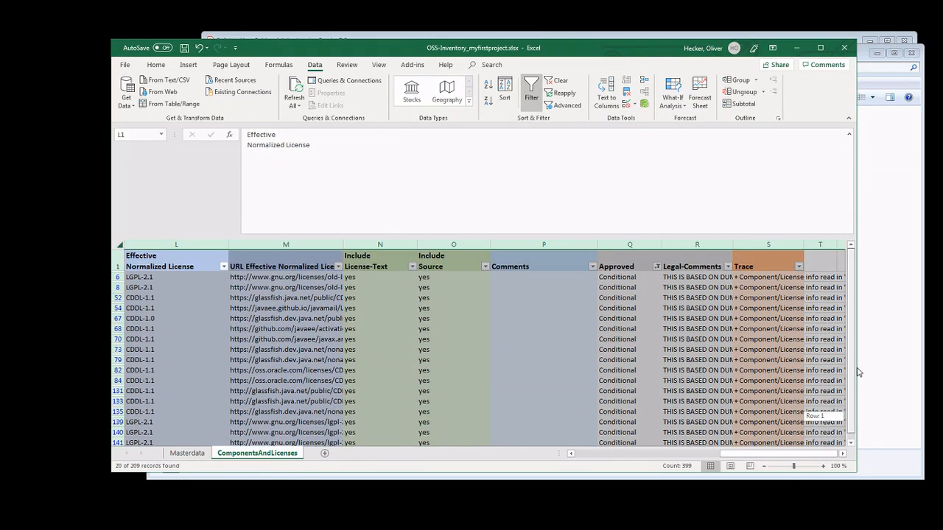
pyautogui.moveTo(643, 298)
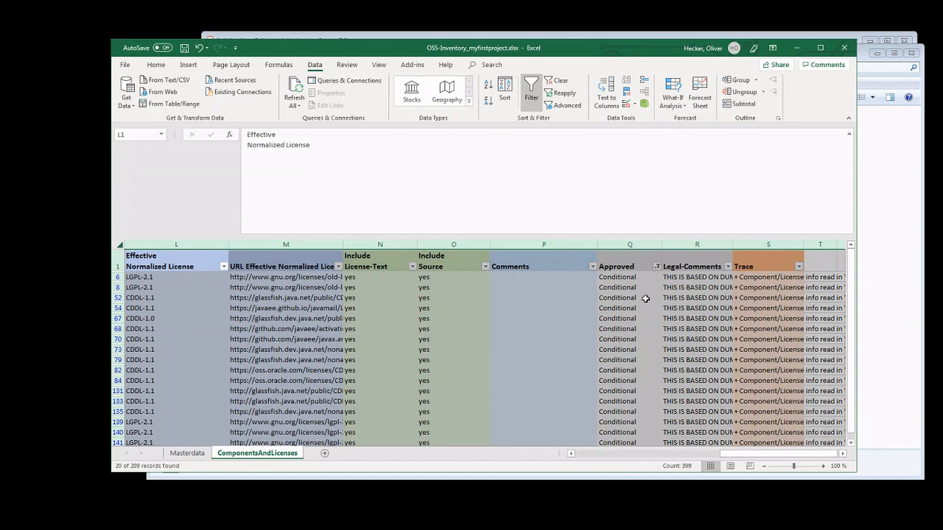
pyautogui.moveTo(665, 419)
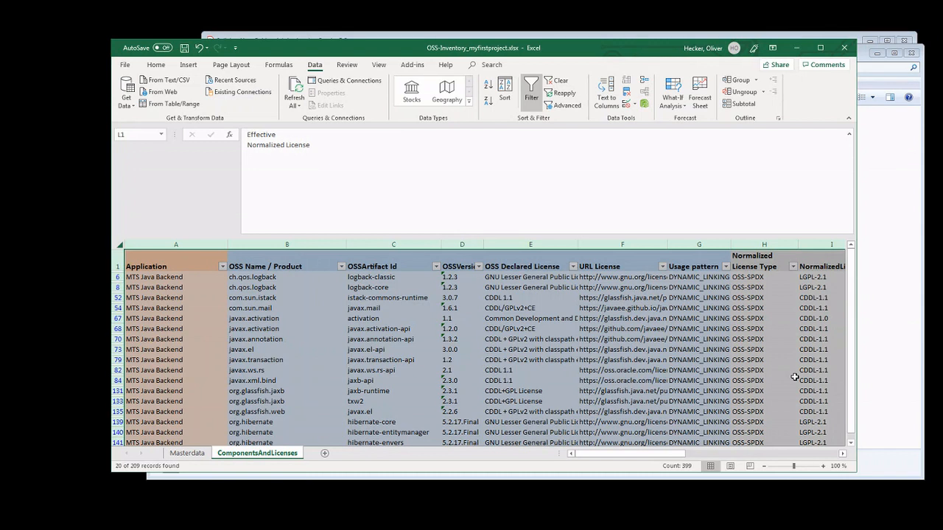
pyautogui.moveTo(789, 370)
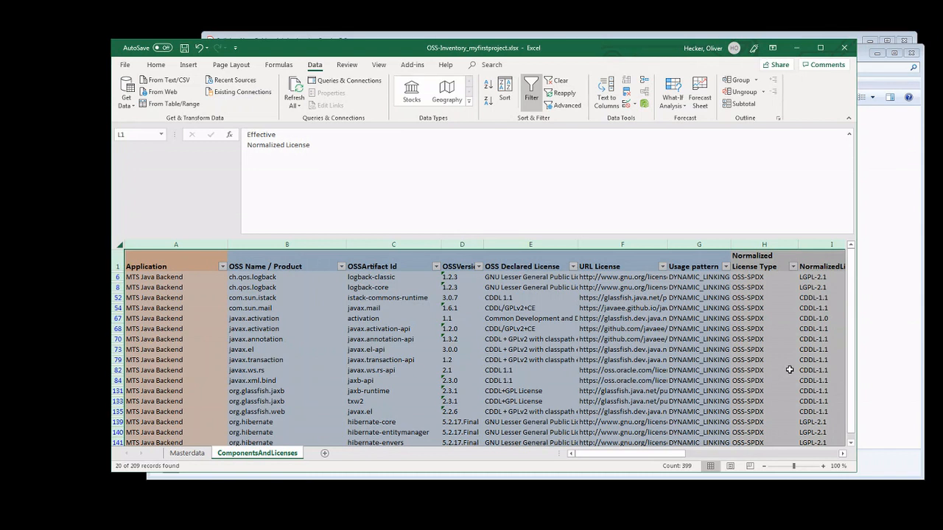